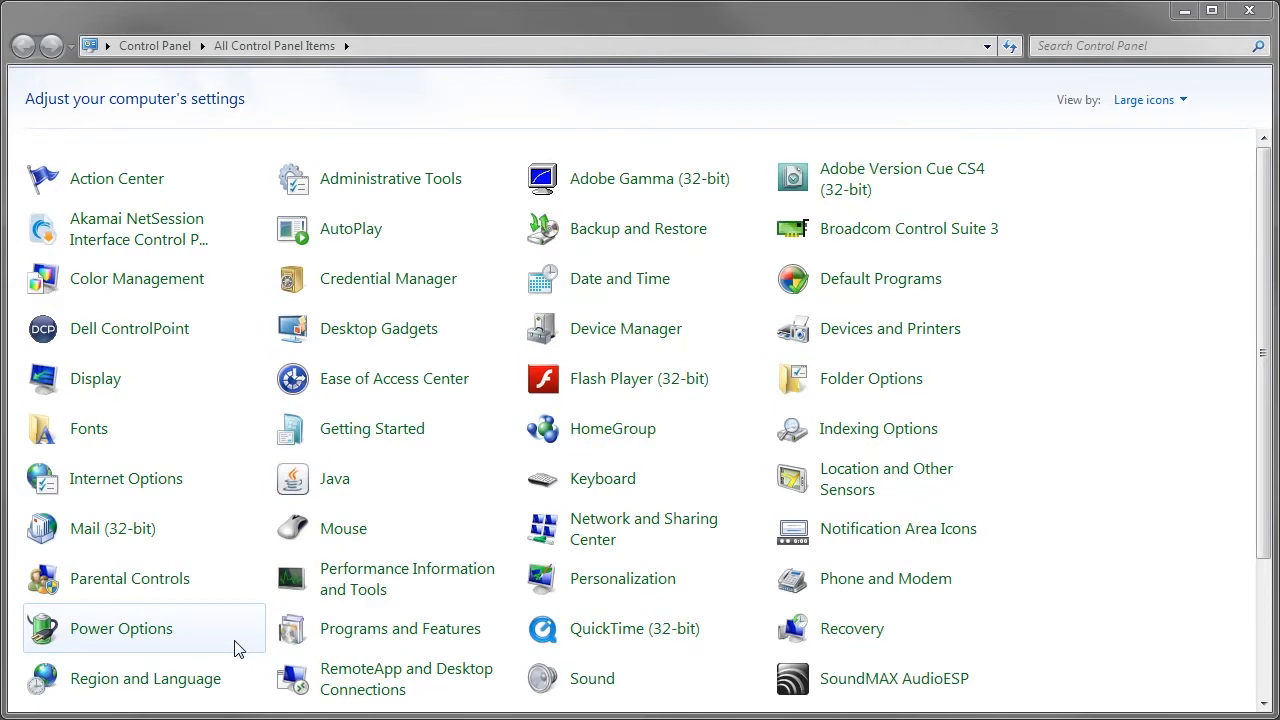
{"action": "mouse_move", "coordinate": [380, 395]}
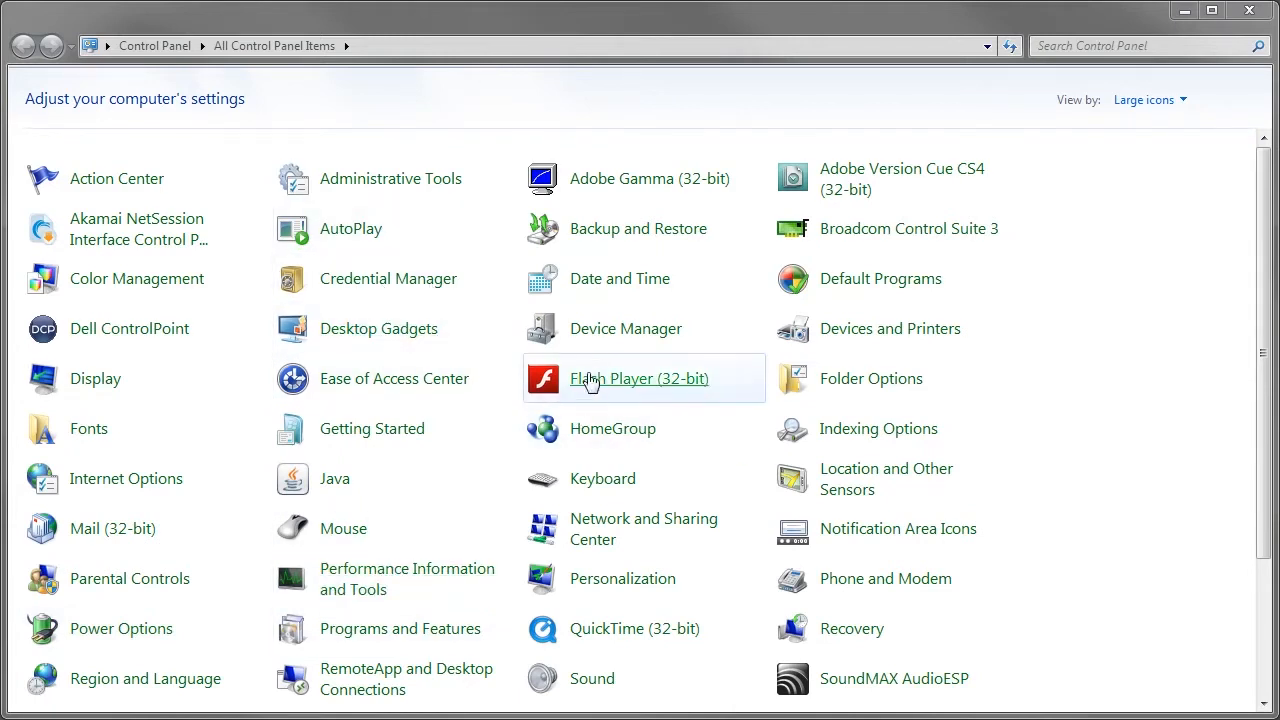
{"action": "mouse_move", "coordinate": [626, 335]}
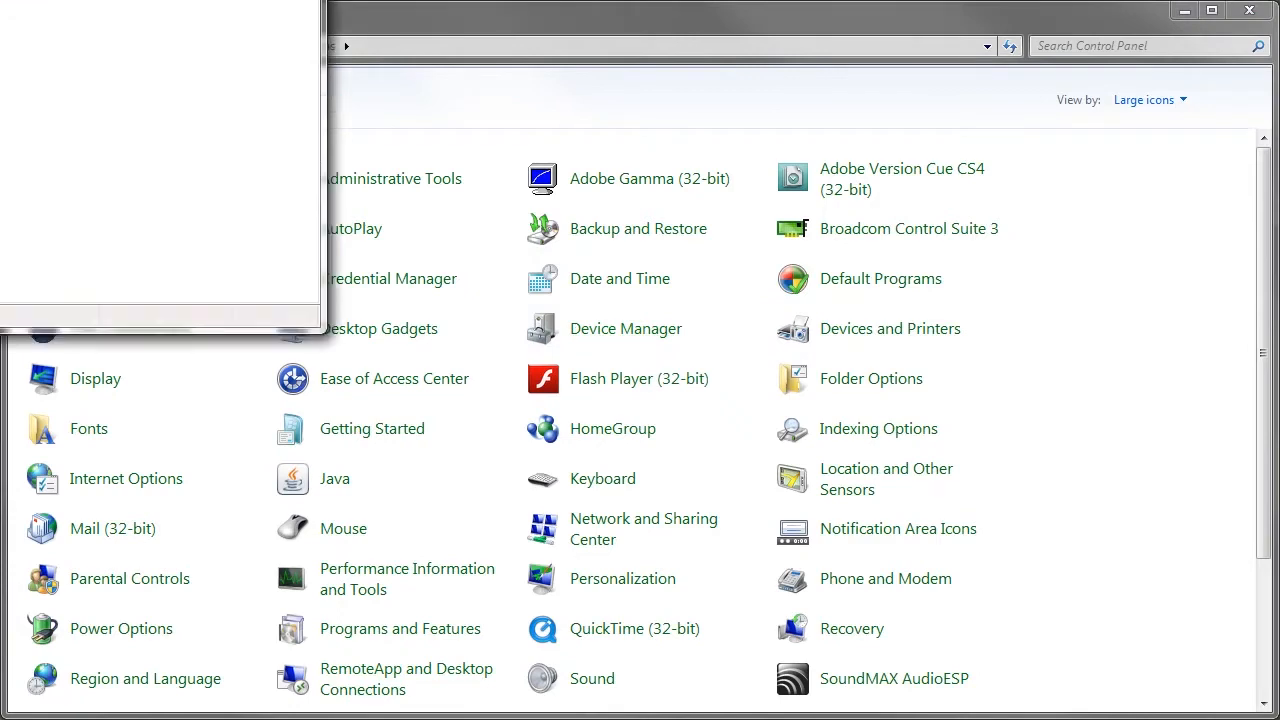
Verify in Device Manager that USB Serial Port (COM4) reports working properly
{"action": "left_click", "coordinate": [625, 328]}
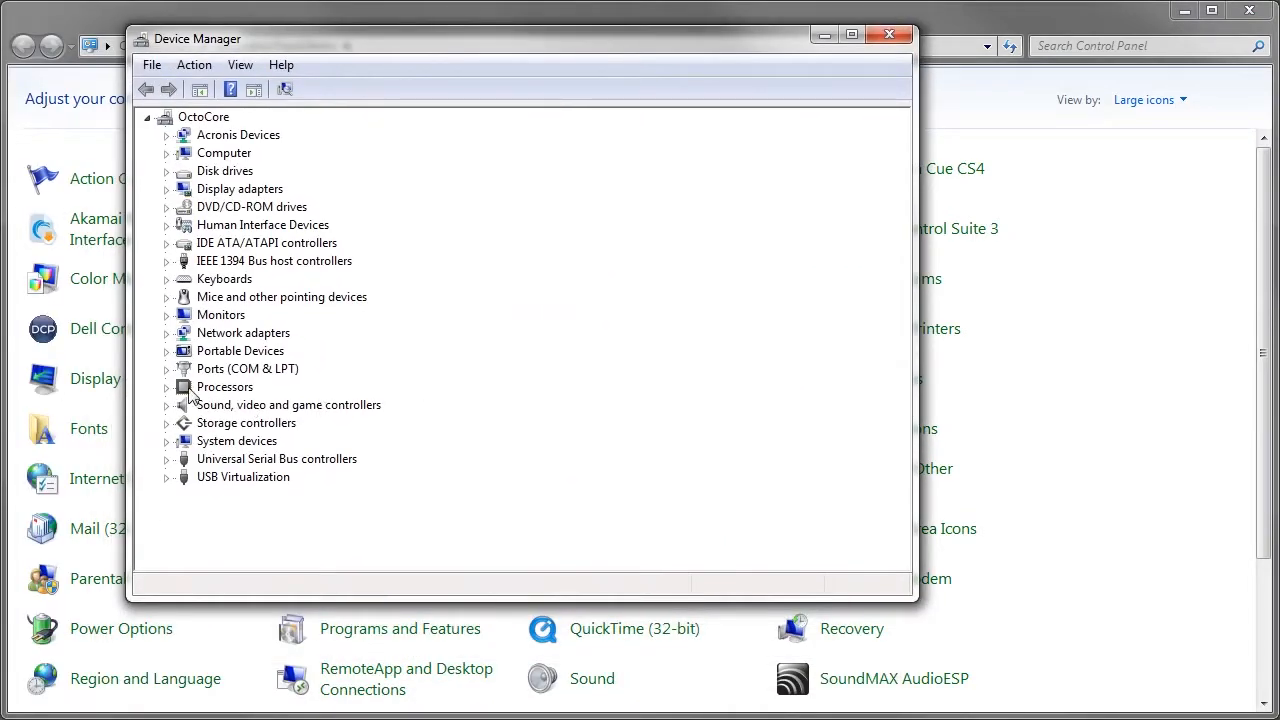
{"action": "mouse_move", "coordinate": [185, 388]}
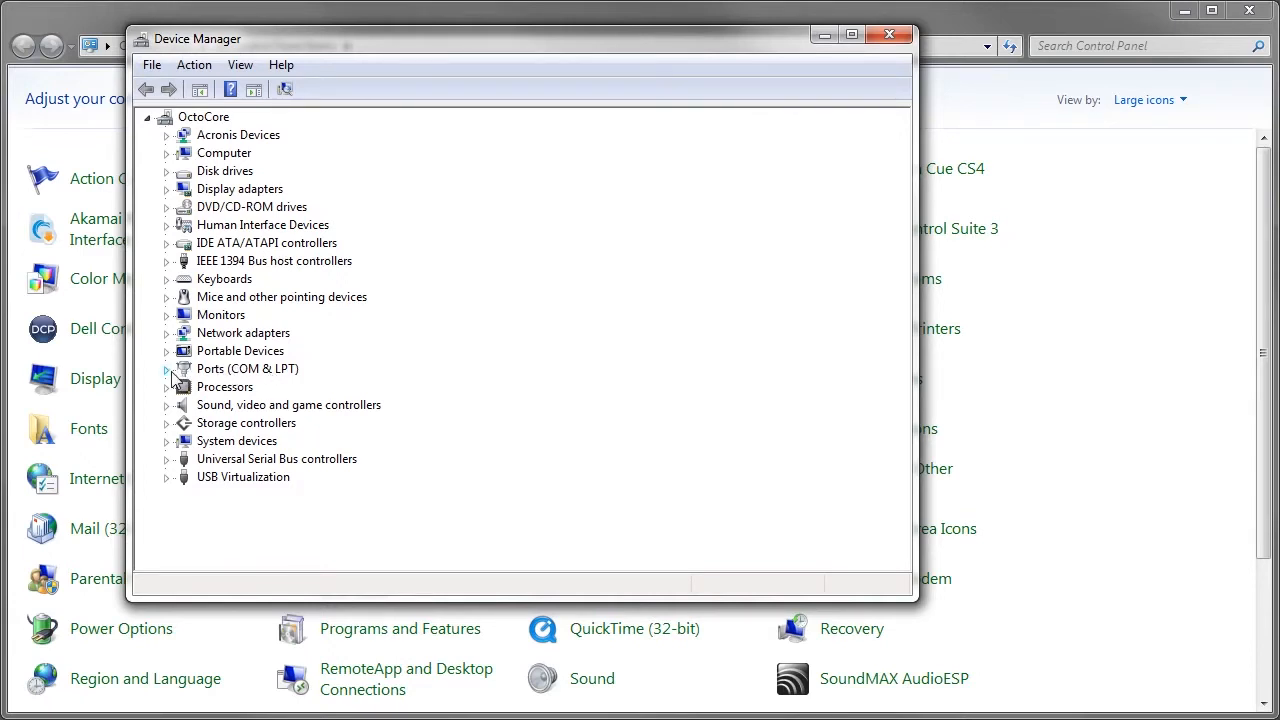
{"action": "left_click", "coordinate": [167, 368]}
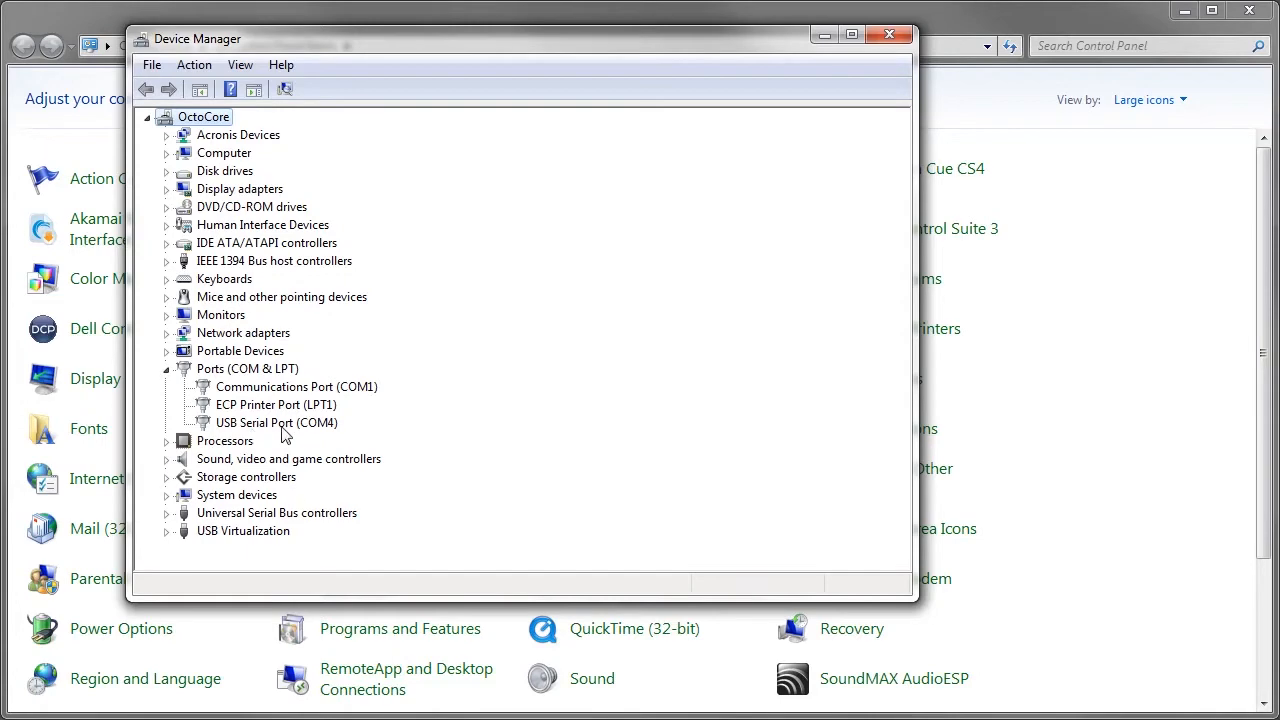
{"action": "right_click", "coordinate": [277, 422]}
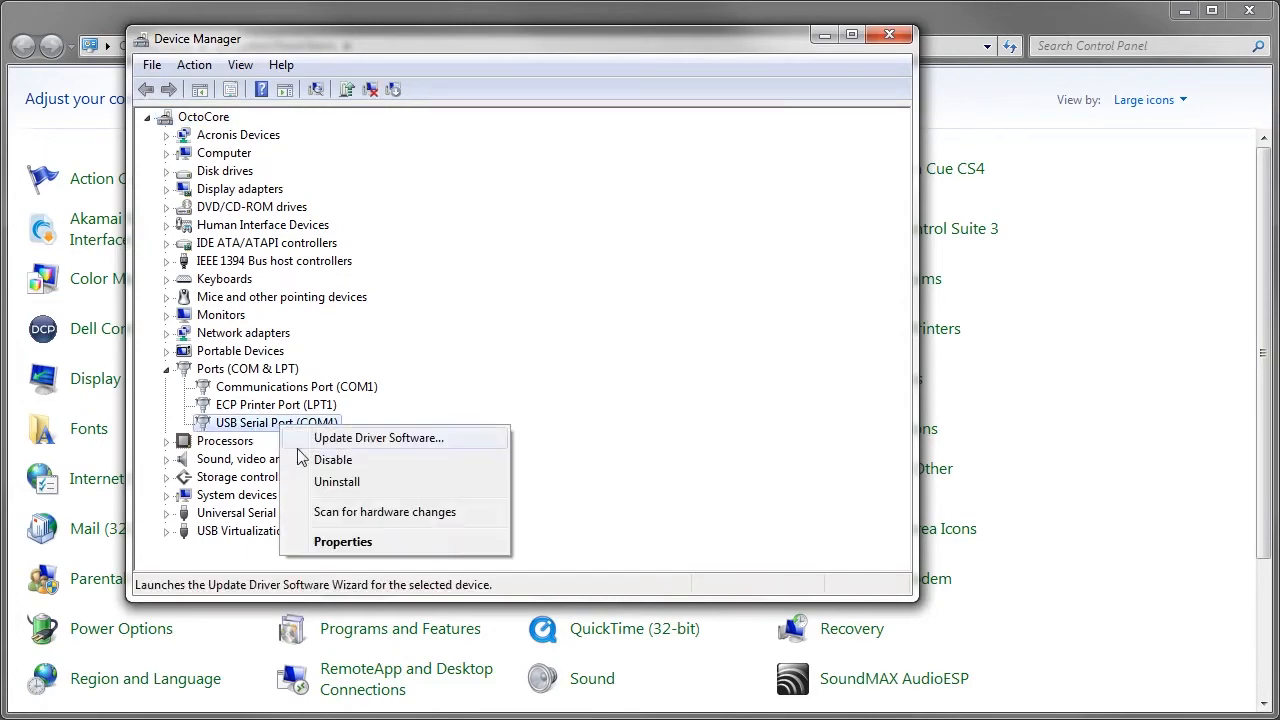
{"action": "left_click", "coordinate": [343, 541]}
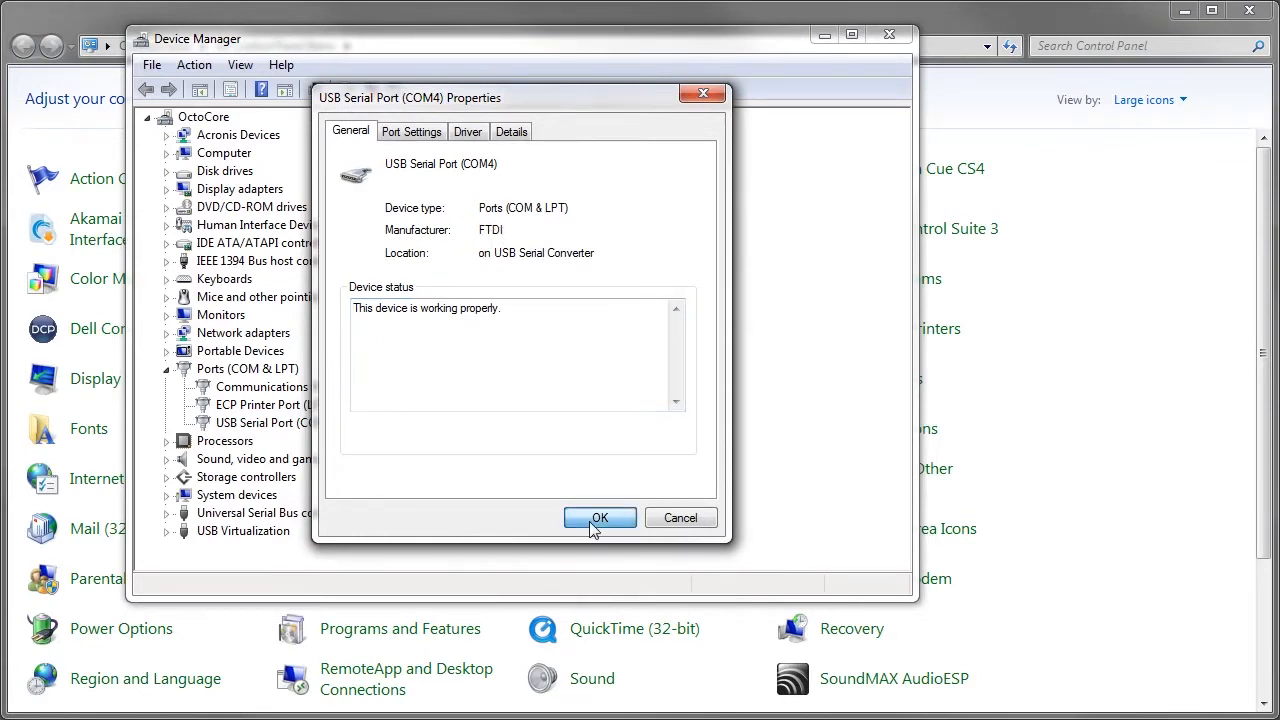
{"action": "left_click", "coordinate": [600, 518]}
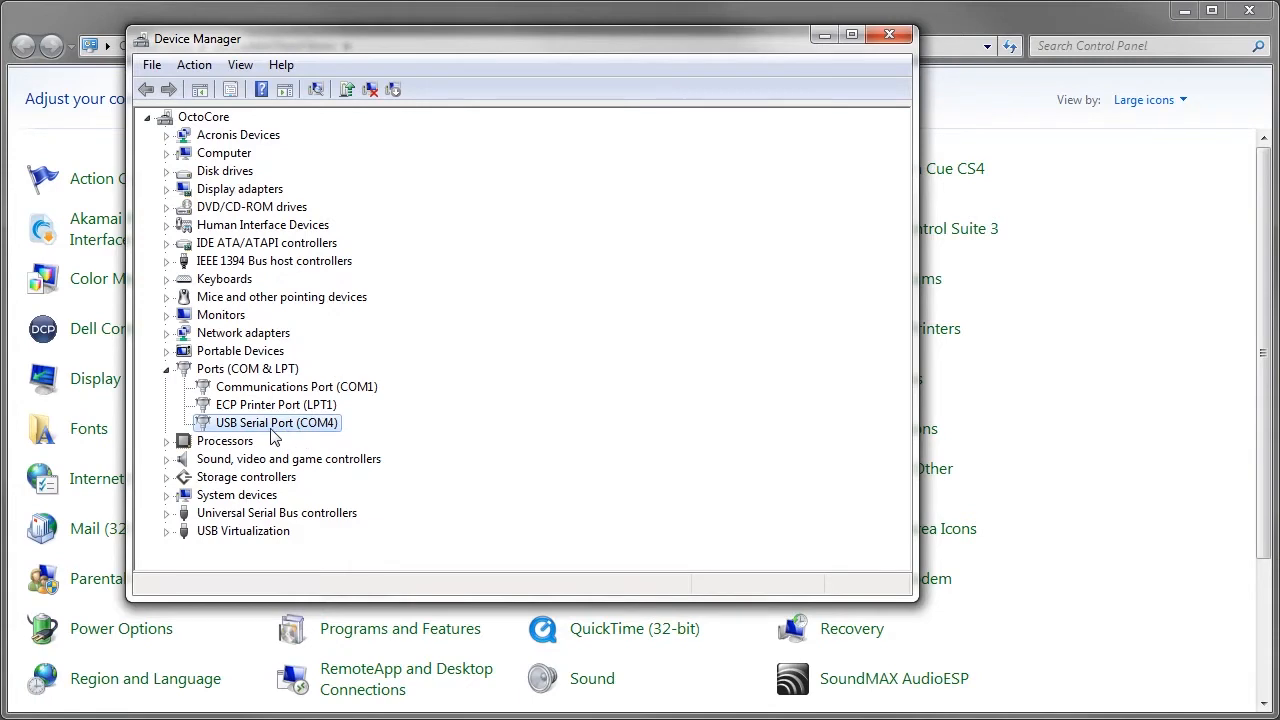
{"action": "mouse_move", "coordinate": [315, 440]}
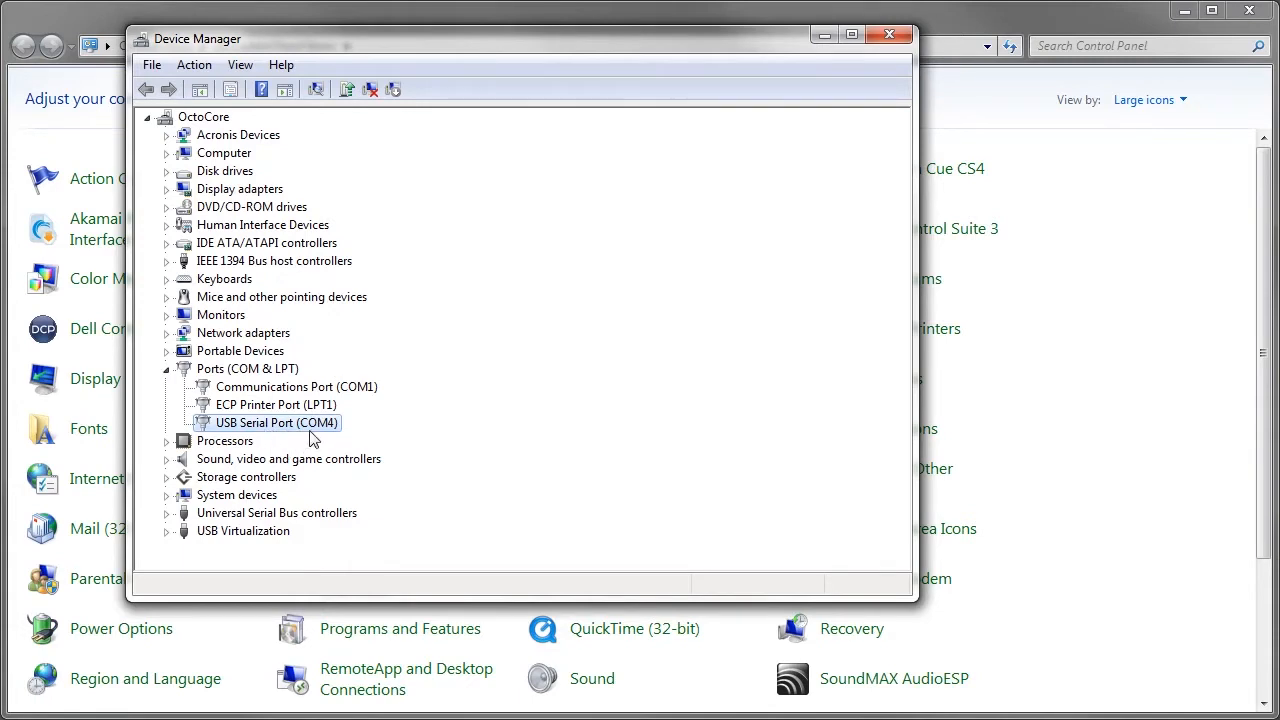
{"action": "mouse_move", "coordinate": [694, 142]}
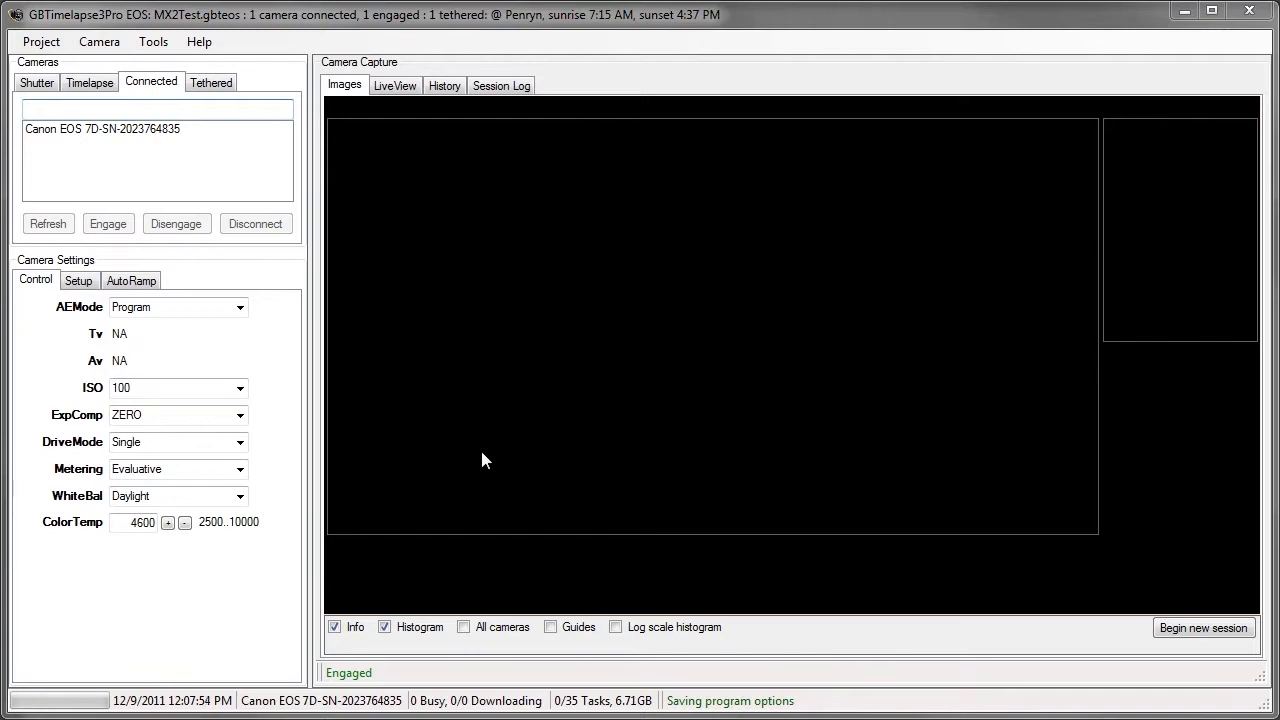
{"action": "mouse_move", "coordinate": [108, 150]}
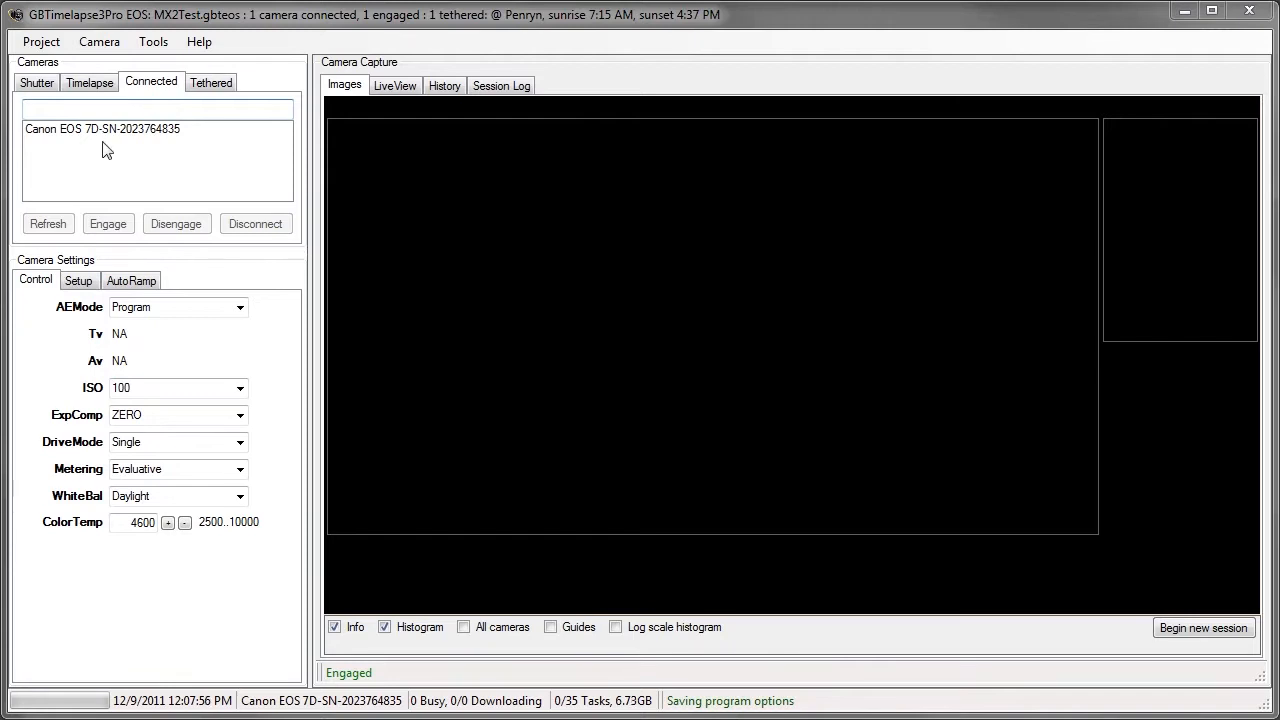
Tick 'Auto ramping on' on the AutoRamp tab, then go back to the Control tab
{"action": "left_click", "coordinate": [131, 279]}
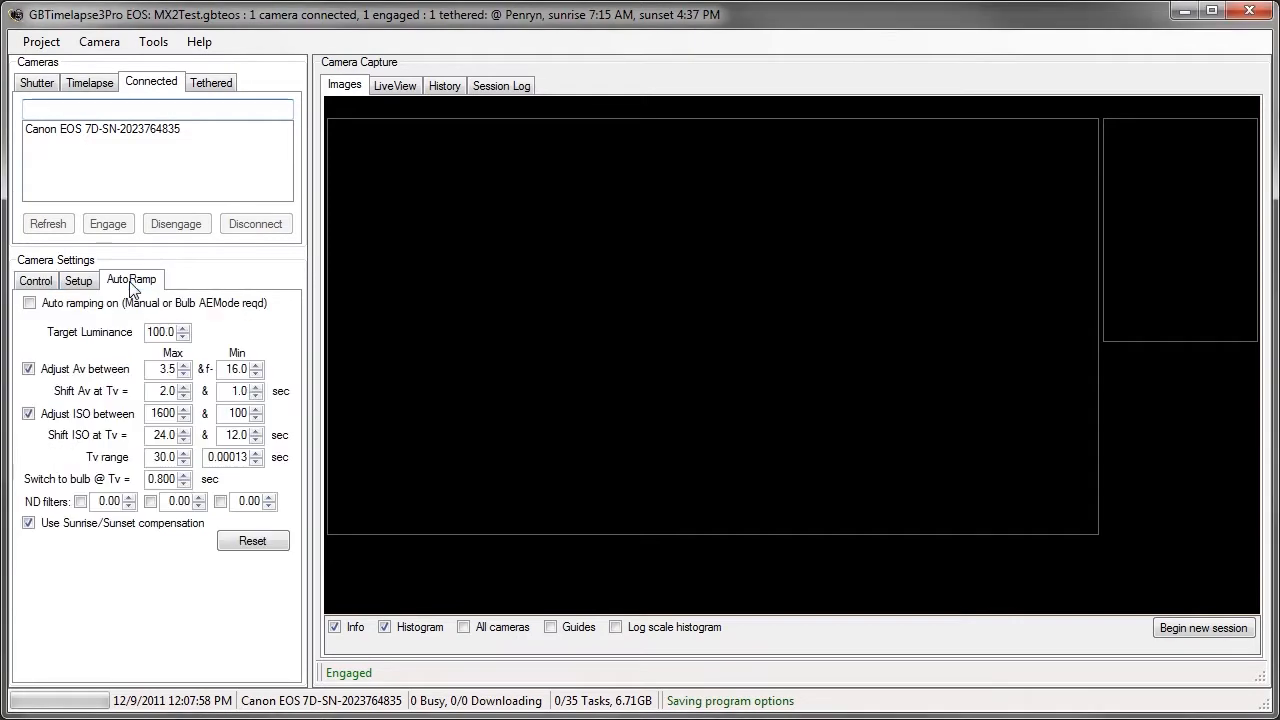
{"action": "left_click", "coordinate": [29, 303]}
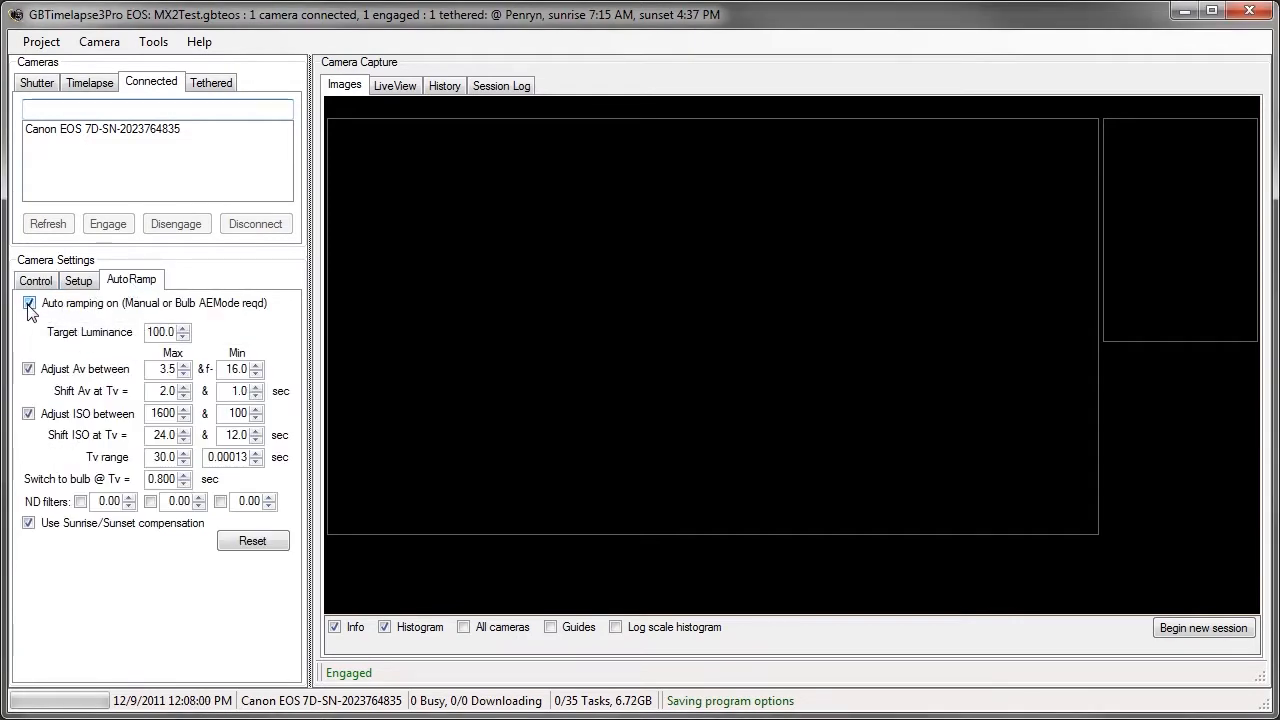
{"action": "left_click", "coordinate": [36, 280]}
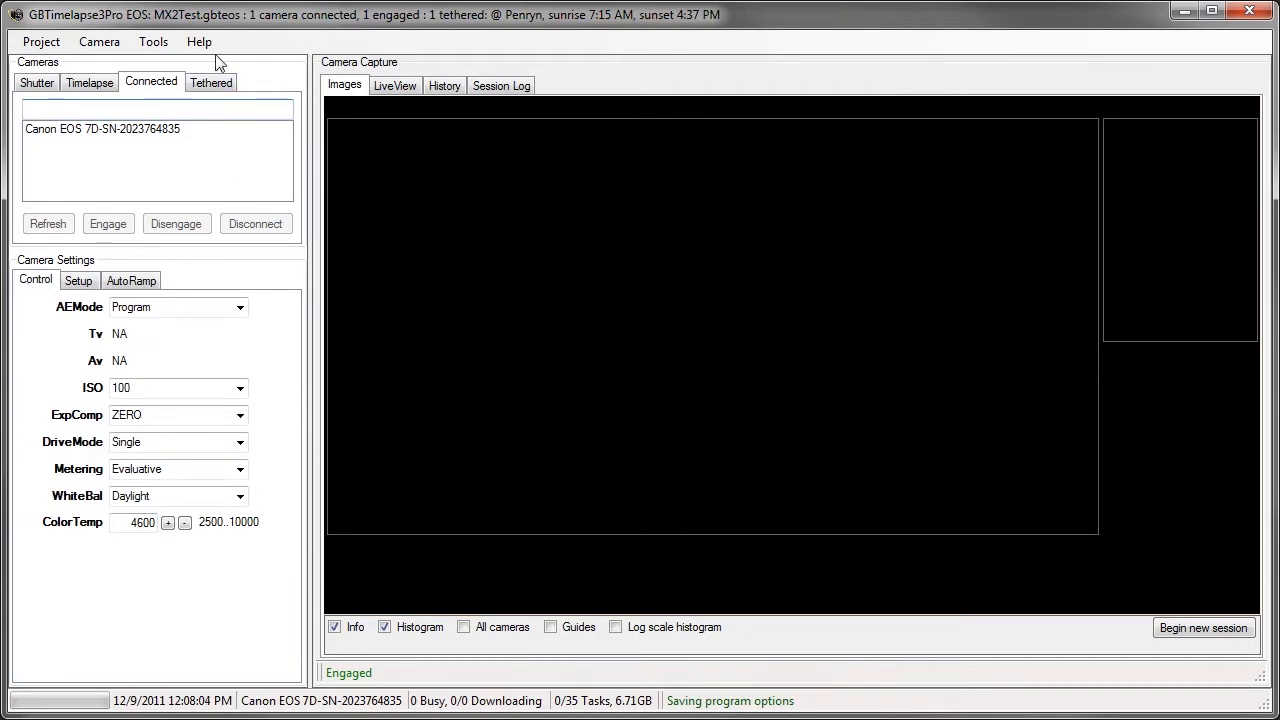
Enable 'Show MX2 dolly interface (Beta test)' in Tools > Options
{"action": "left_click", "coordinate": [153, 41]}
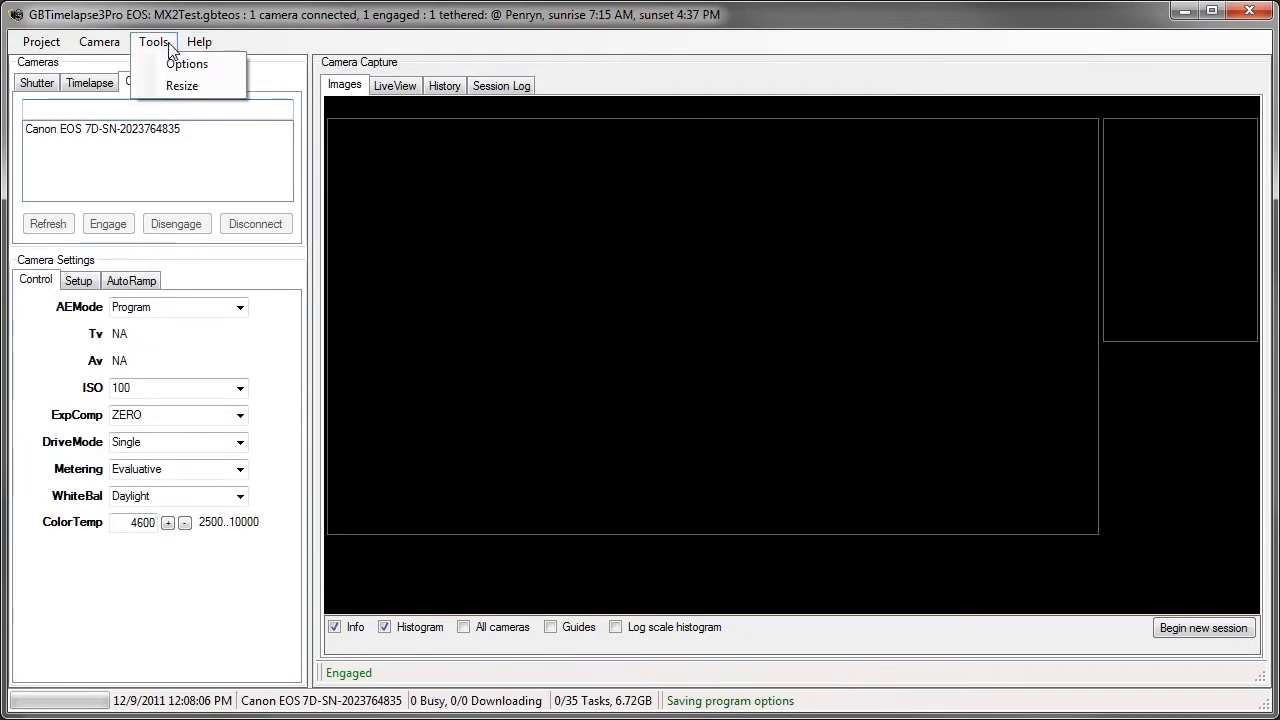
{"action": "left_click", "coordinate": [187, 63]}
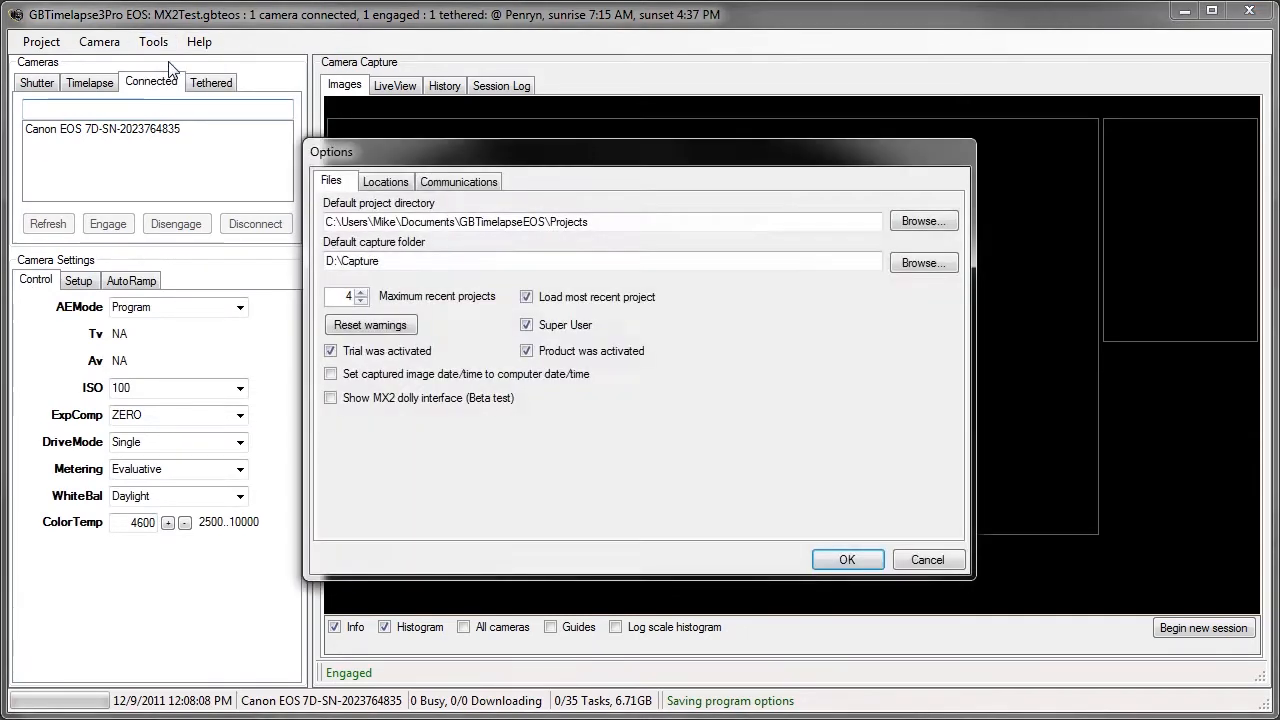
{"action": "left_click", "coordinate": [331, 397]}
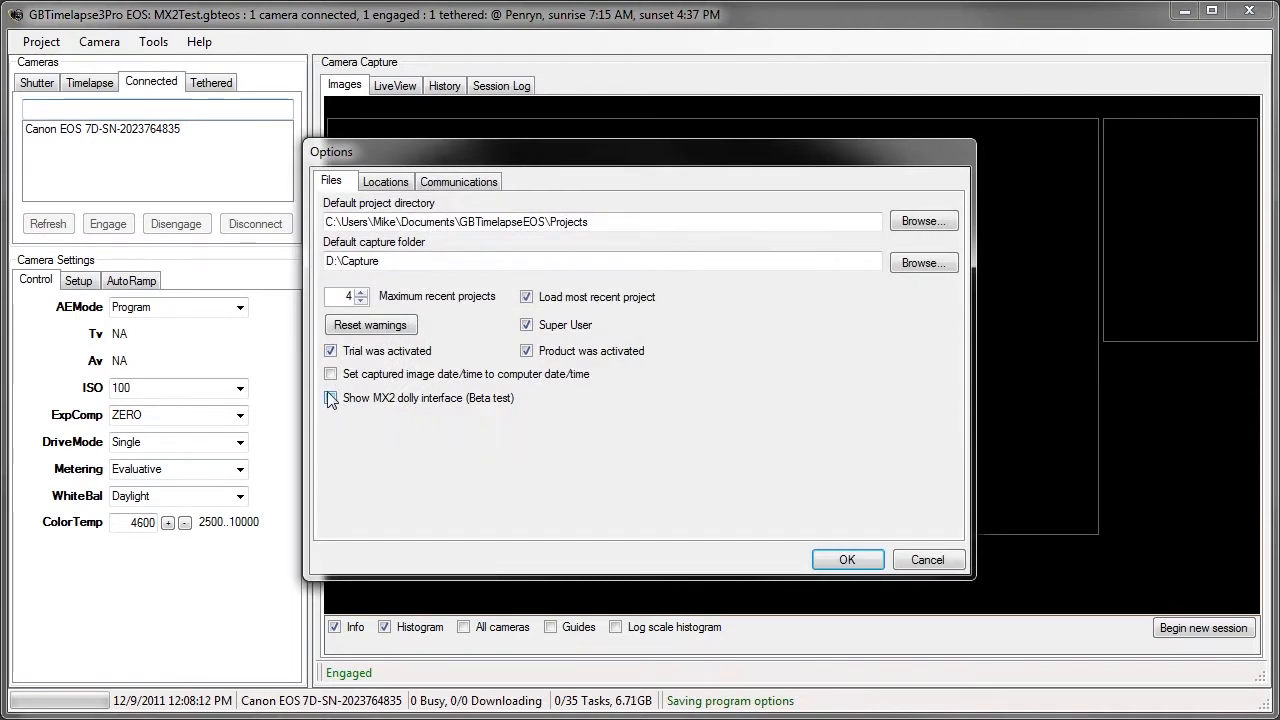
{"action": "left_click", "coordinate": [331, 398]}
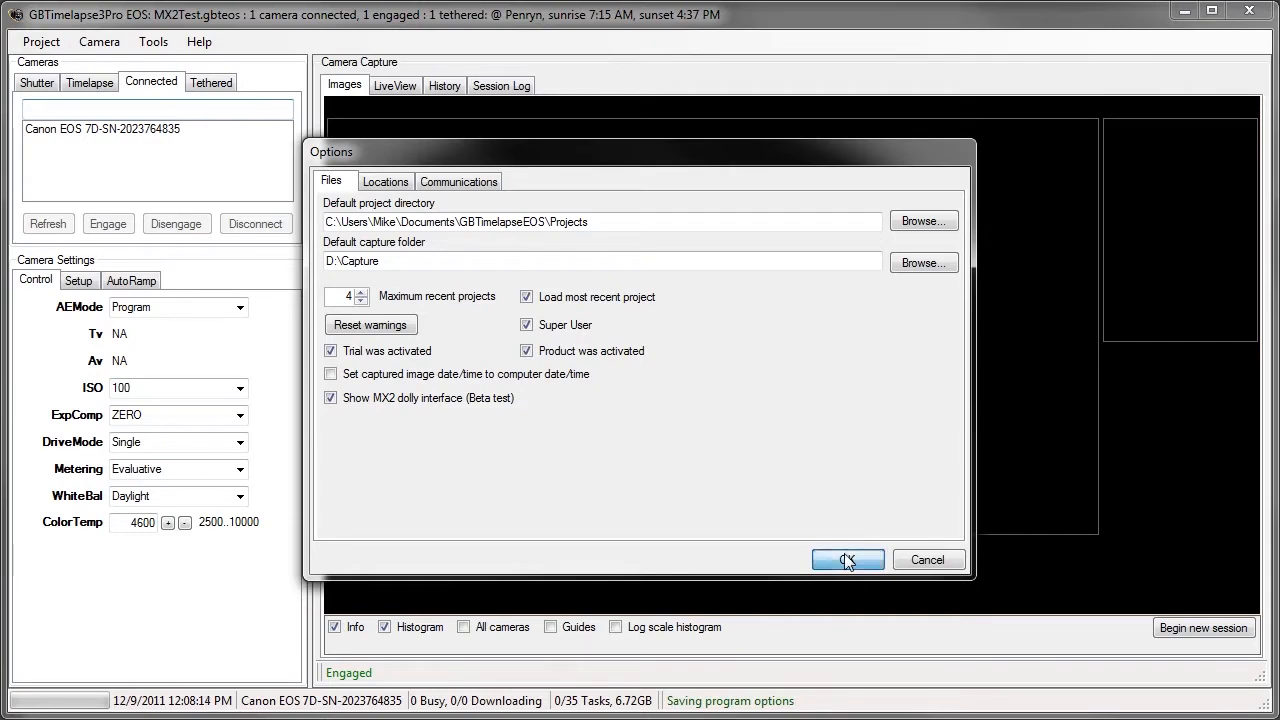
{"action": "left_click", "coordinate": [846, 559]}
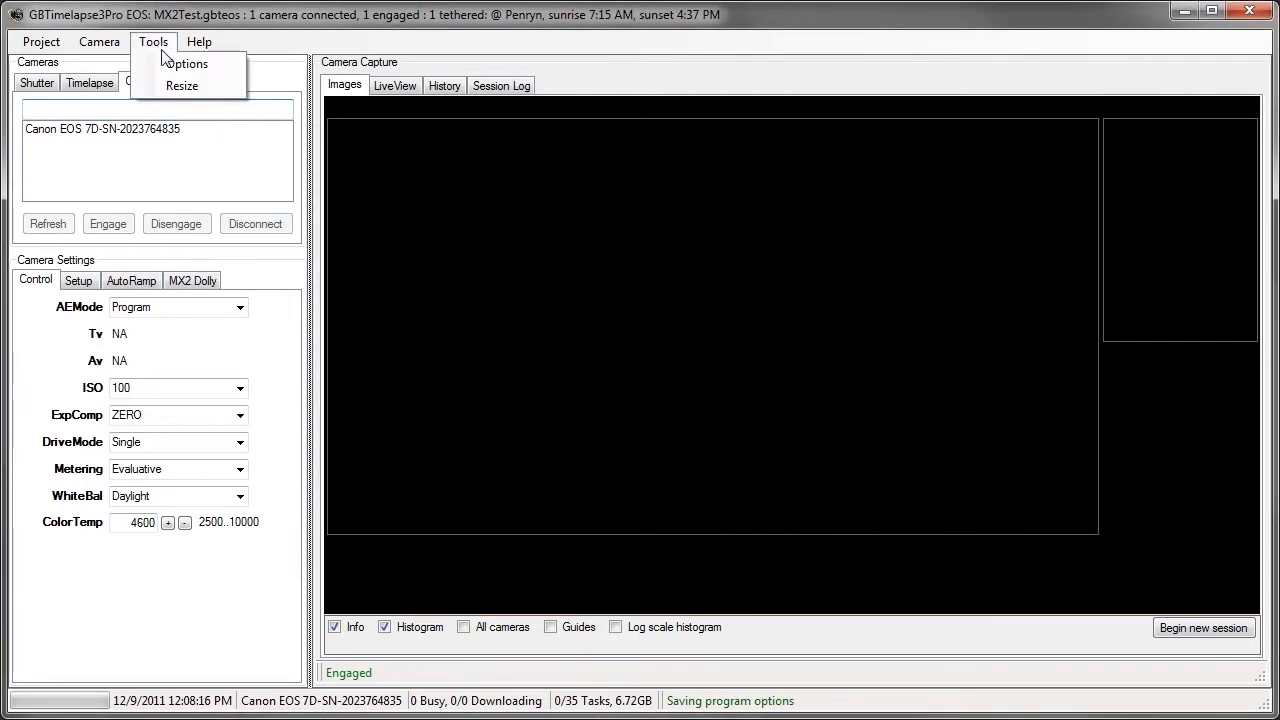
Set the MX2 dolly relay port to COM4 on the Options MX2 Dolly tab
{"action": "left_click", "coordinate": [187, 63]}
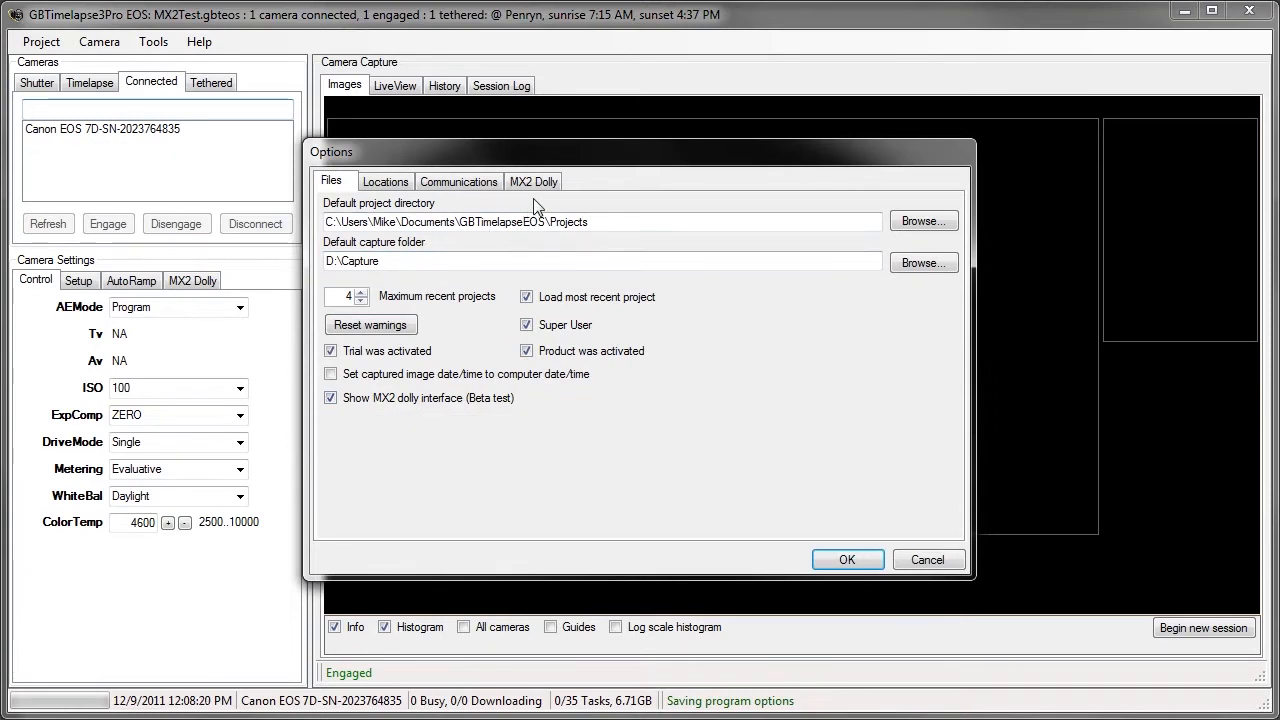
{"action": "left_click", "coordinate": [533, 181]}
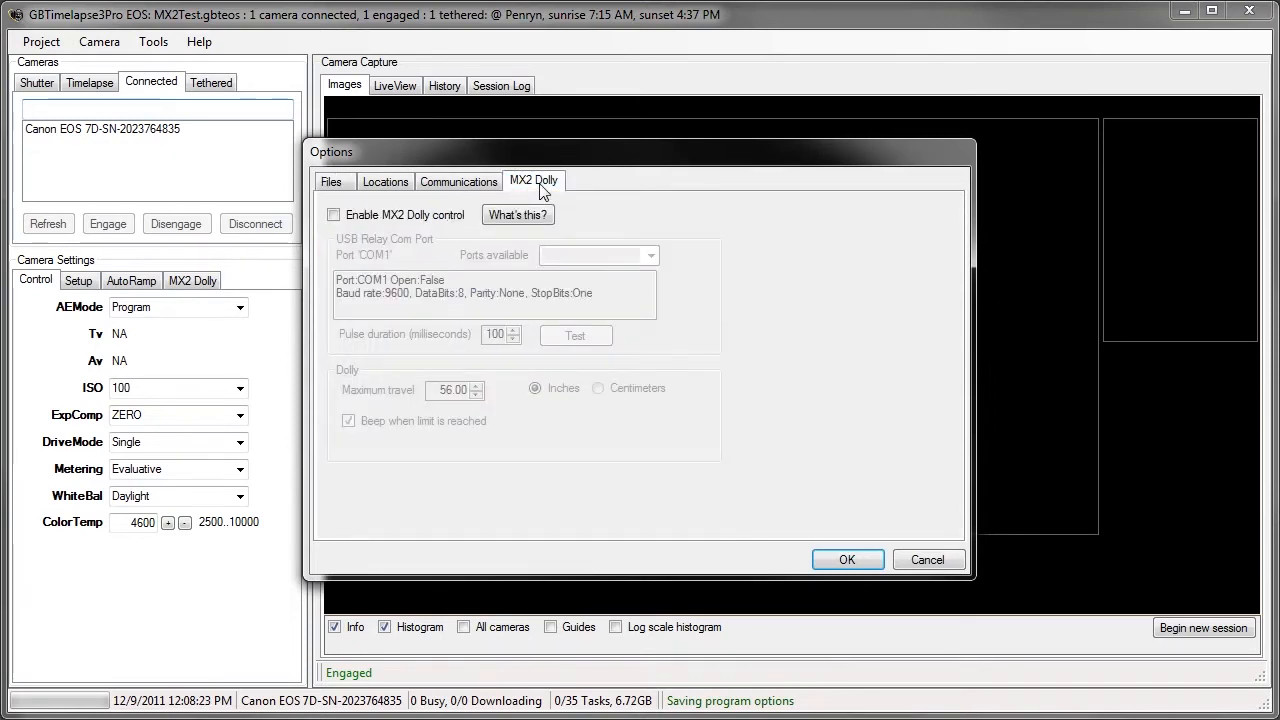
{"action": "mouse_move", "coordinate": [398, 235]}
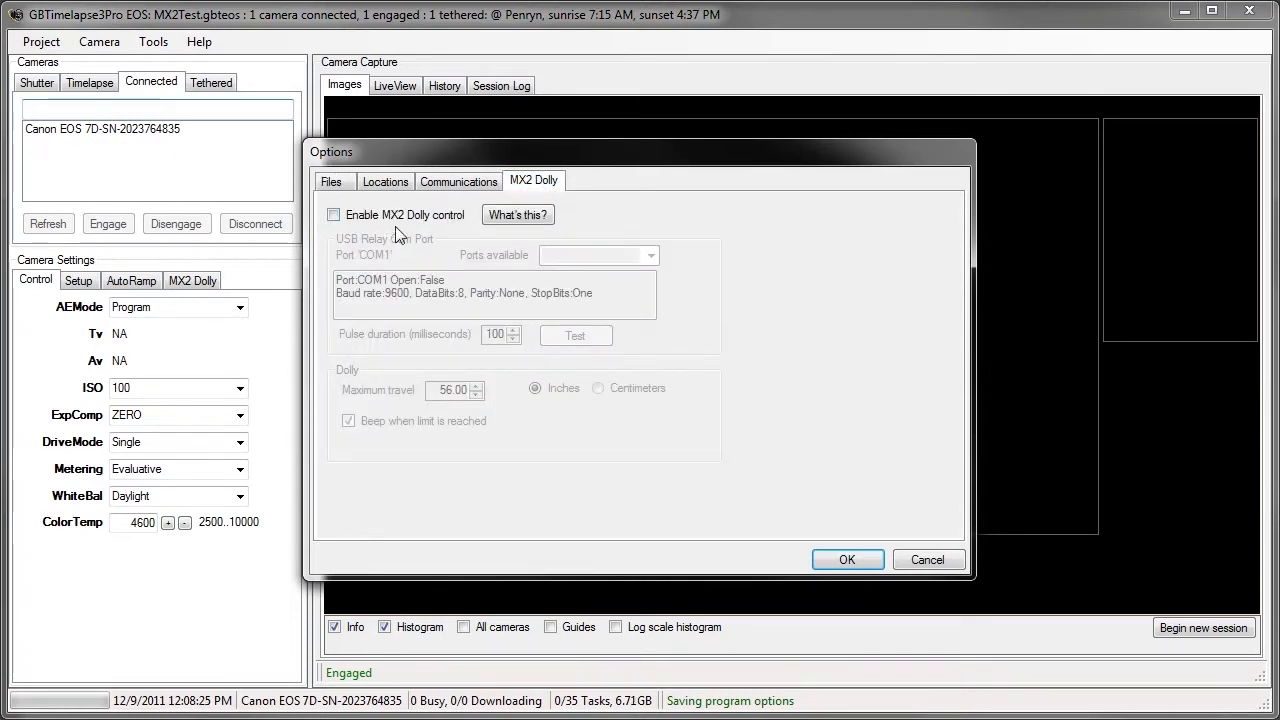
{"action": "left_click", "coordinate": [333, 214]}
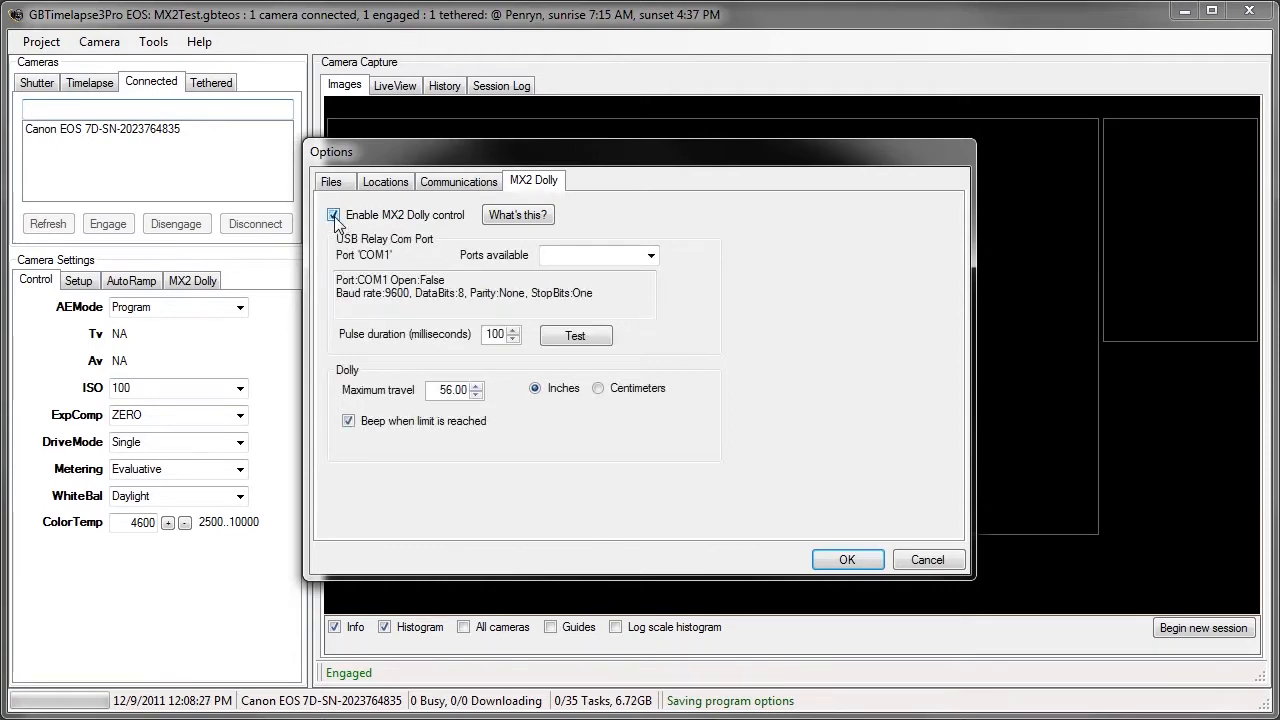
{"action": "left_click", "coordinate": [333, 214]}
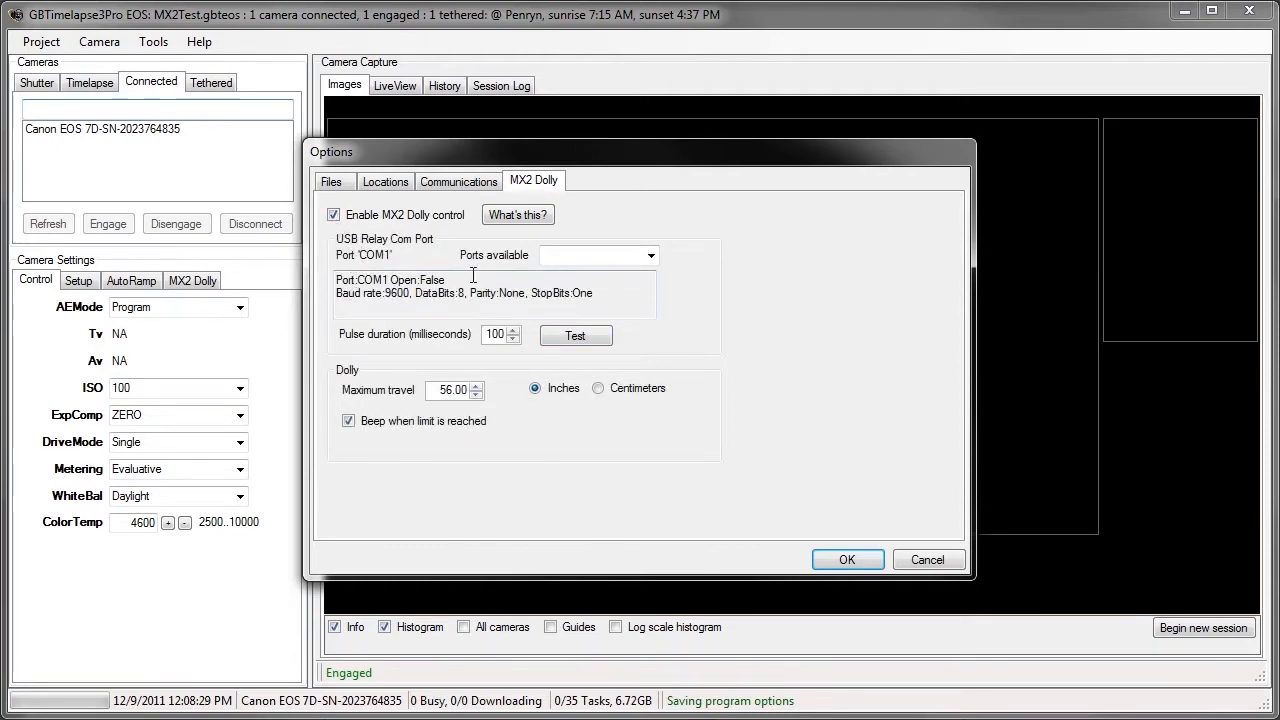
{"action": "mouse_move", "coordinate": [357, 256]}
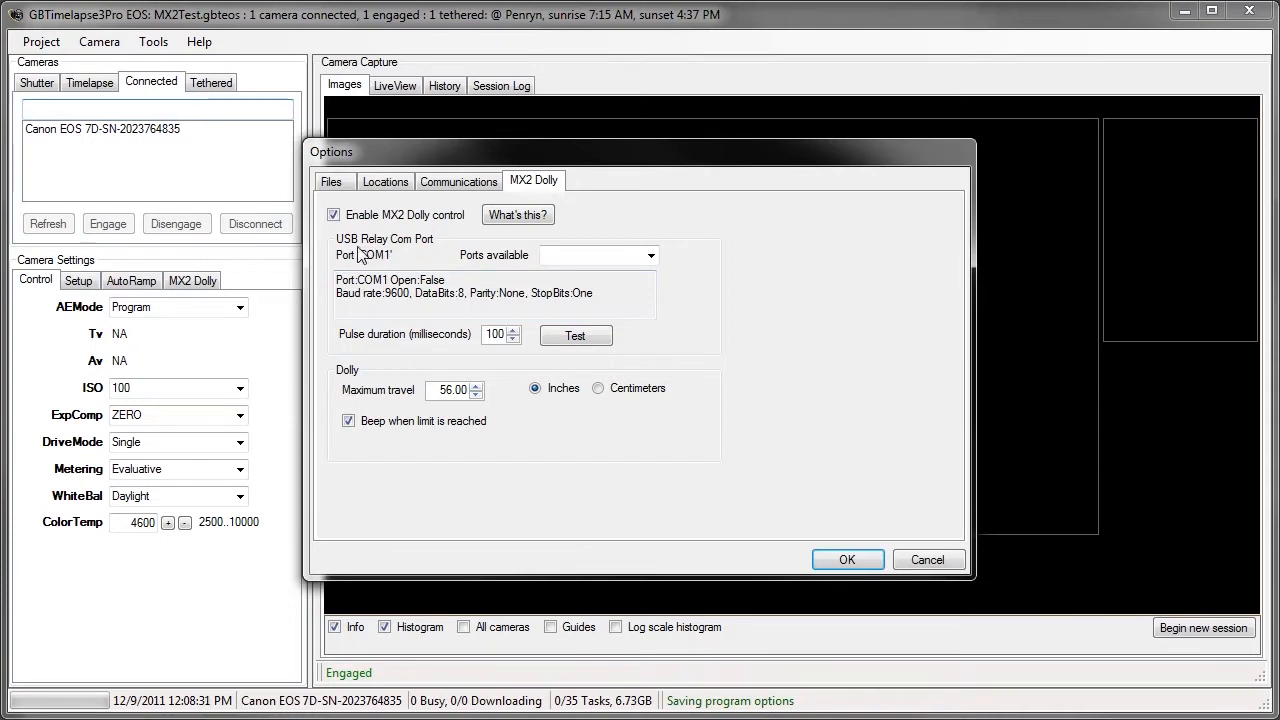
{"action": "mouse_move", "coordinate": [405, 252]}
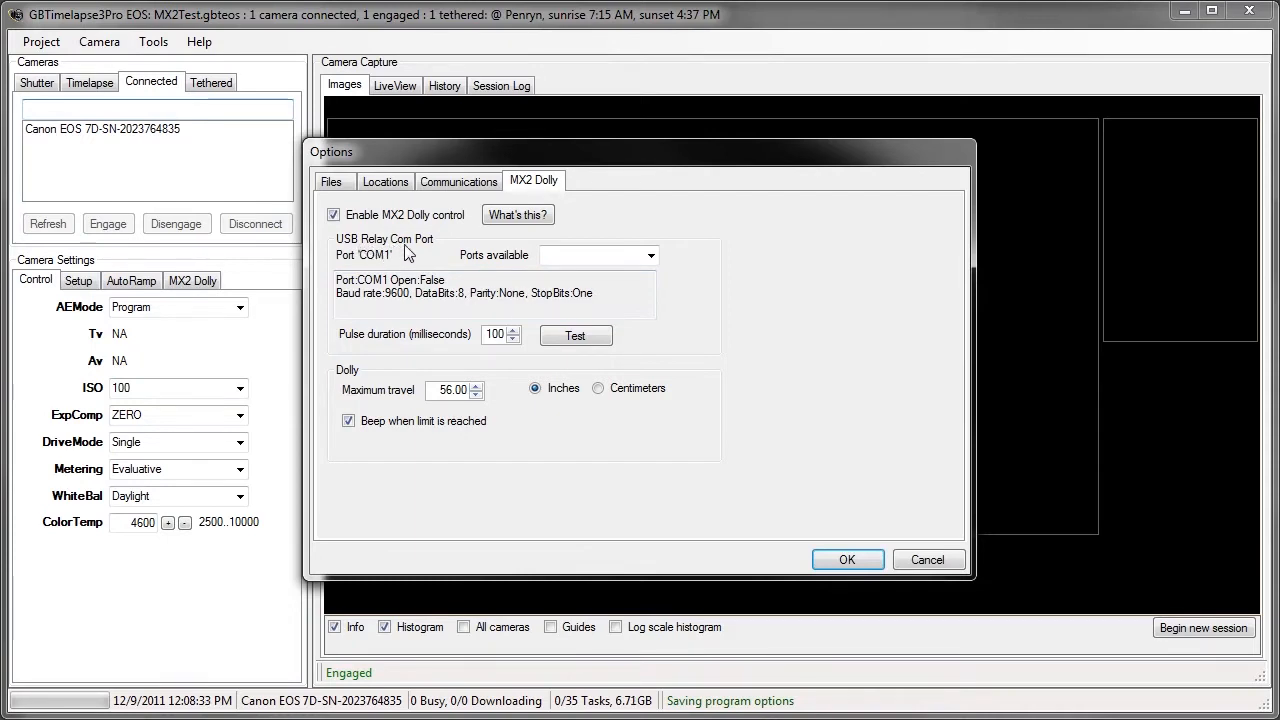
{"action": "mouse_move", "coordinate": [681, 283]}
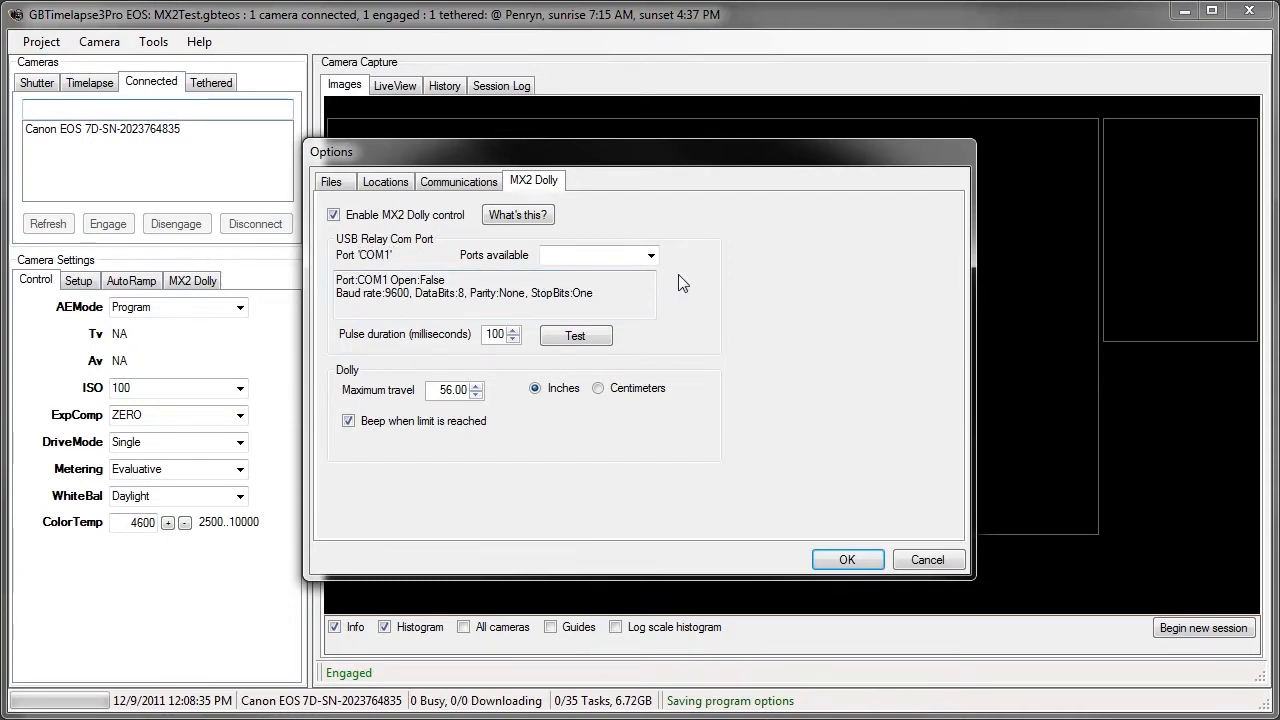
{"action": "left_click", "coordinate": [651, 255]}
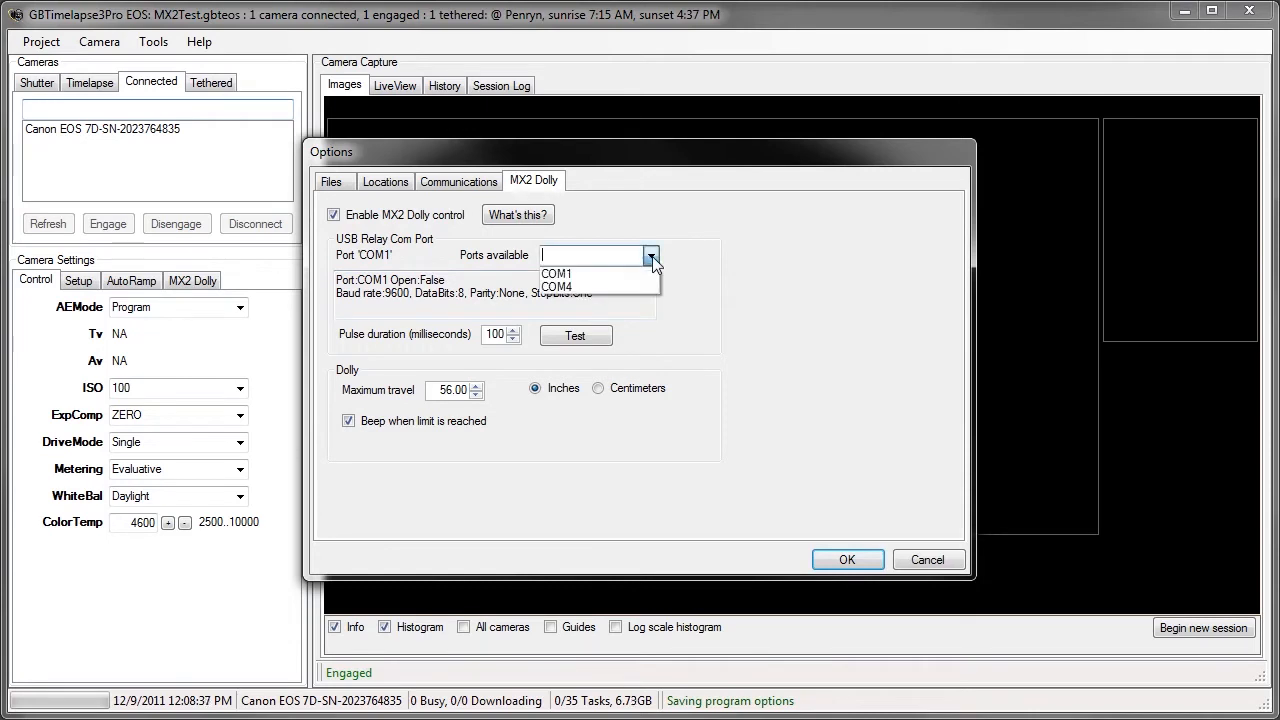
{"action": "left_click", "coordinate": [557, 287]}
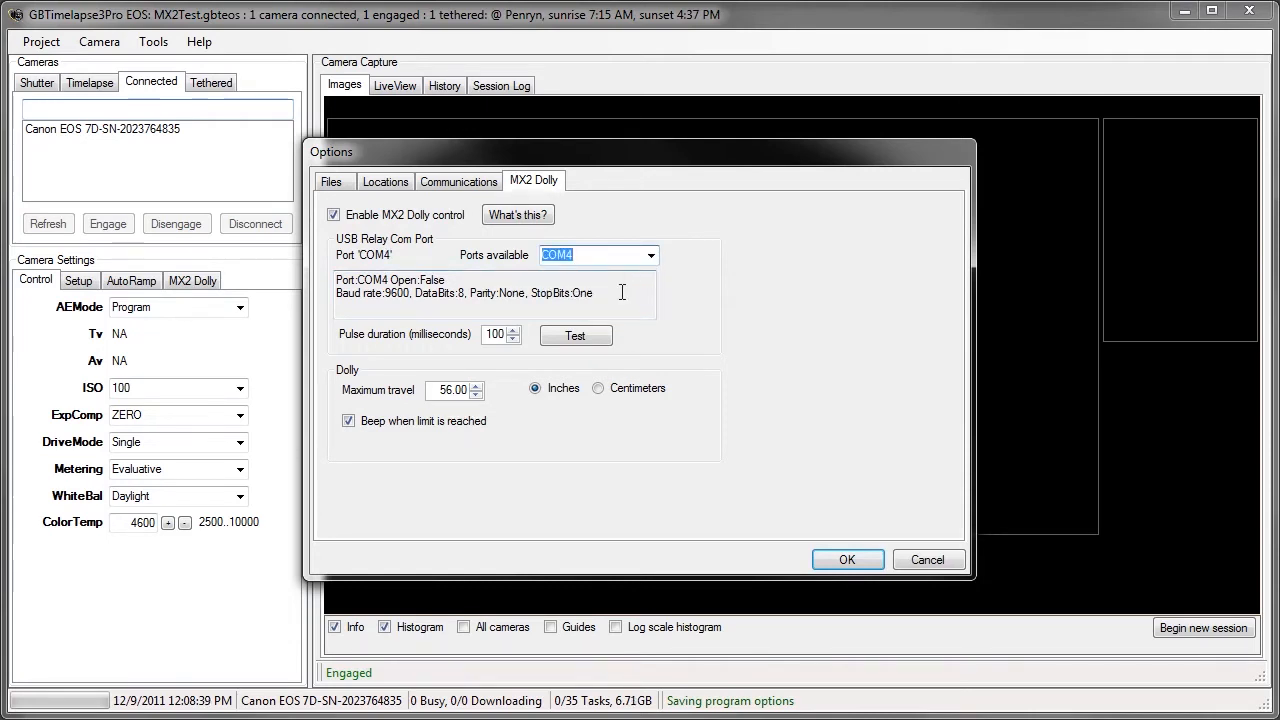
{"action": "mouse_move", "coordinate": [370, 350]}
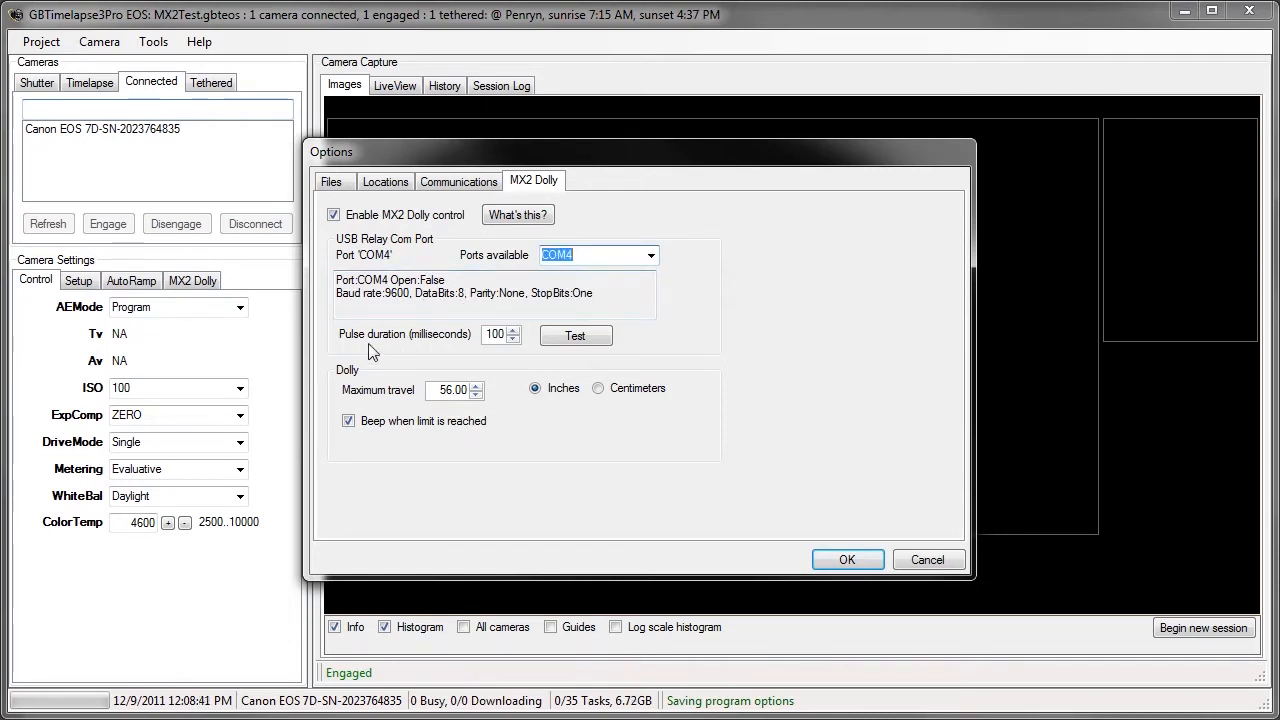
{"action": "mouse_move", "coordinate": [505, 355]}
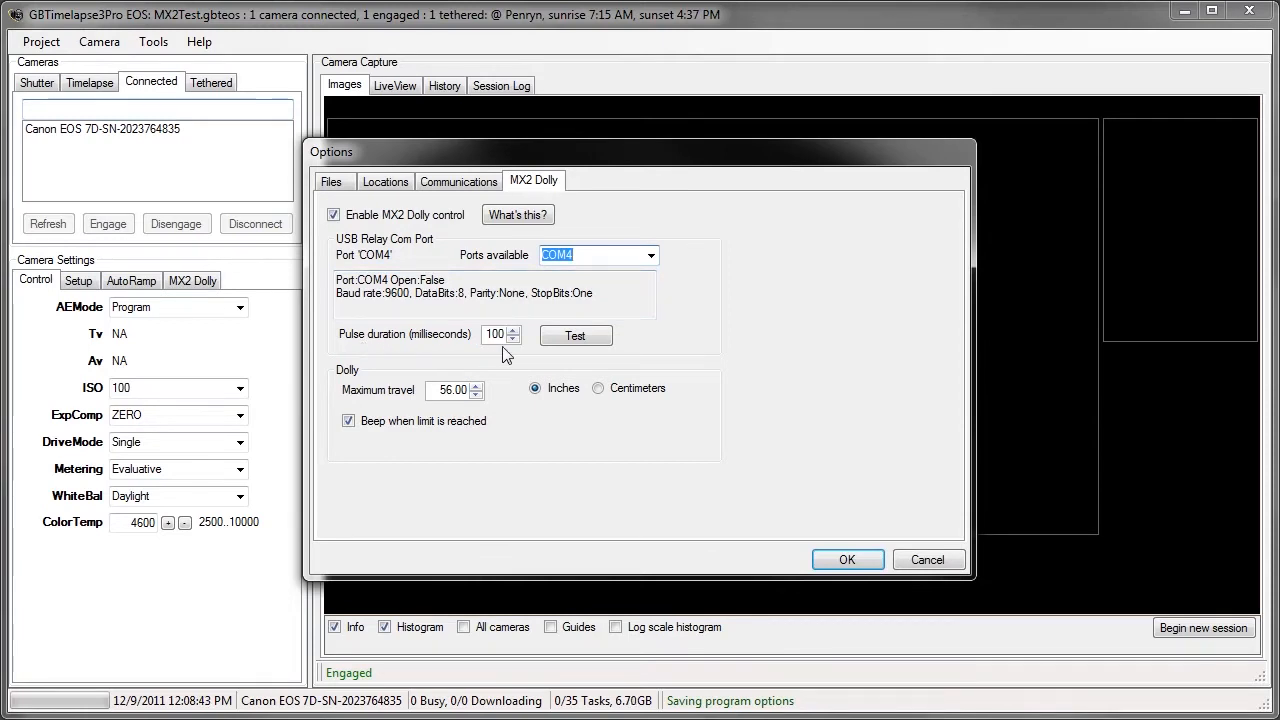
Send test pulses to the dolly until the port reports Open:True
{"action": "left_click", "coordinate": [575, 335]}
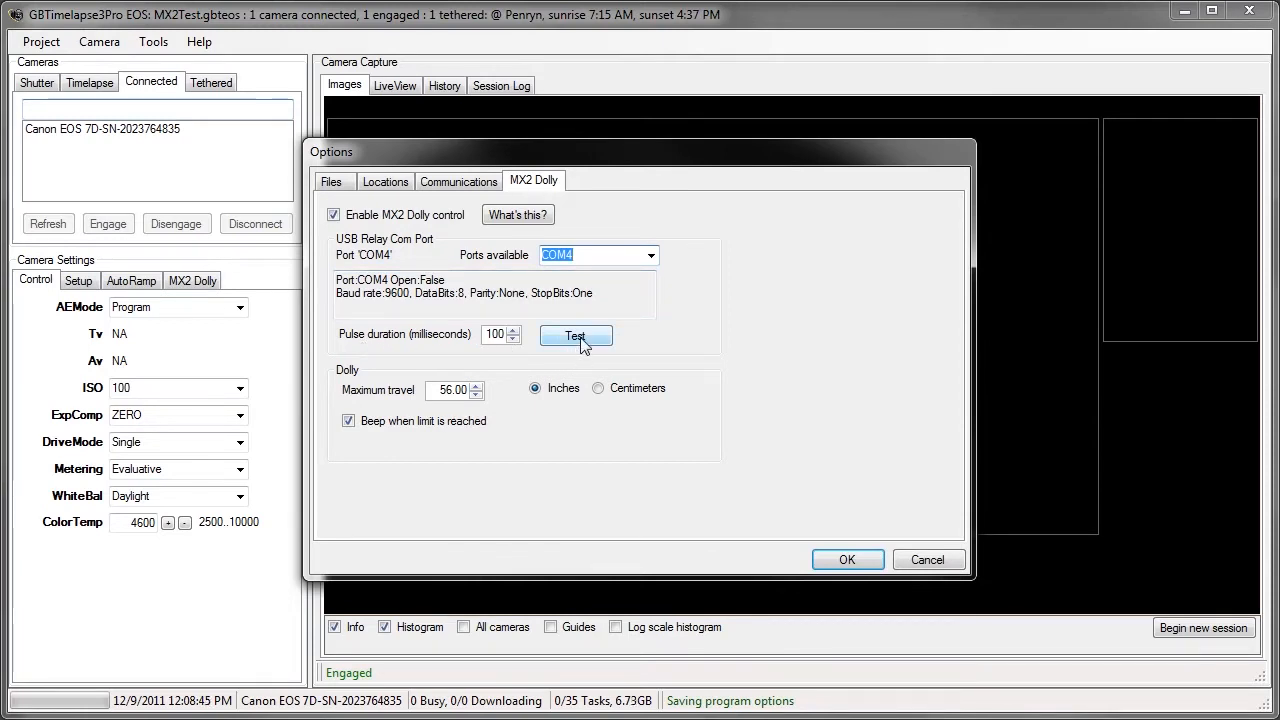
{"action": "left_click", "coordinate": [575, 336]}
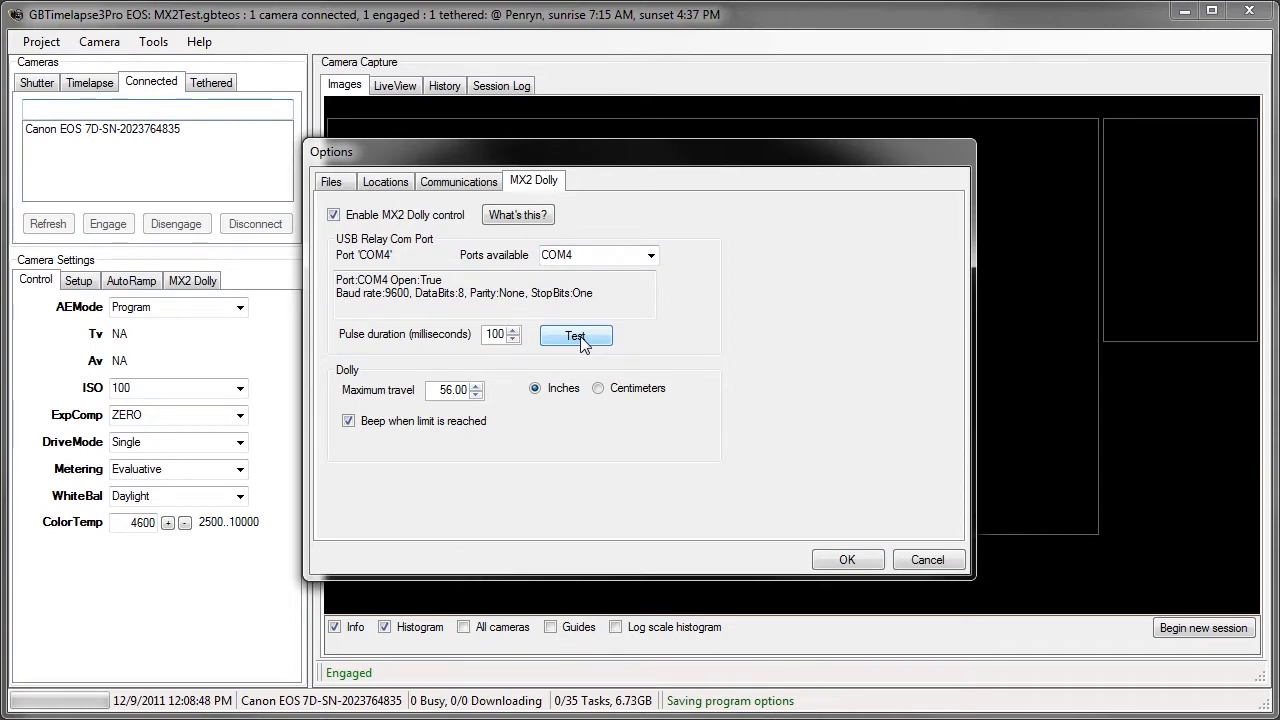
{"action": "left_click", "coordinate": [575, 335]}
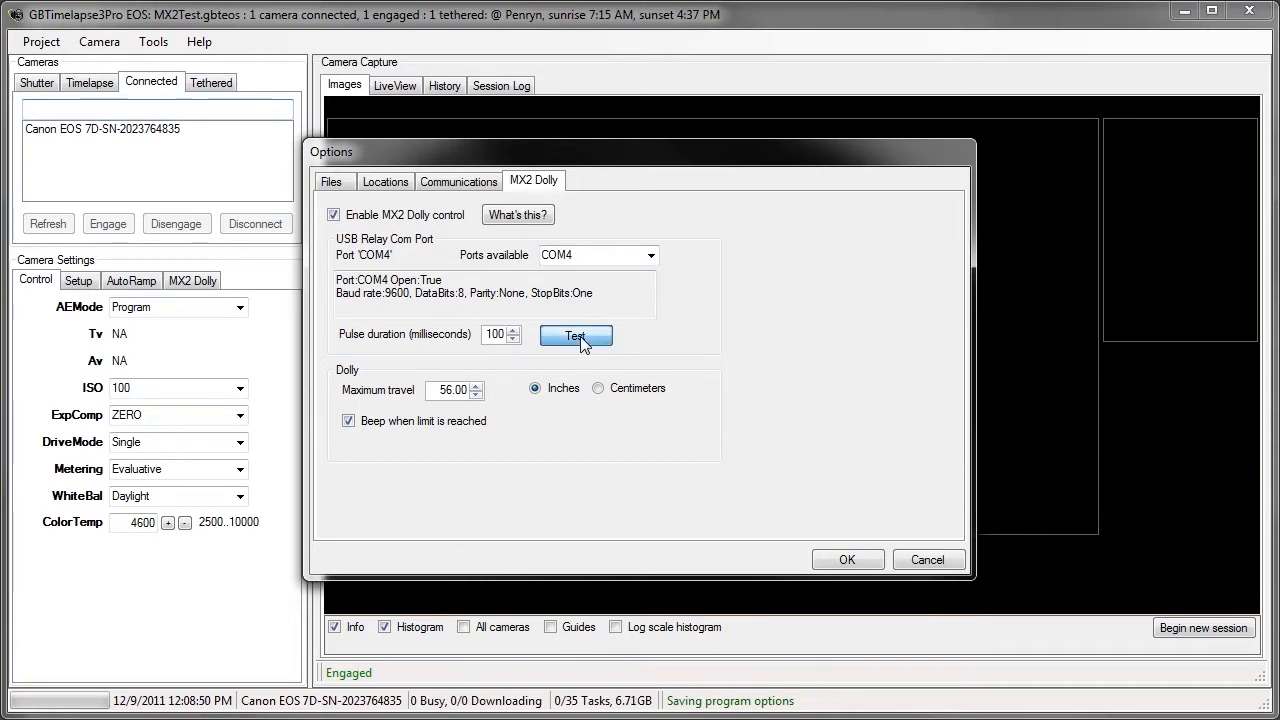
{"action": "left_click", "coordinate": [575, 335]}
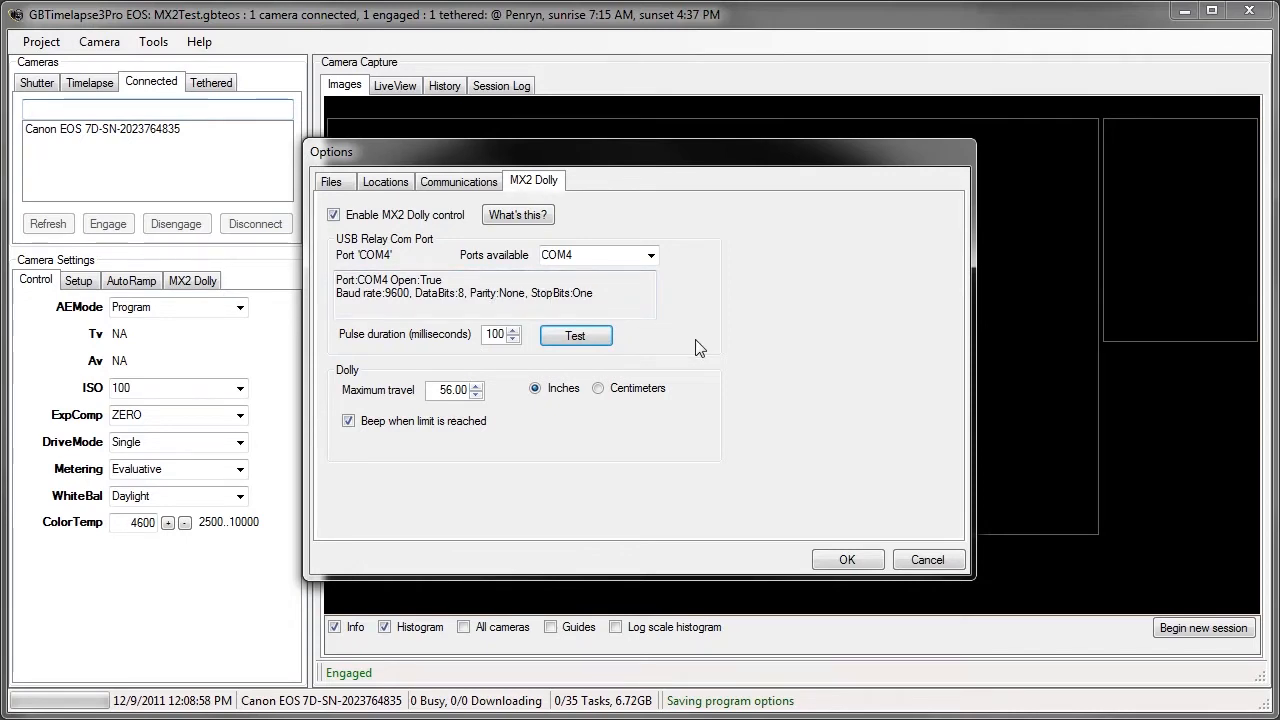
{"action": "mouse_move", "coordinate": [750, 405]}
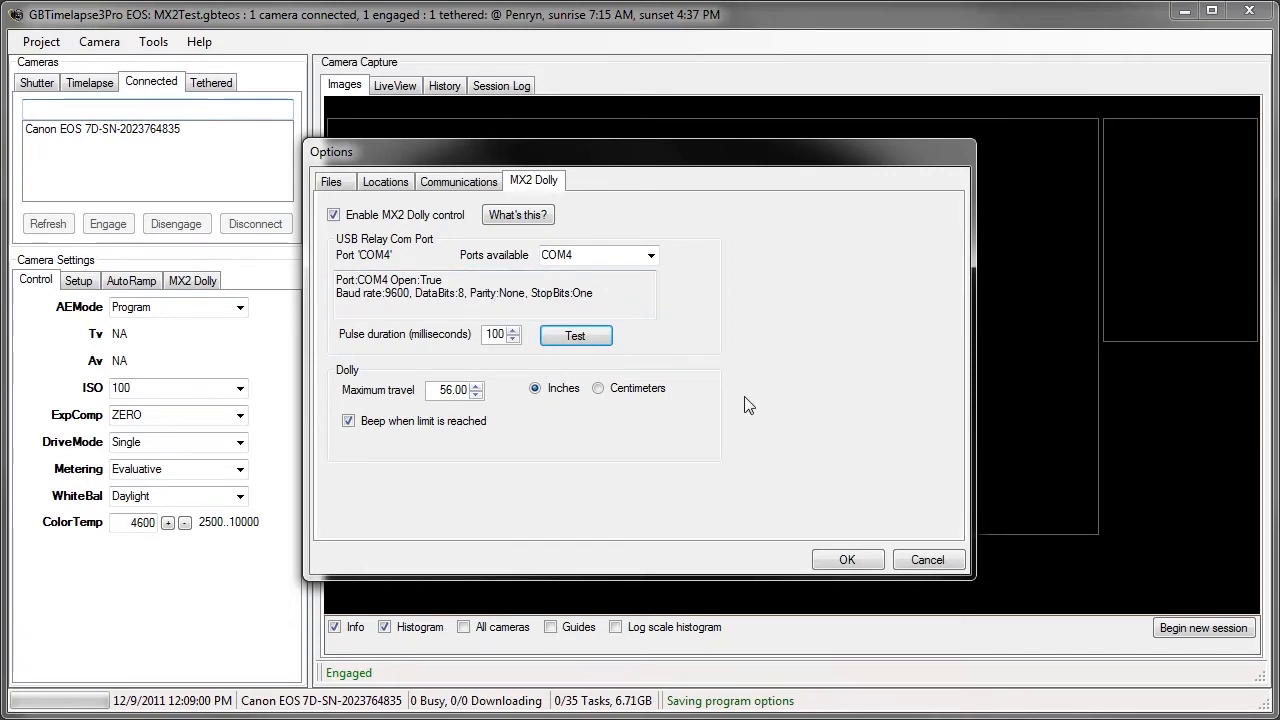
{"action": "mouse_move", "coordinate": [830, 510]}
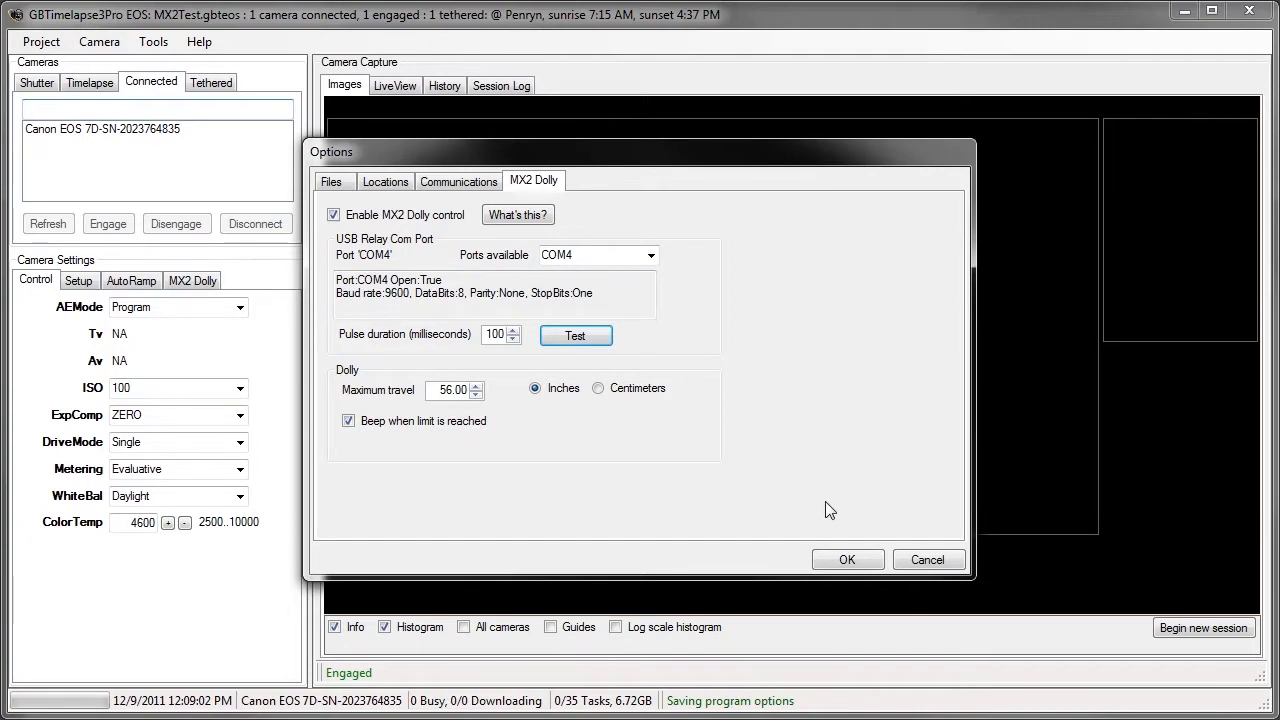
Accept the dolly options and show the MX2 Dolly camera settings tab
{"action": "left_click", "coordinate": [847, 559]}
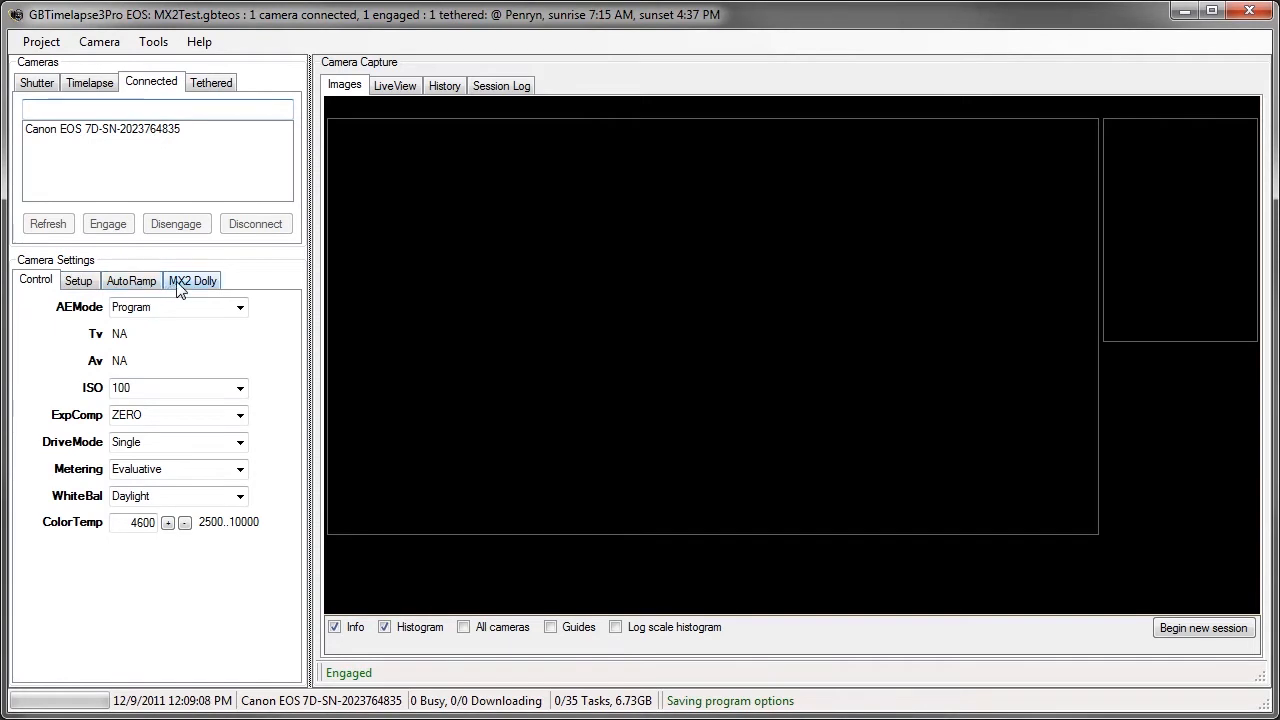
{"action": "left_click", "coordinate": [192, 280]}
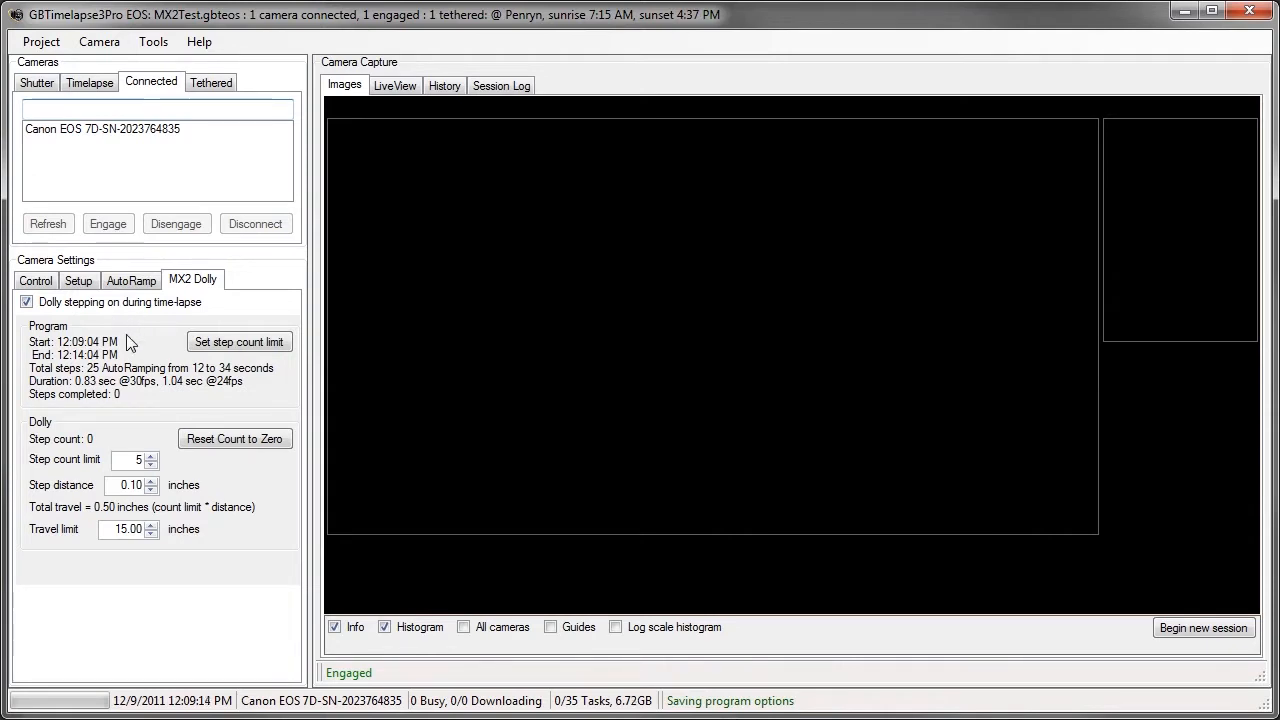
{"action": "mouse_move", "coordinate": [118, 350]}
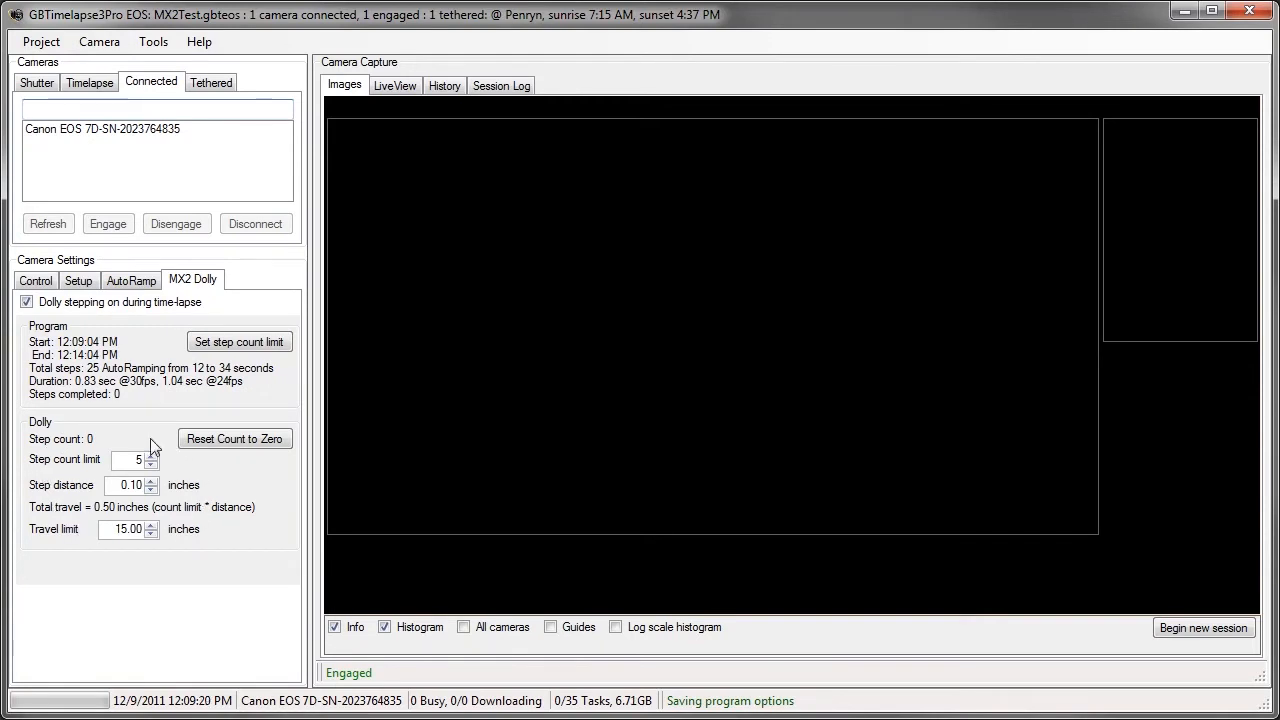
Set relative Start At 20 min 20 s before sunset and End At 2 hours after sunset
{"action": "left_click", "coordinate": [40, 41]}
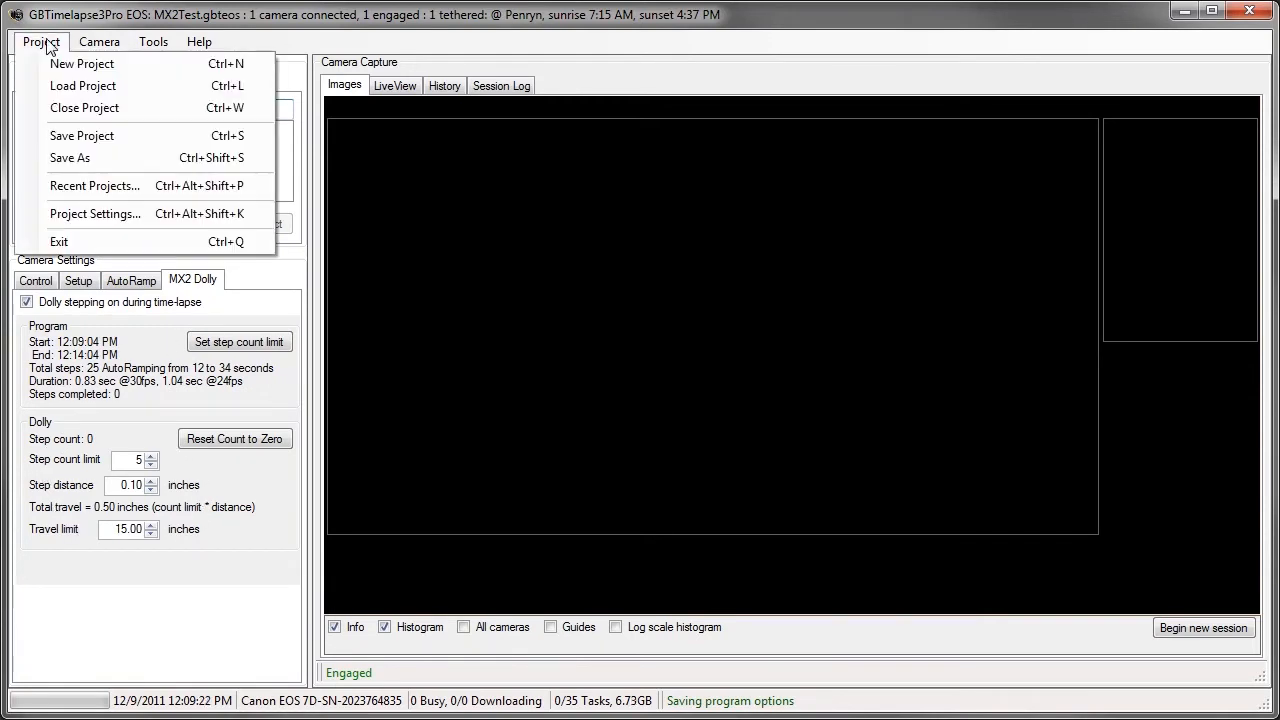
{"action": "left_click", "coordinate": [95, 213]}
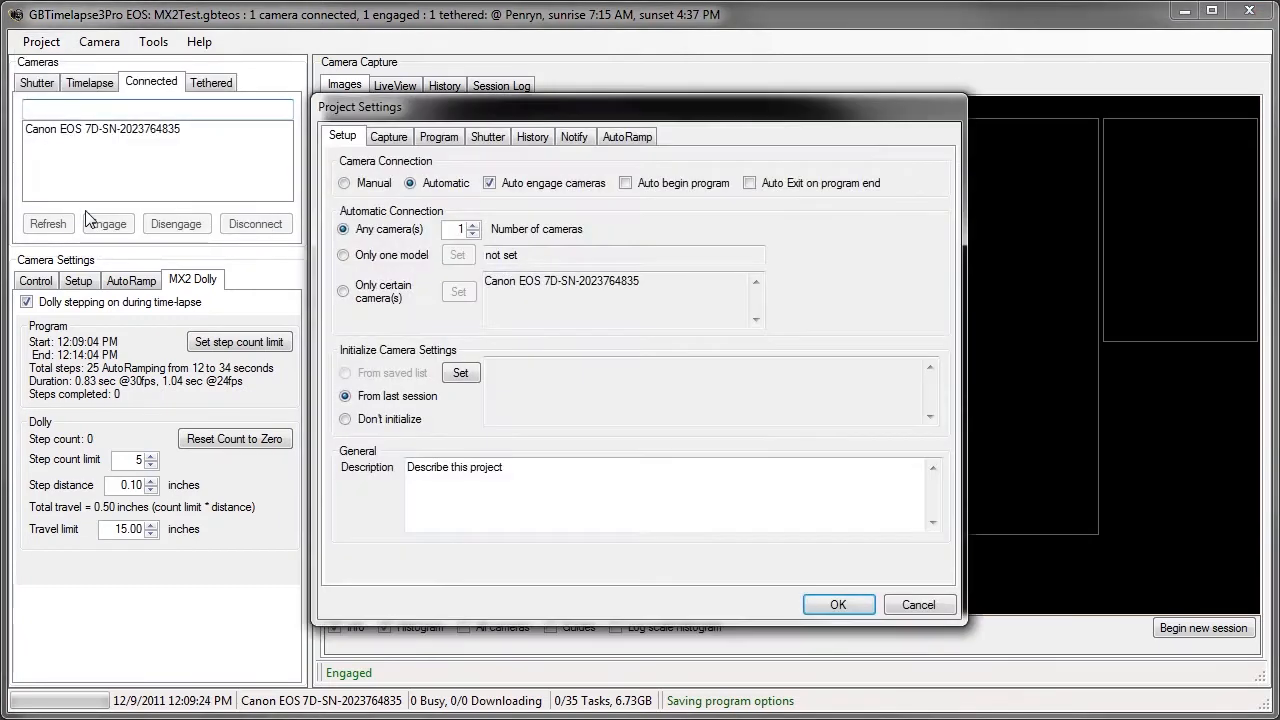
{"action": "left_click", "coordinate": [438, 136]}
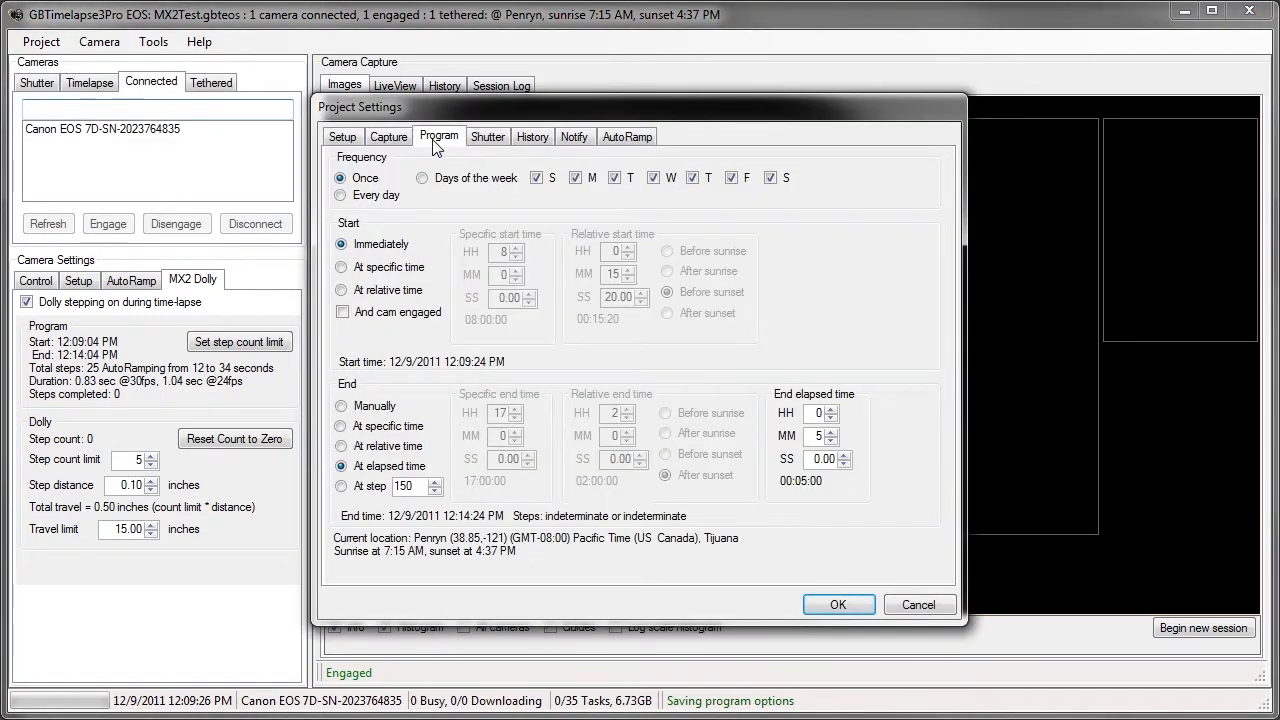
{"action": "left_click", "coordinate": [342, 290]}
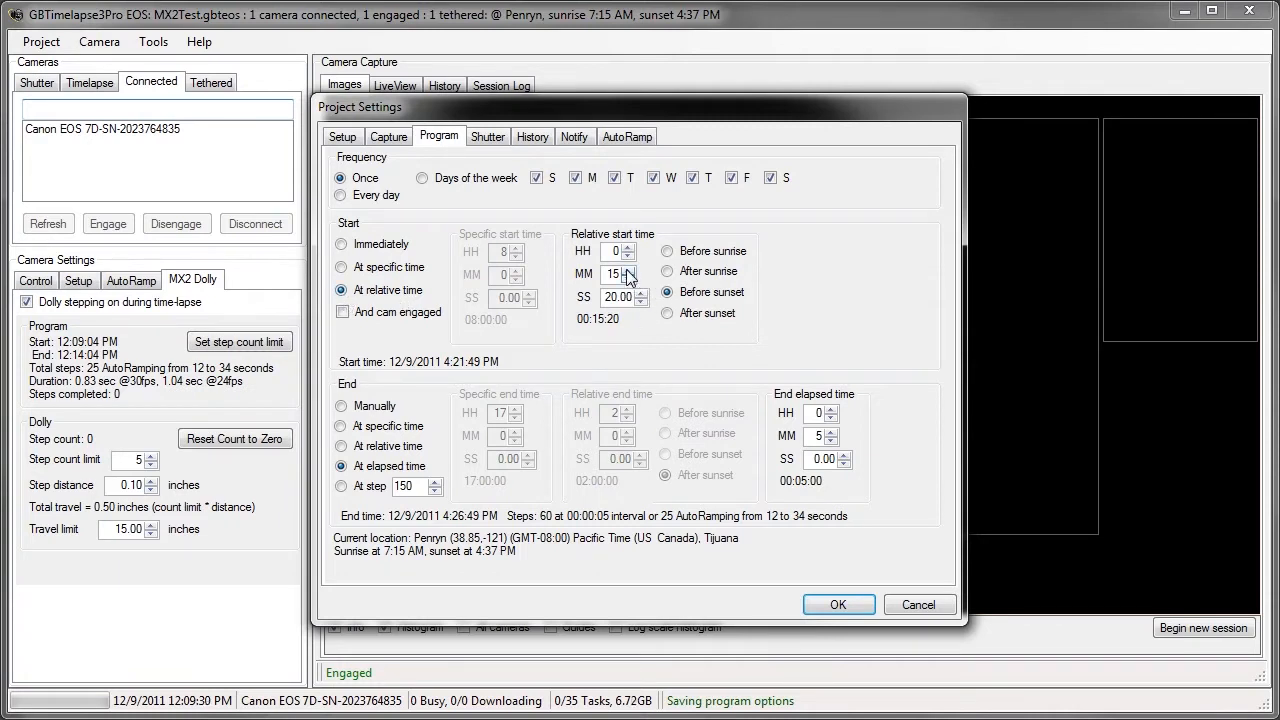
{"action": "left_click", "coordinate": [639, 268]}
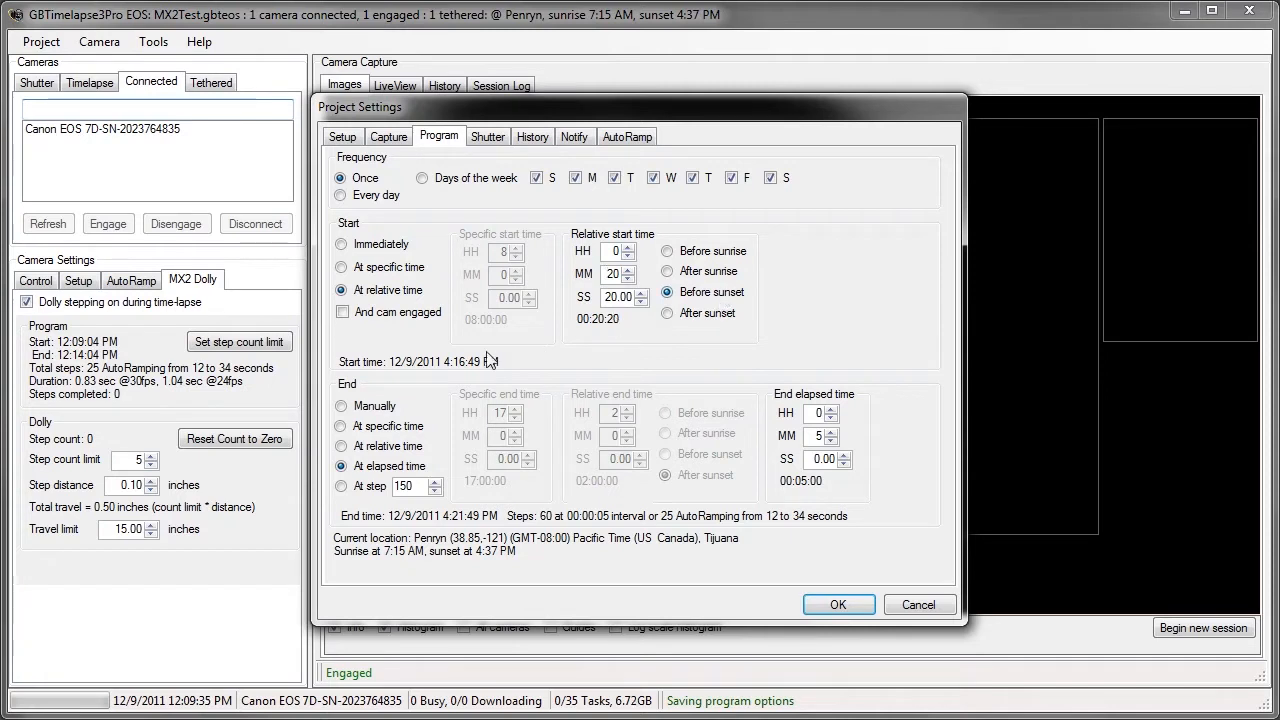
{"action": "left_click", "coordinate": [341, 446]}
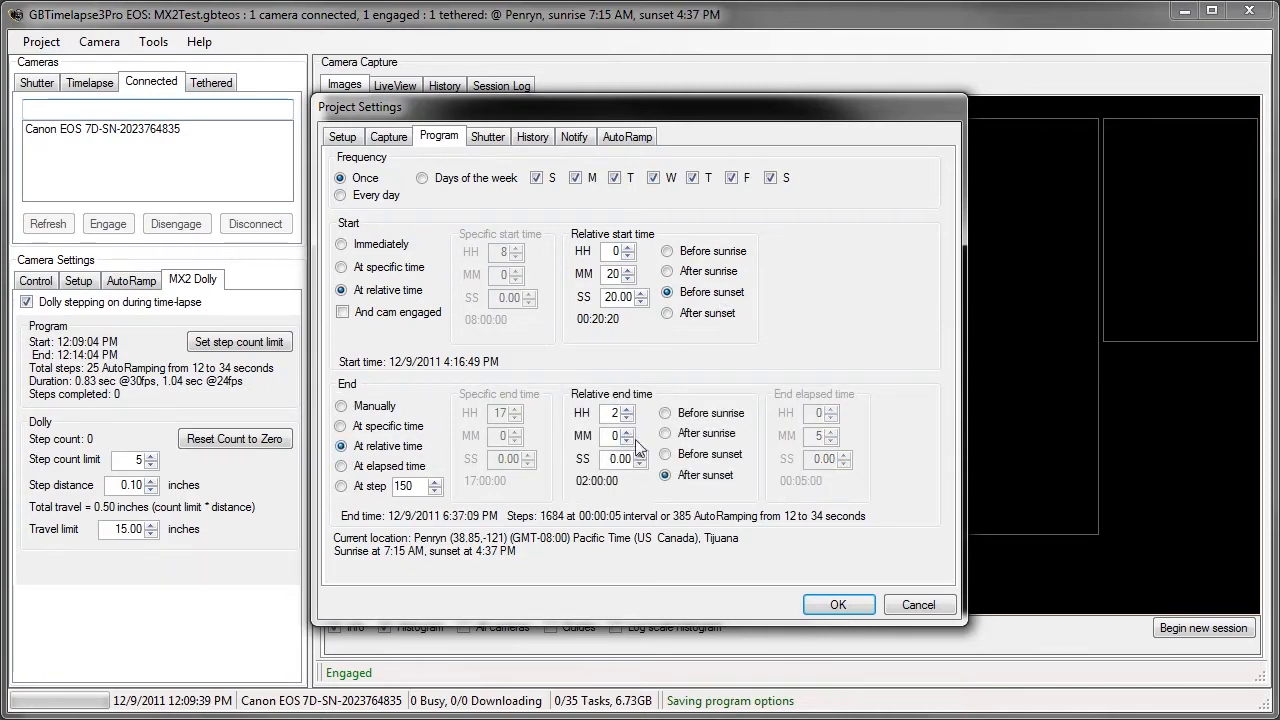
{"action": "left_click", "coordinate": [666, 475]}
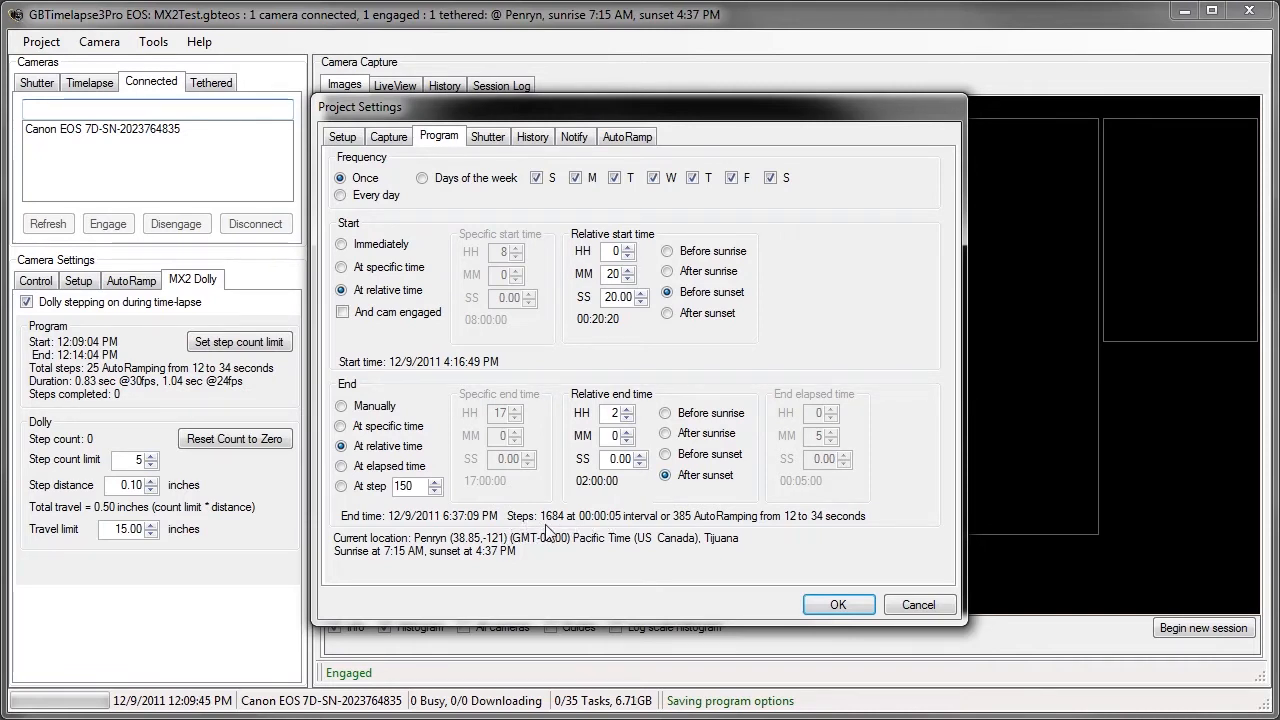
{"action": "mouse_move", "coordinate": [588, 527]}
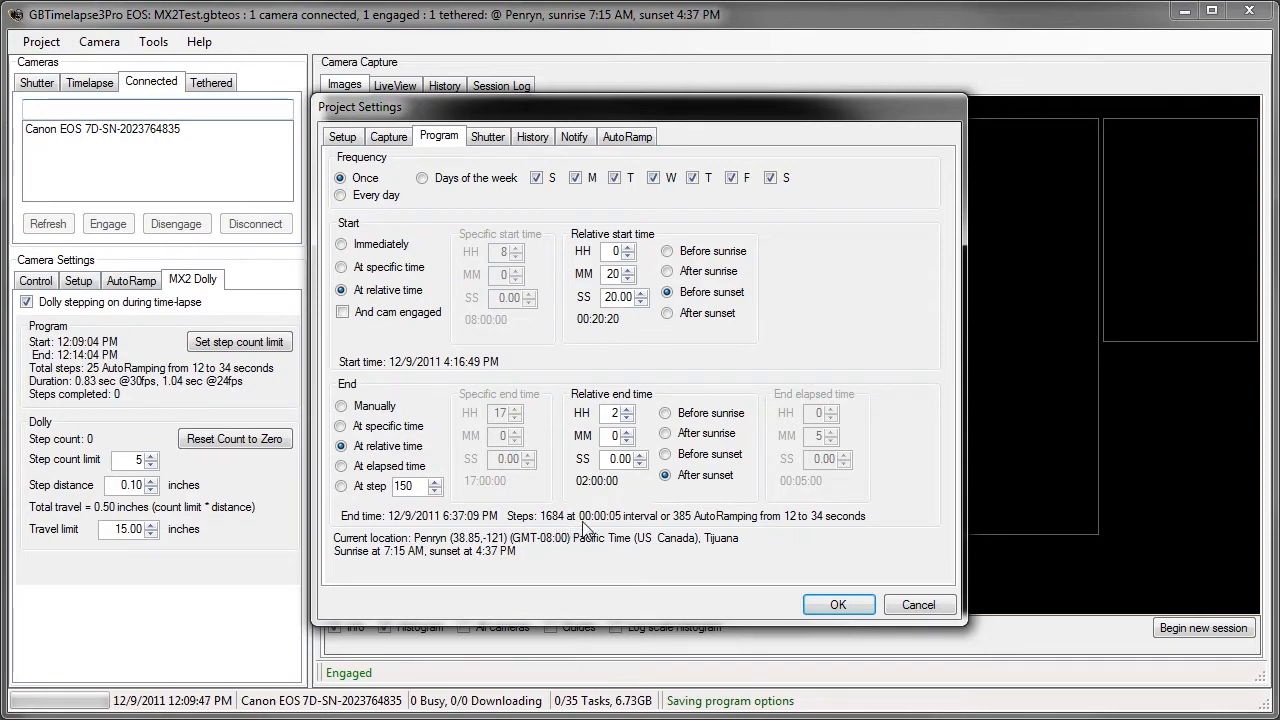
{"action": "mouse_move", "coordinate": [628, 530]}
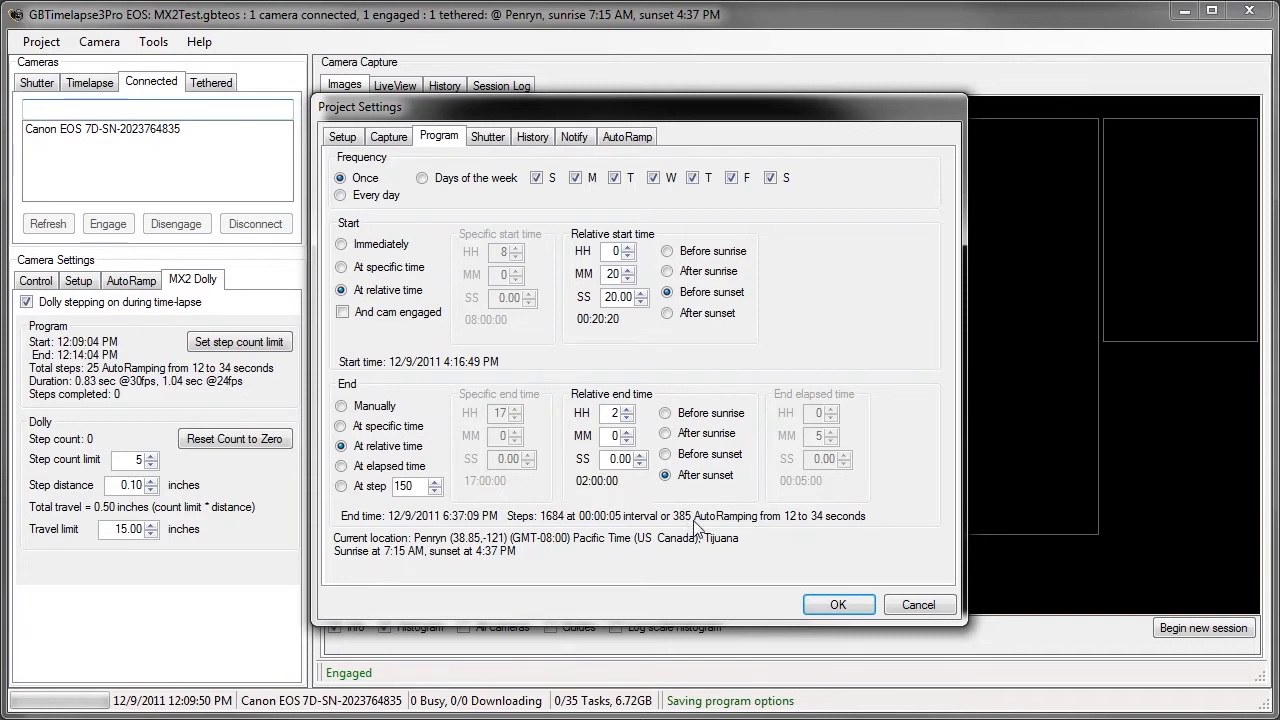
{"action": "mouse_move", "coordinate": [800, 526]}
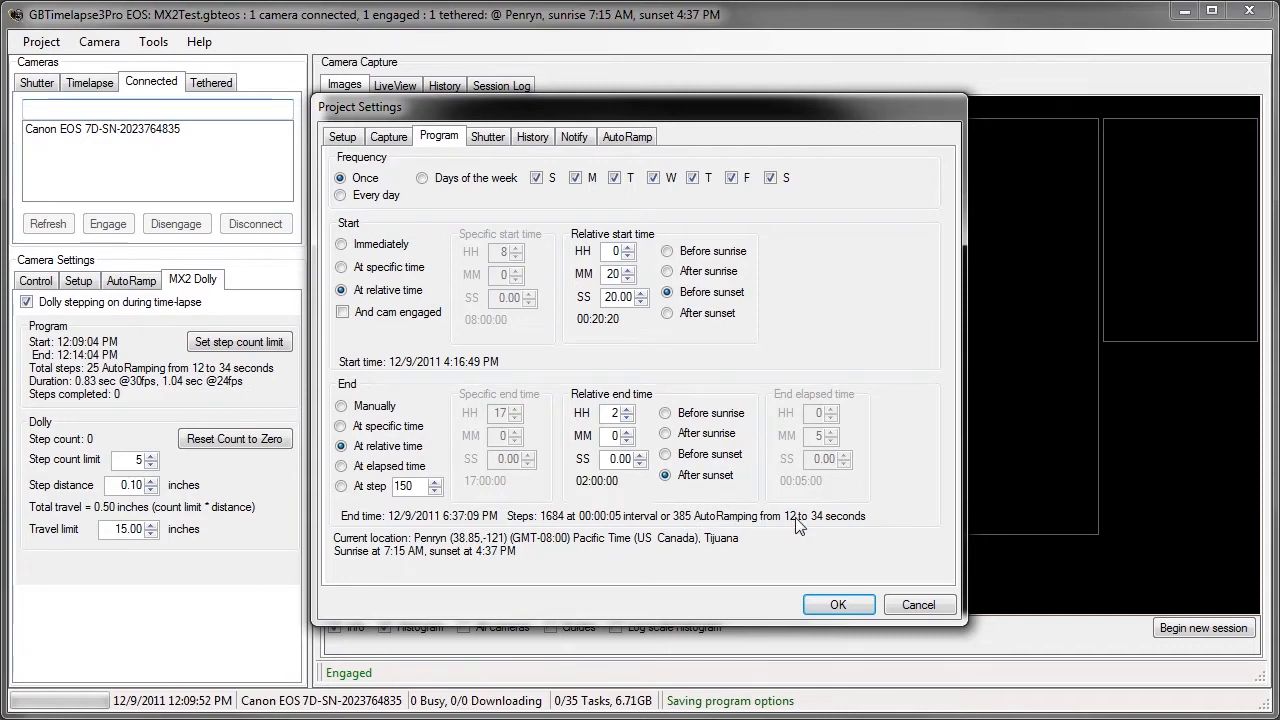
{"action": "mouse_move", "coordinate": [820, 528]}
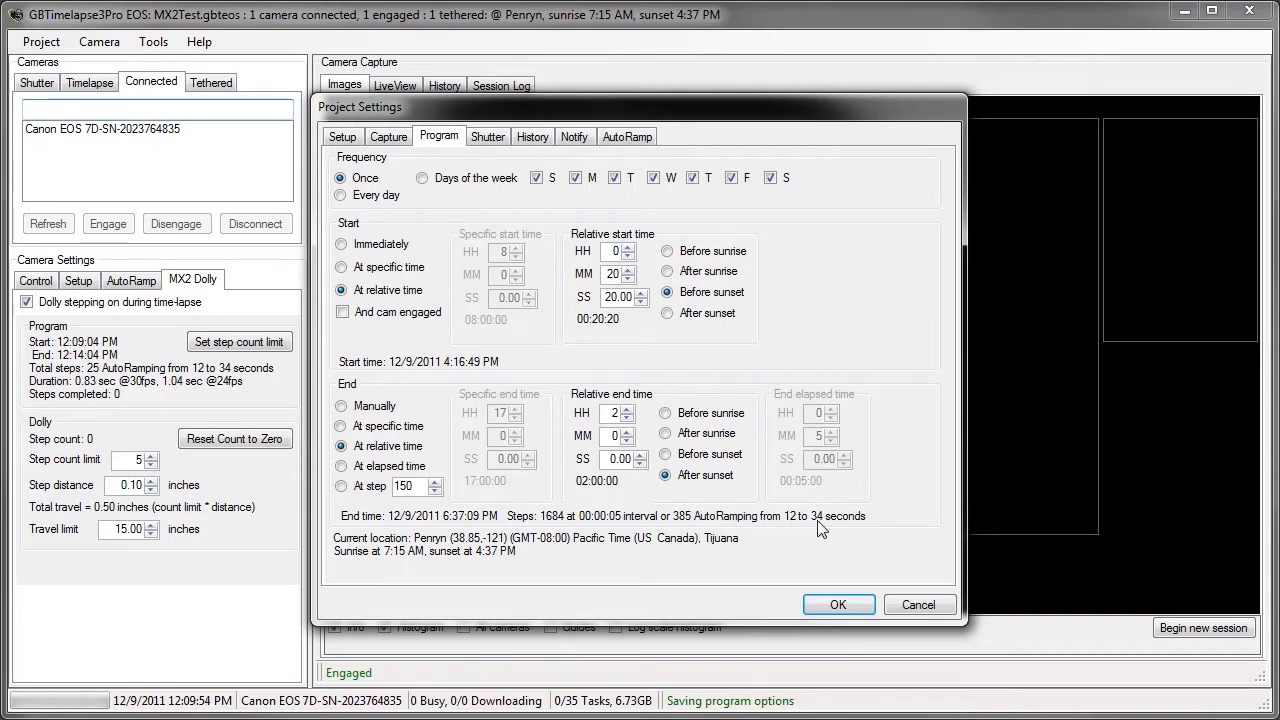
Set the AutoRamp interval range to 10–34 seconds
{"action": "left_click", "coordinate": [627, 136]}
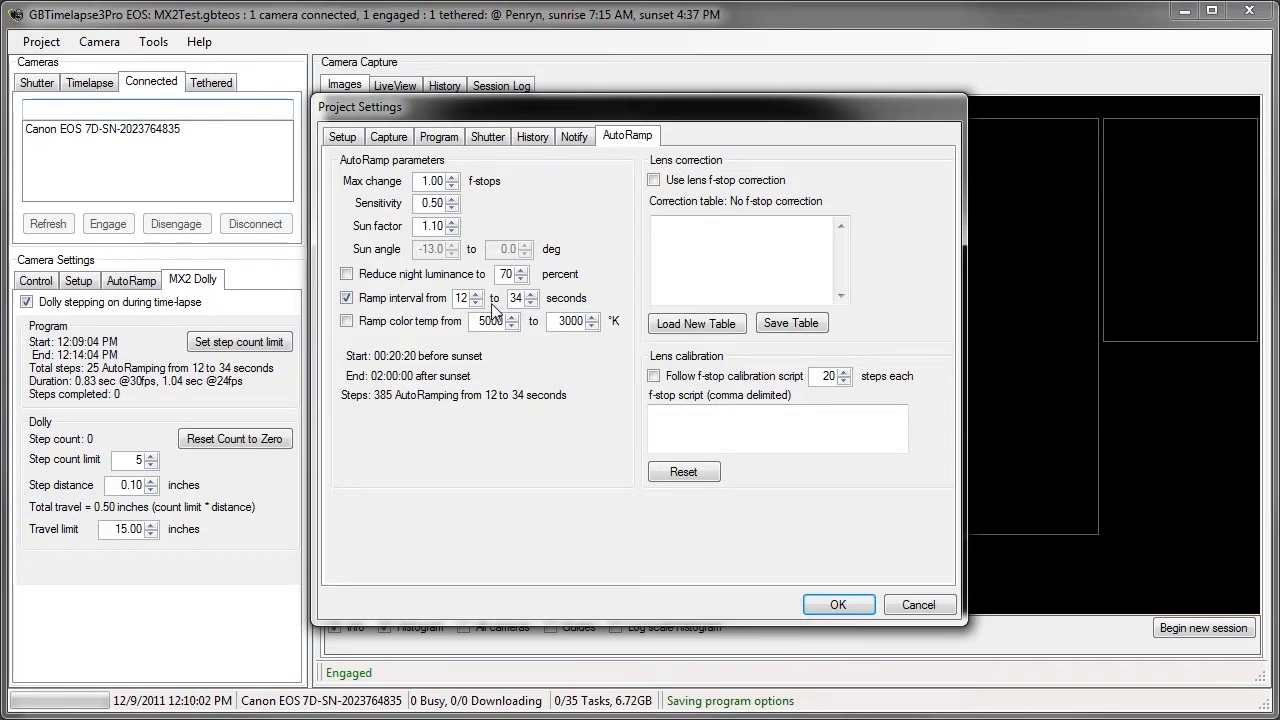
{"action": "left_click", "coordinate": [476, 302]}
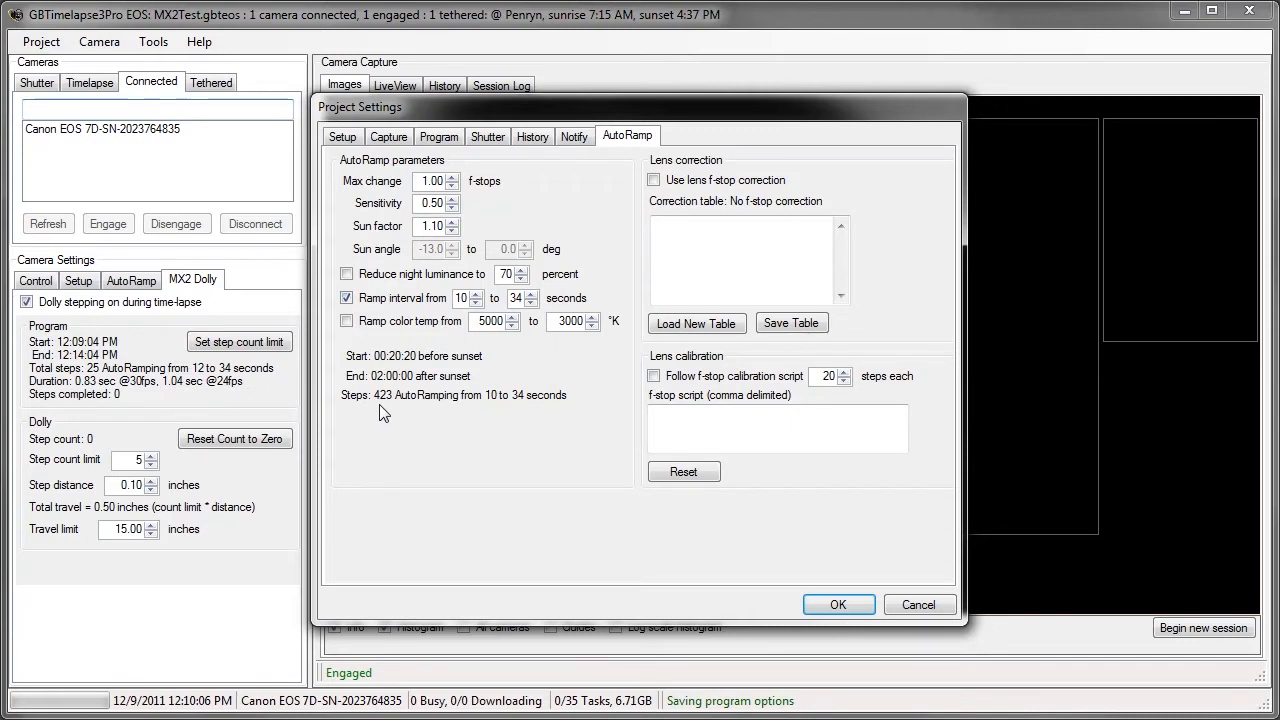
{"action": "mouse_move", "coordinate": [560, 395]}
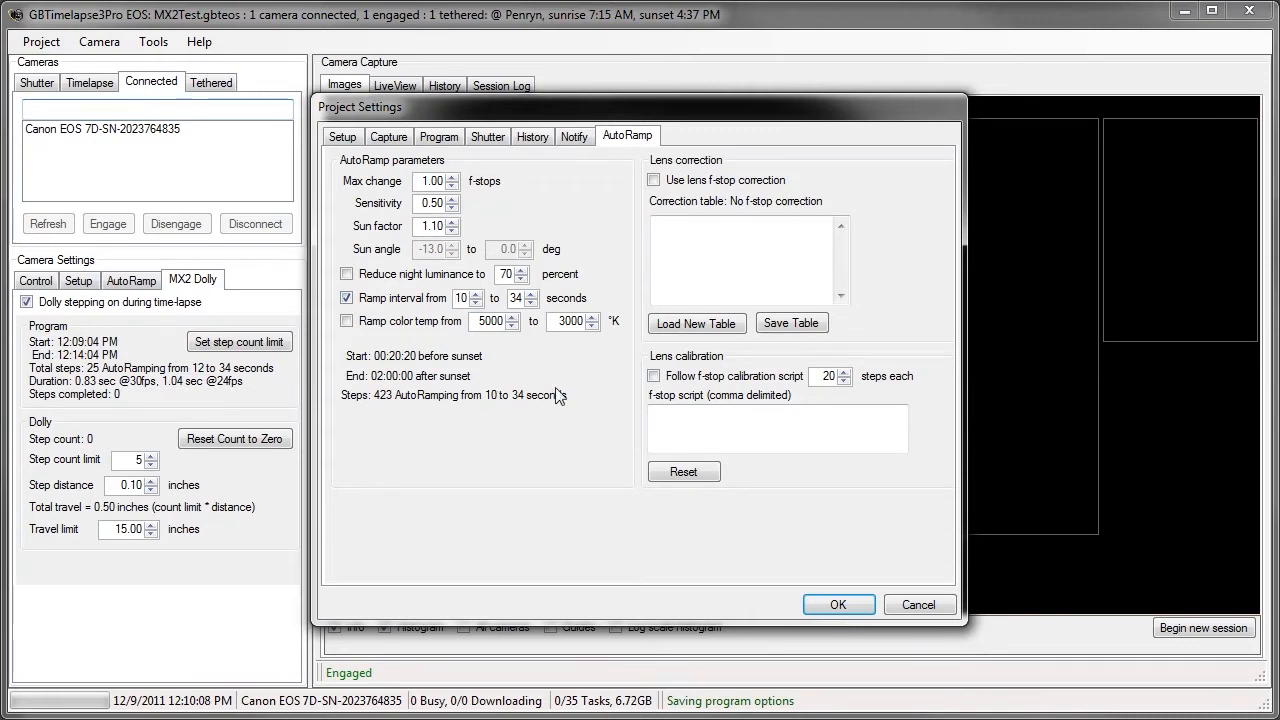
{"action": "mouse_move", "coordinate": [538, 325]}
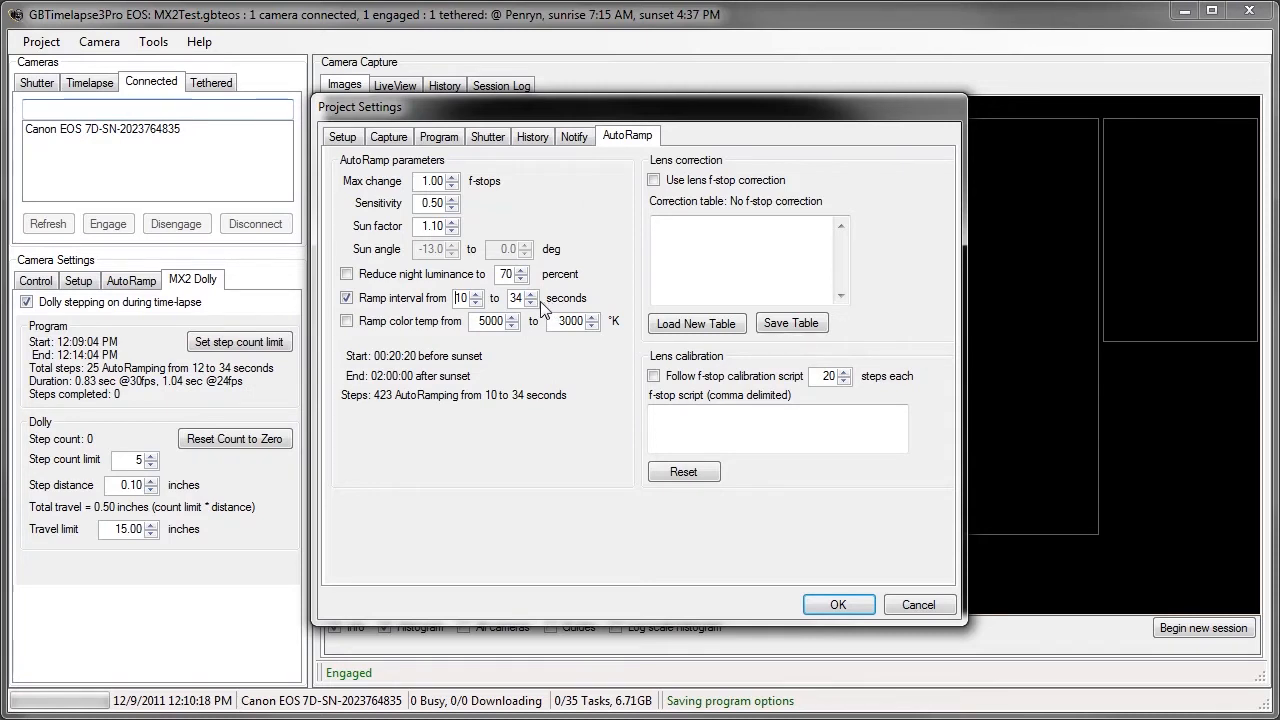
{"action": "mouse_move", "coordinate": [547, 310]}
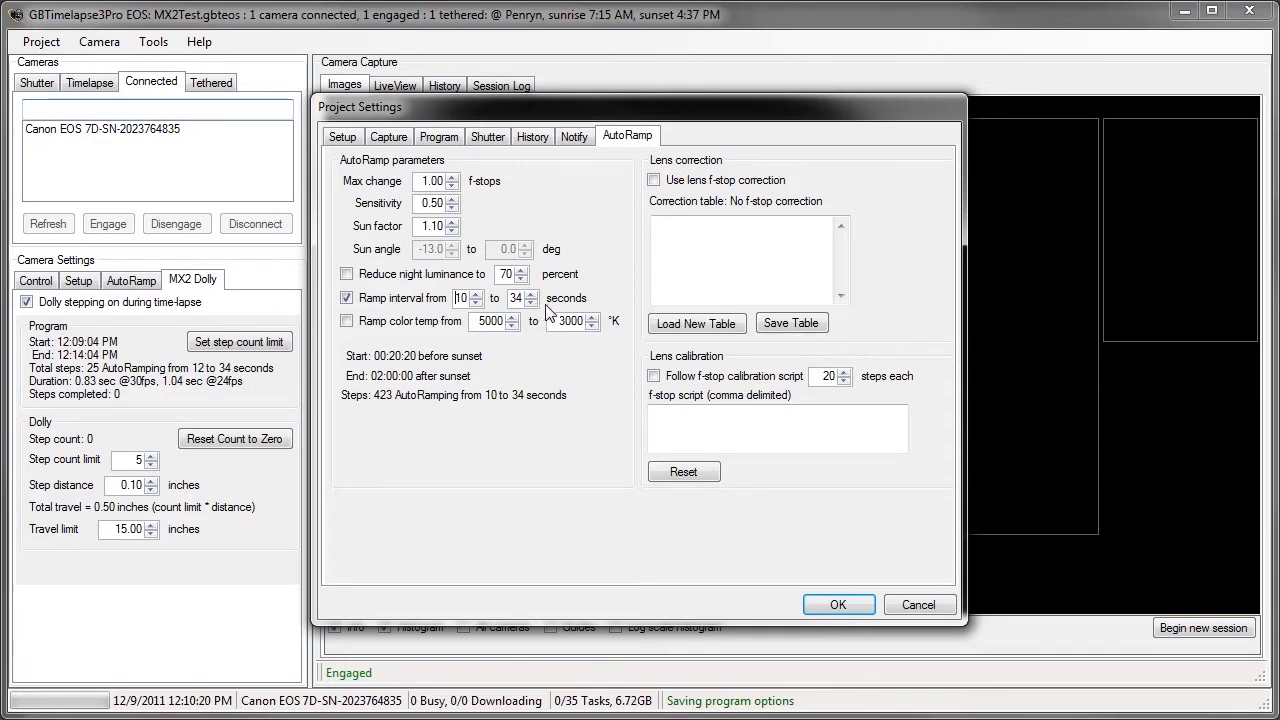
Move the relative start to 30 minutes 20 seconds before sunset and apply the settings
{"action": "left_click", "coordinate": [438, 136]}
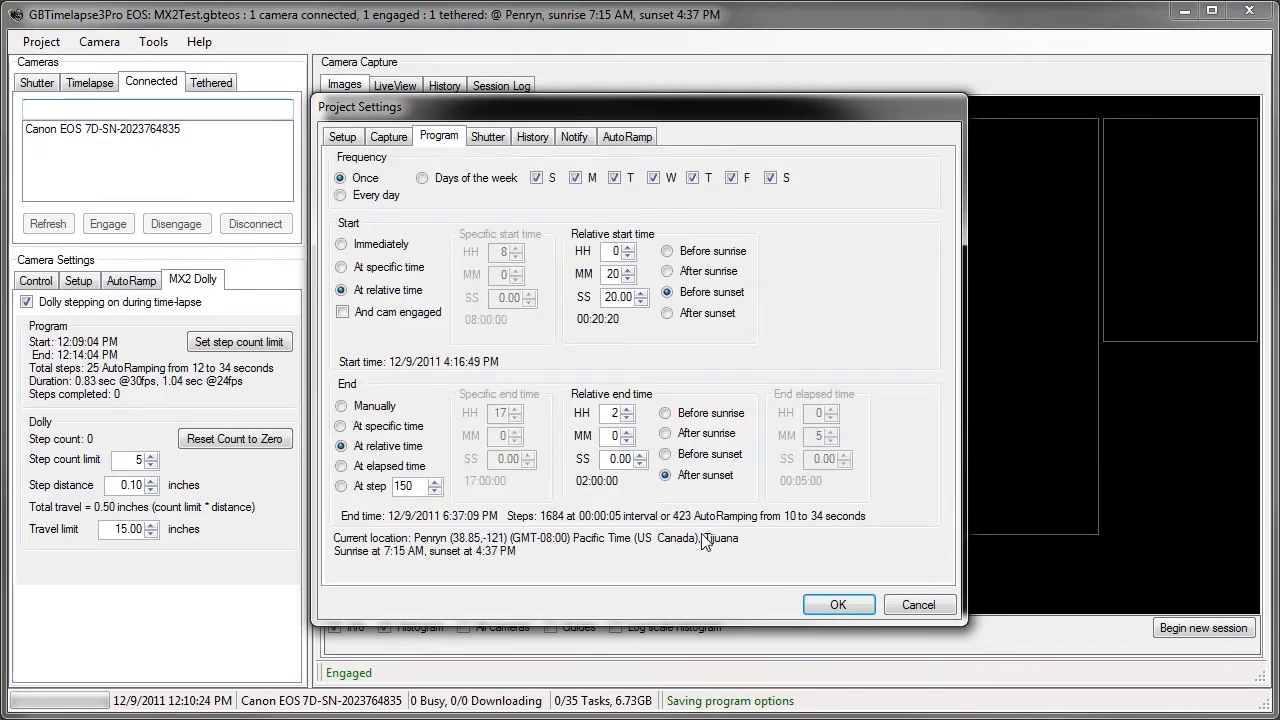
{"action": "mouse_move", "coordinate": [703, 532]}
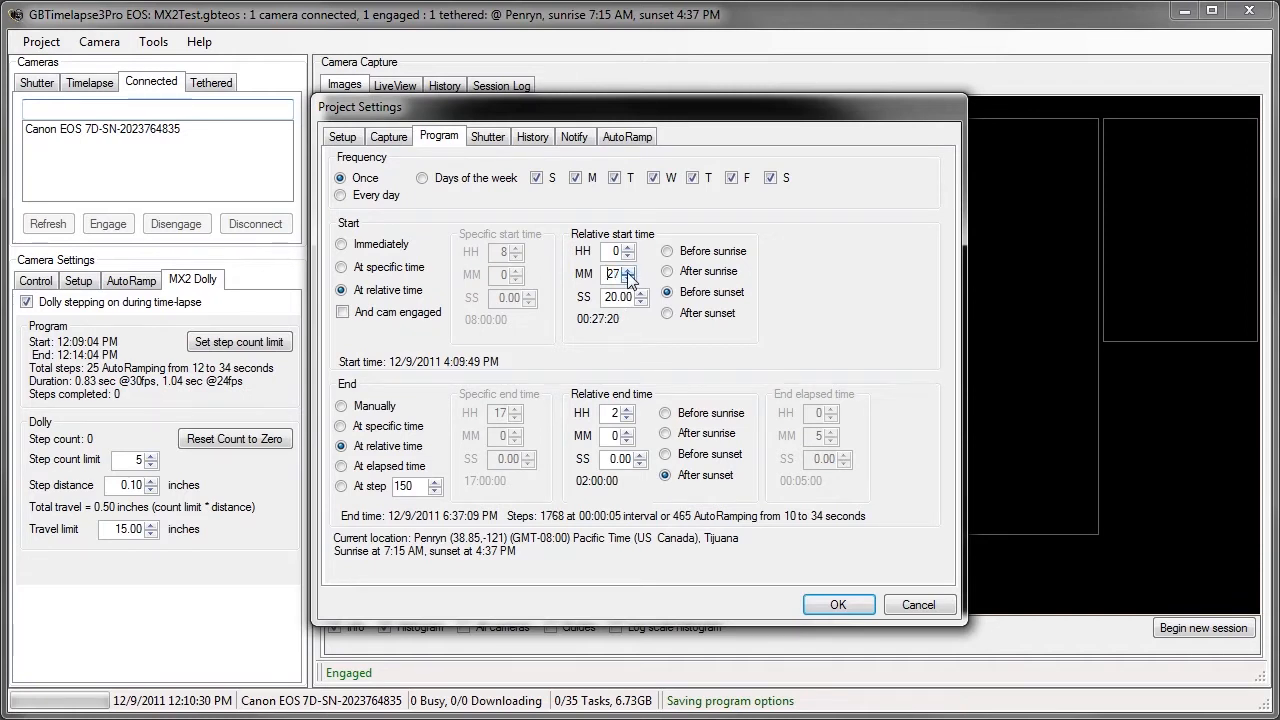
{"action": "left_click", "coordinate": [632, 269]}
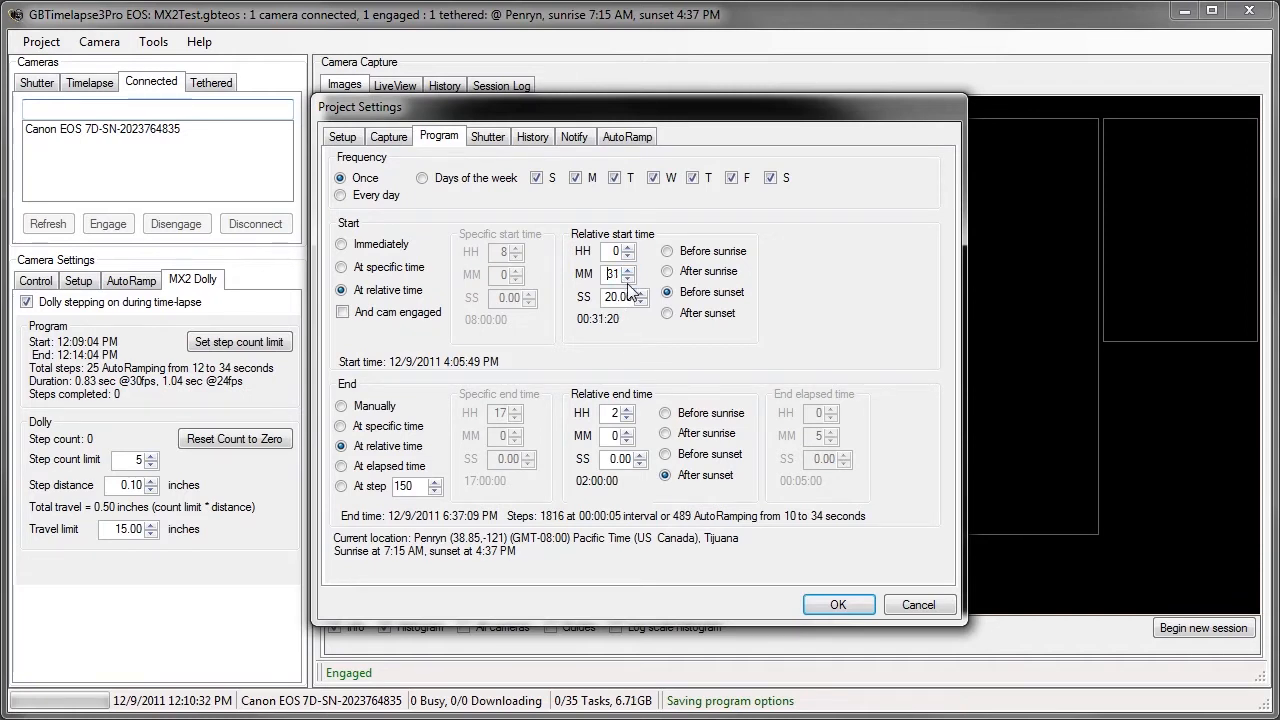
{"action": "left_click", "coordinate": [641, 277]}
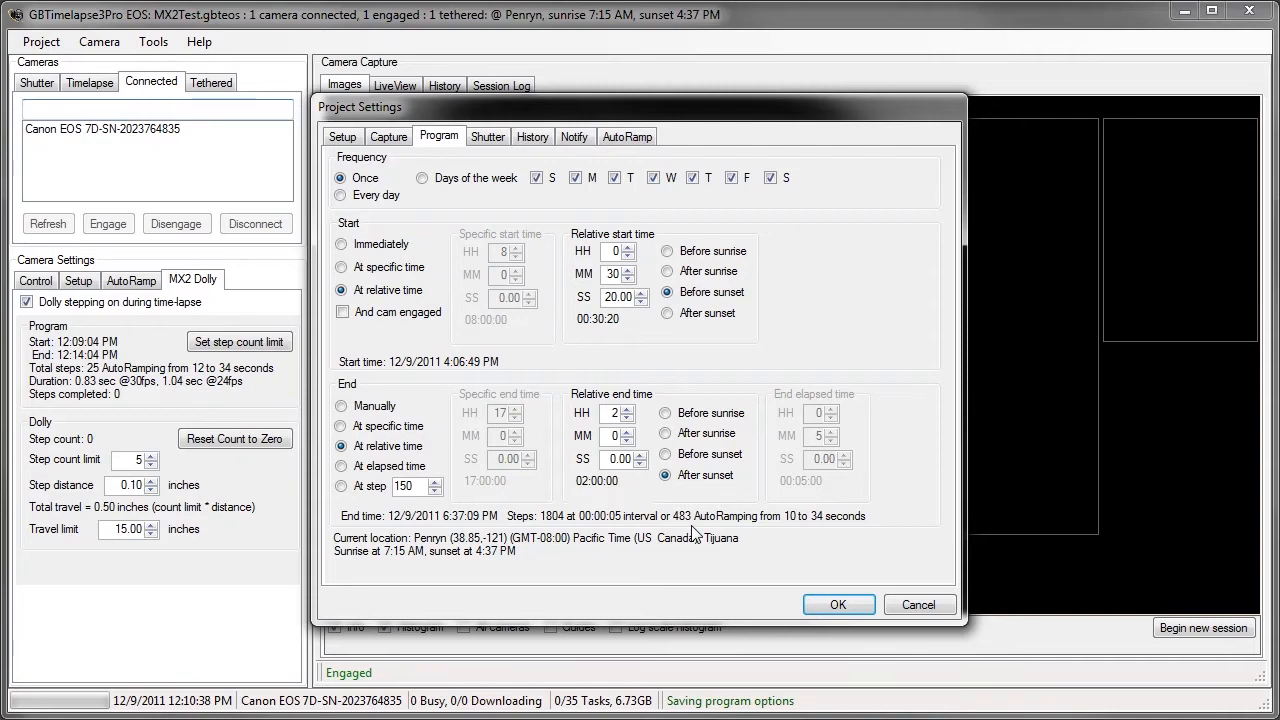
{"action": "left_click", "coordinate": [838, 604]}
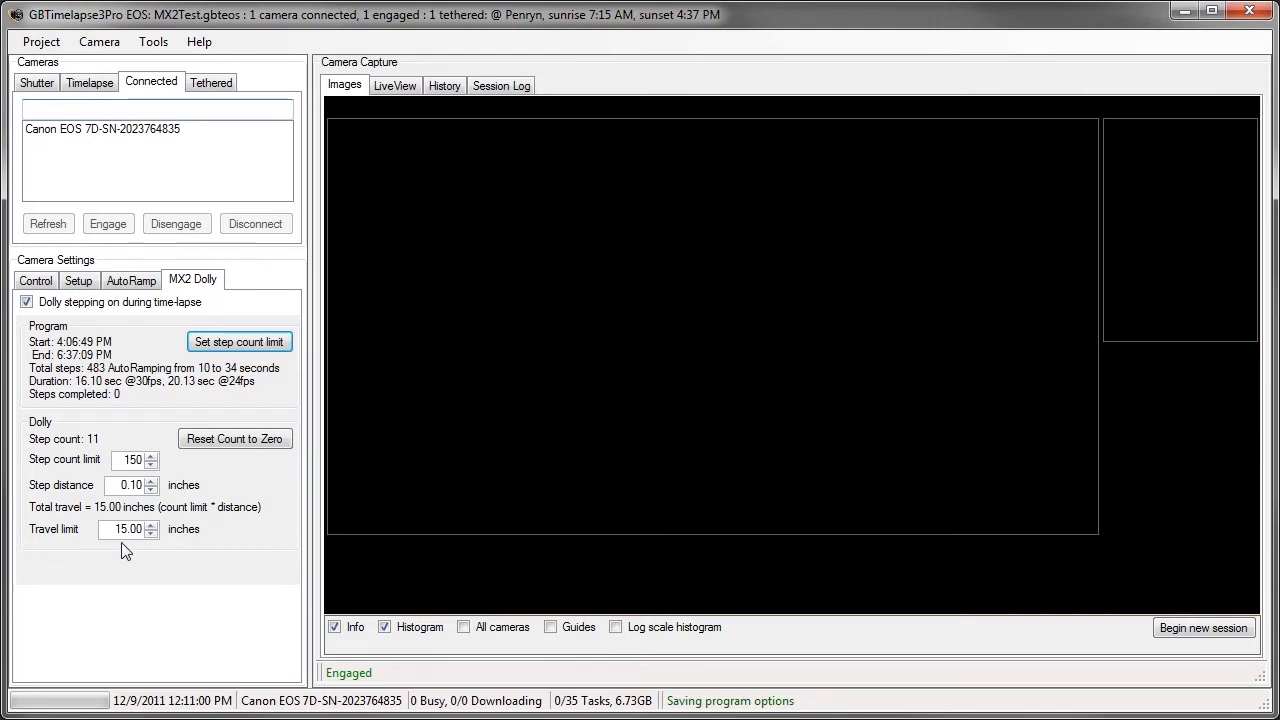
Set the dolly travel limit to 56 inches and the step count limit to 480
{"action": "left_click", "coordinate": [151, 525]}
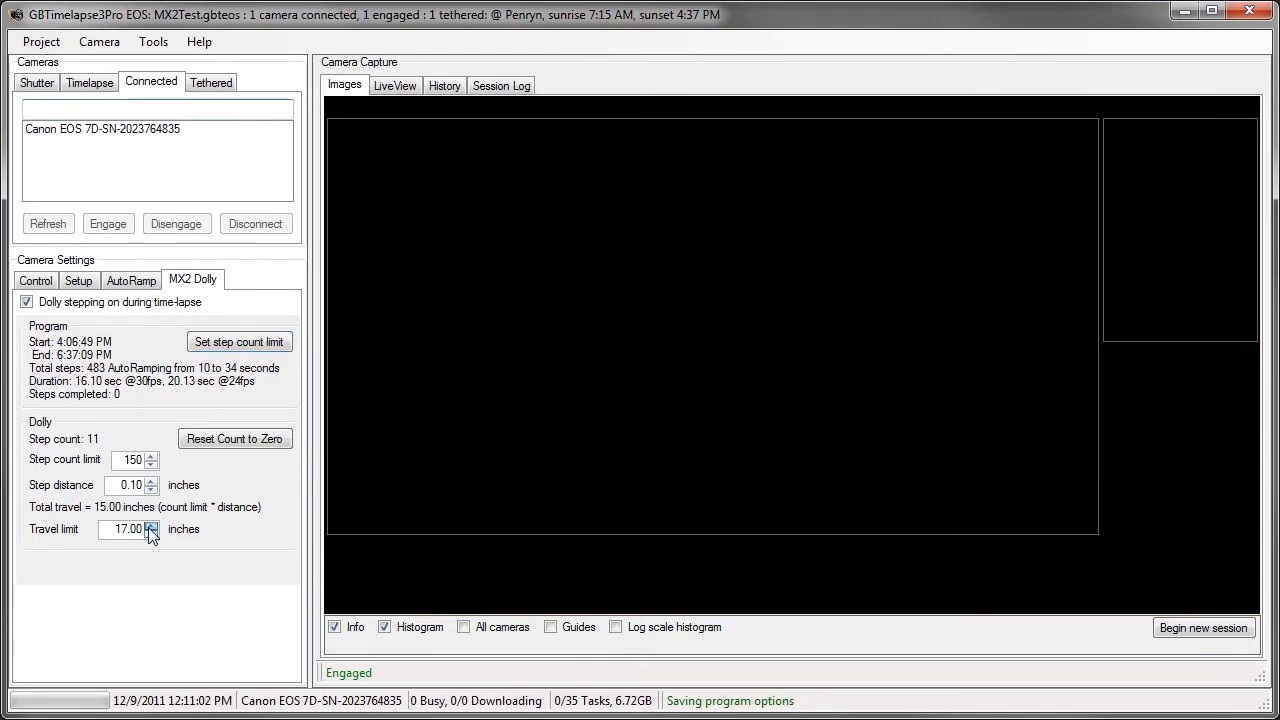
{"action": "left_click", "coordinate": [151, 525]}
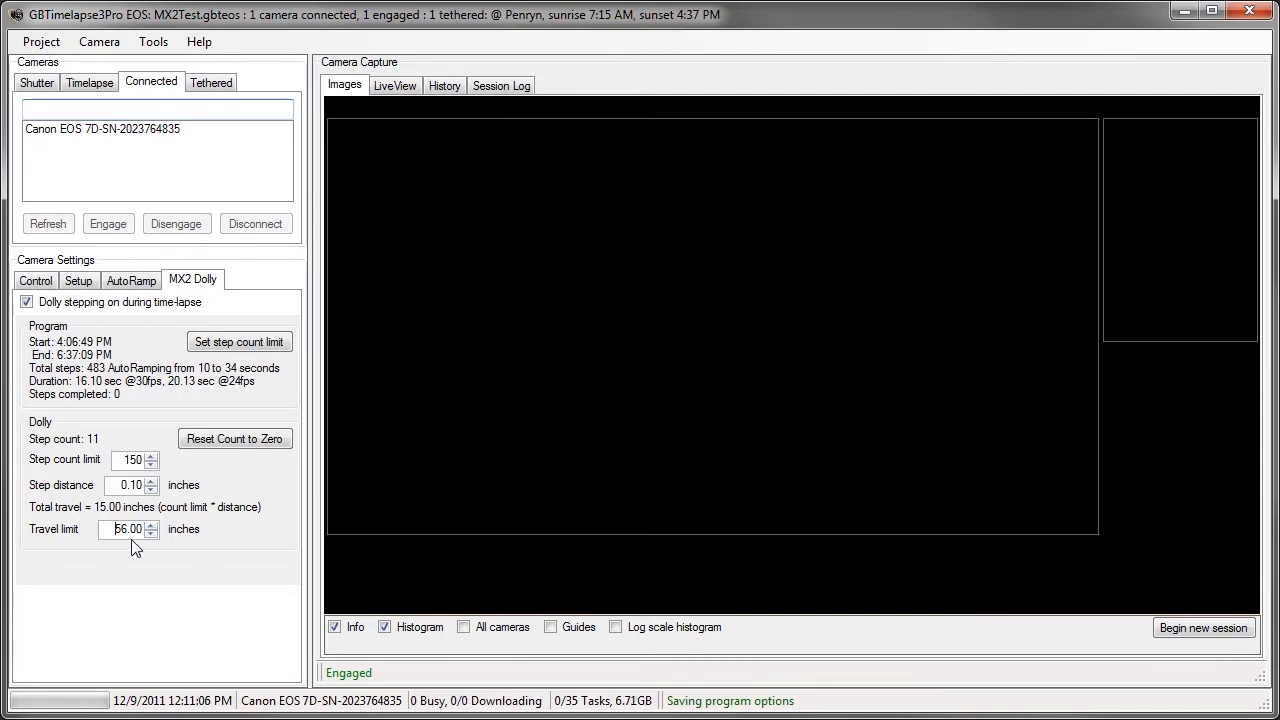
{"action": "left_click", "coordinate": [240, 341]}
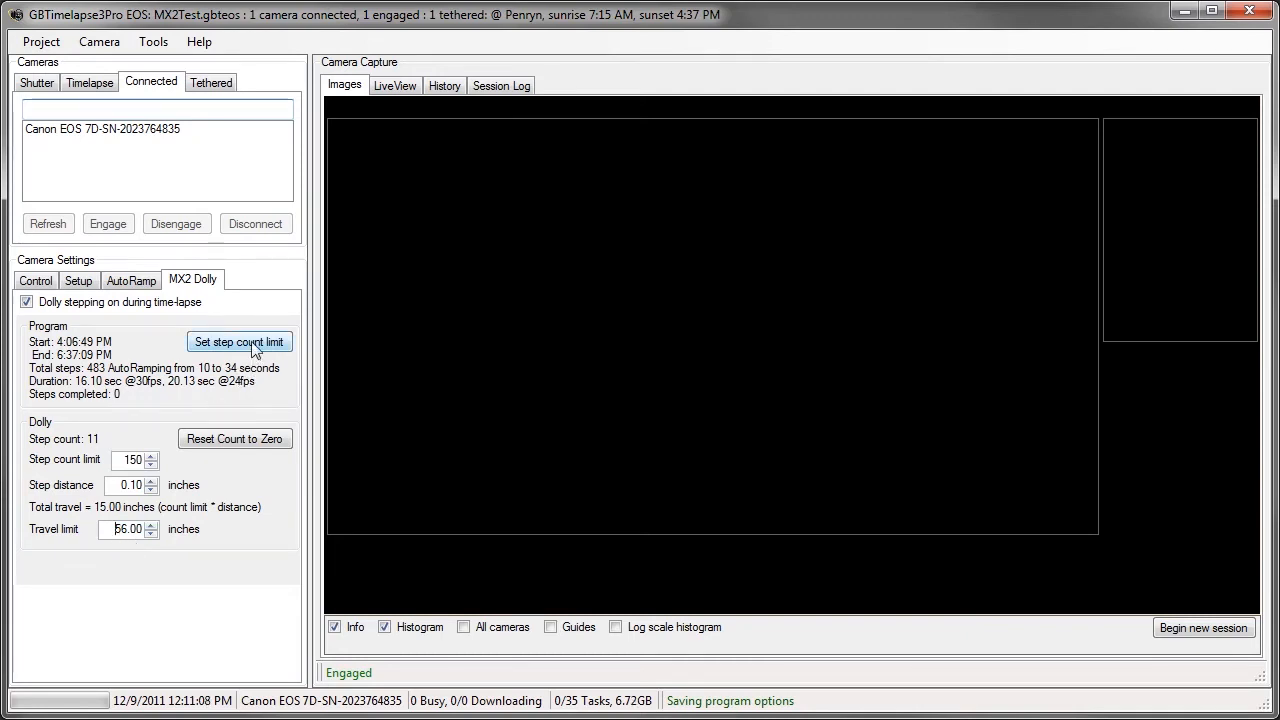
{"action": "left_click", "coordinate": [239, 341]}
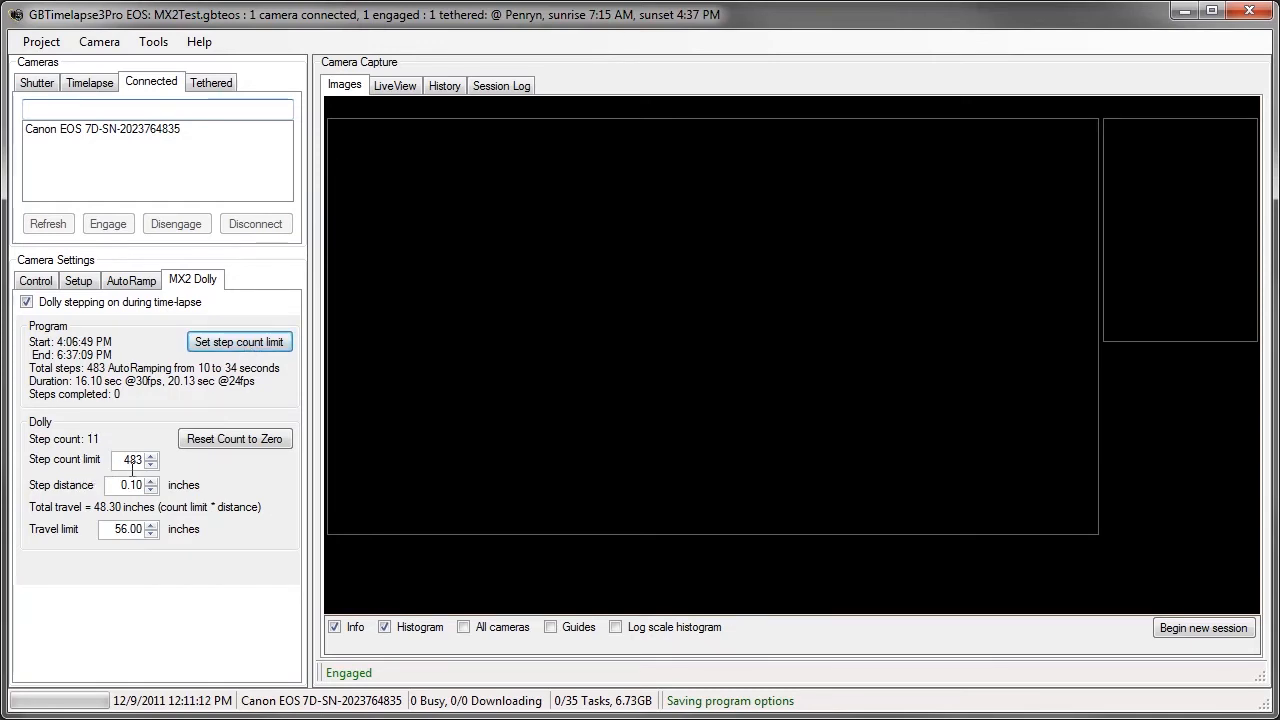
{"action": "left_click", "coordinate": [151, 465]}
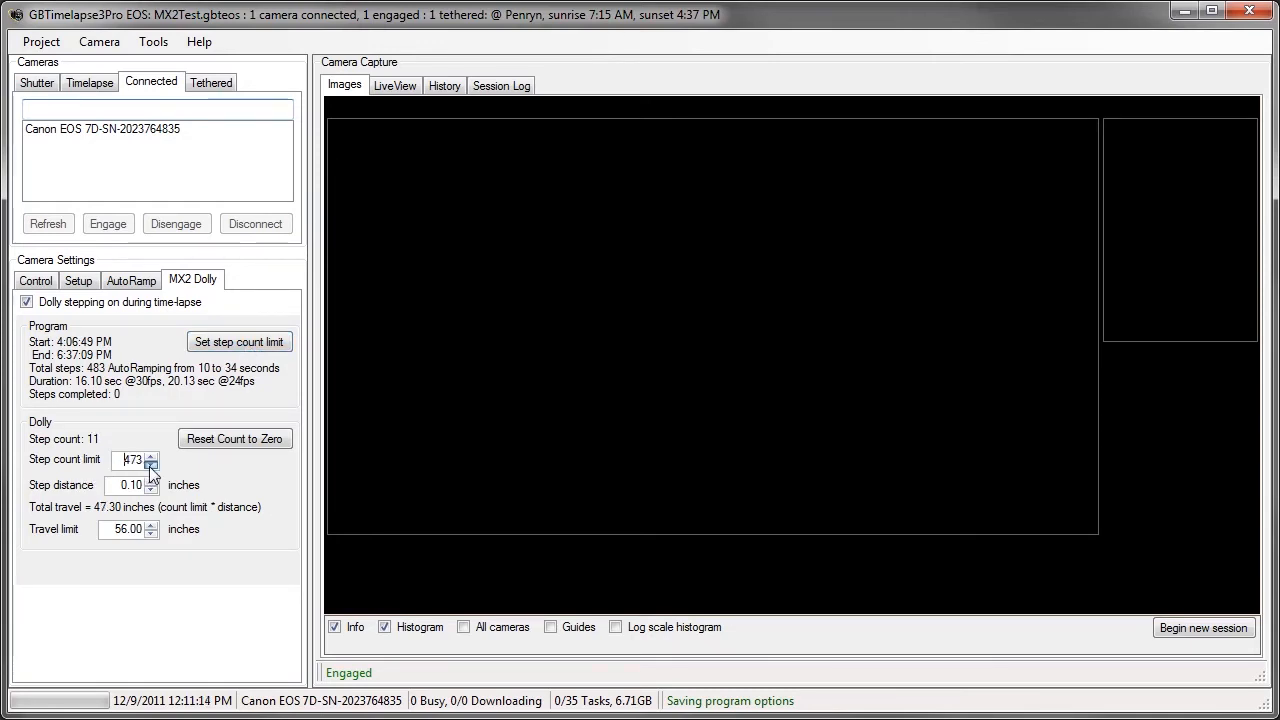
{"action": "left_click", "coordinate": [151, 455]}
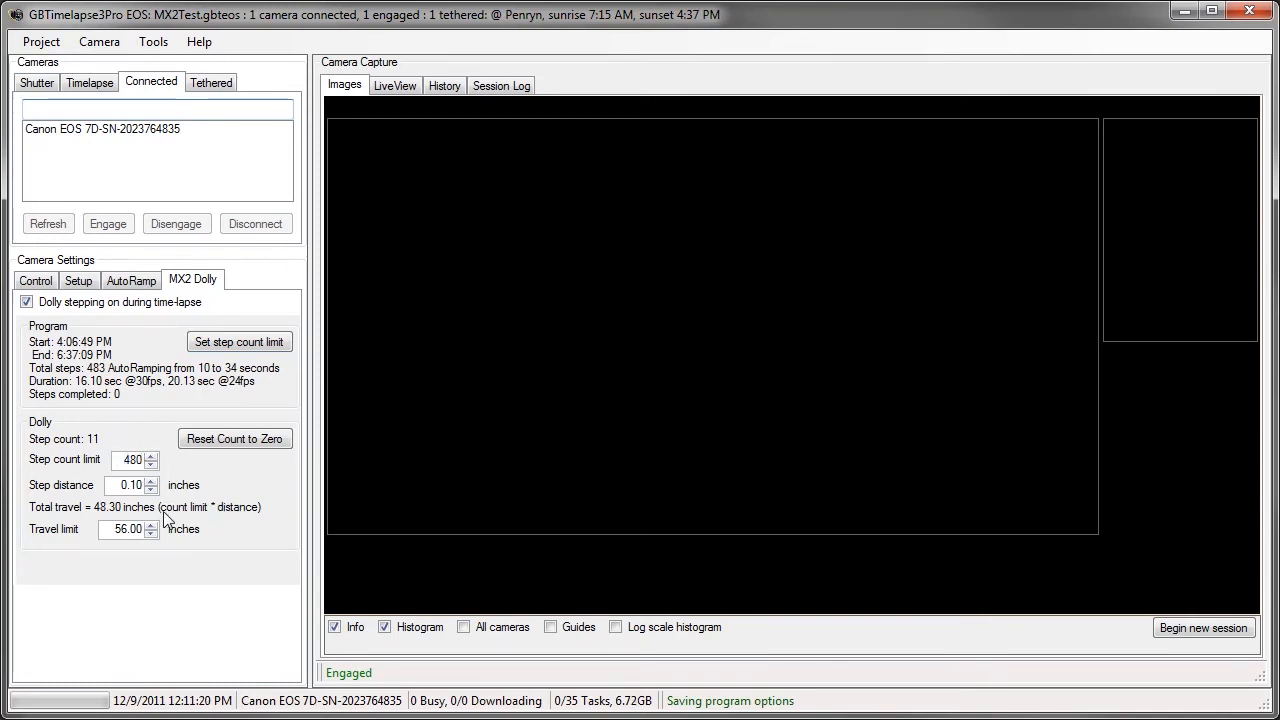
{"action": "mouse_move", "coordinate": [137, 503]}
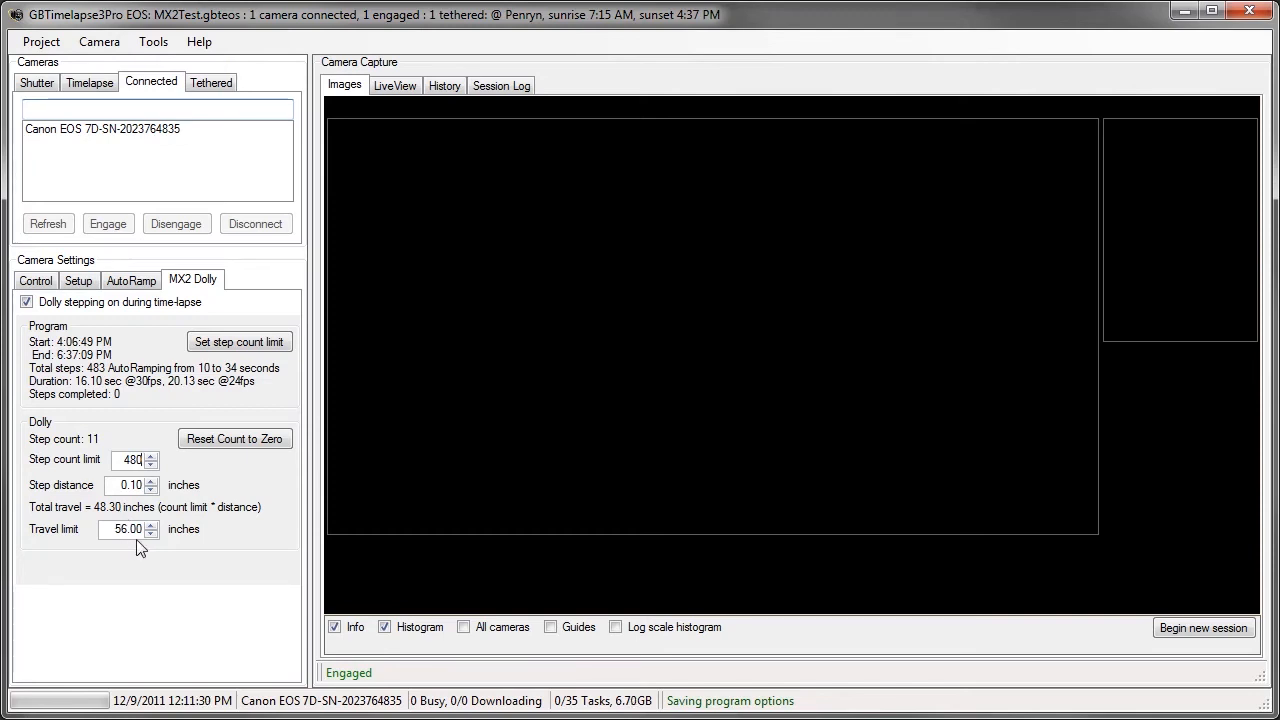
{"action": "left_click", "coordinate": [131, 280]}
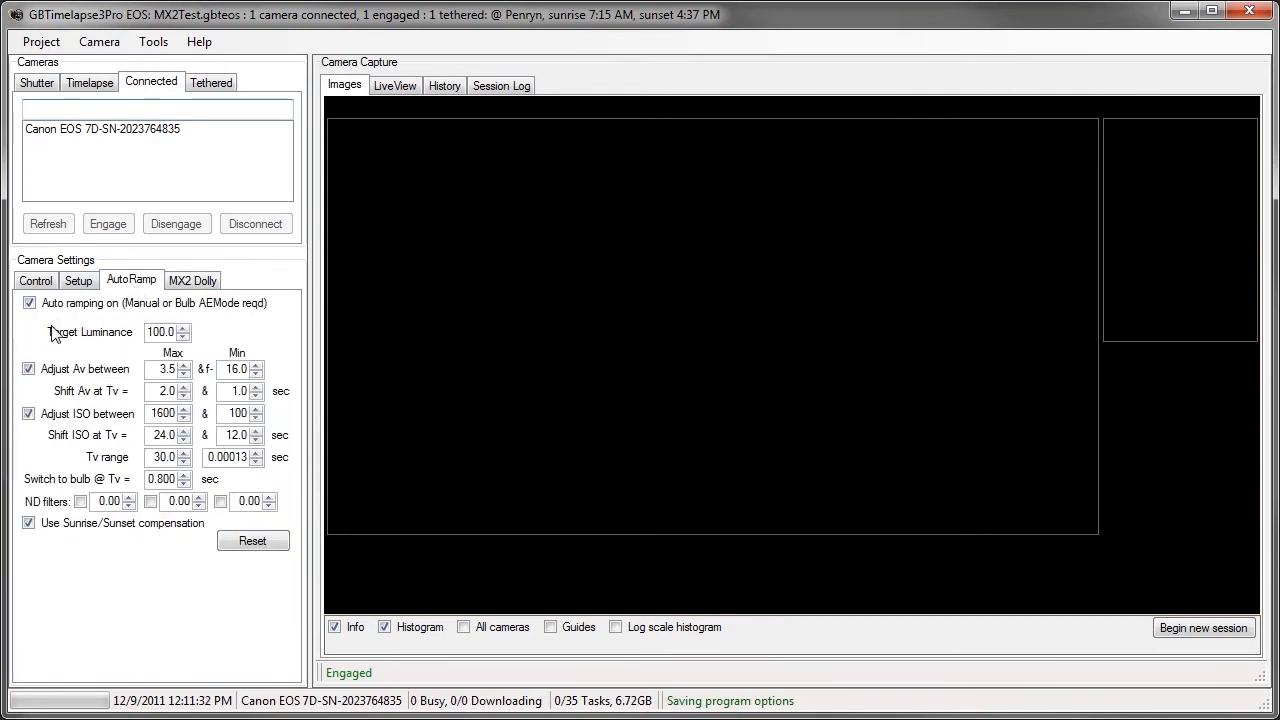
{"action": "mouse_move", "coordinate": [112, 410]}
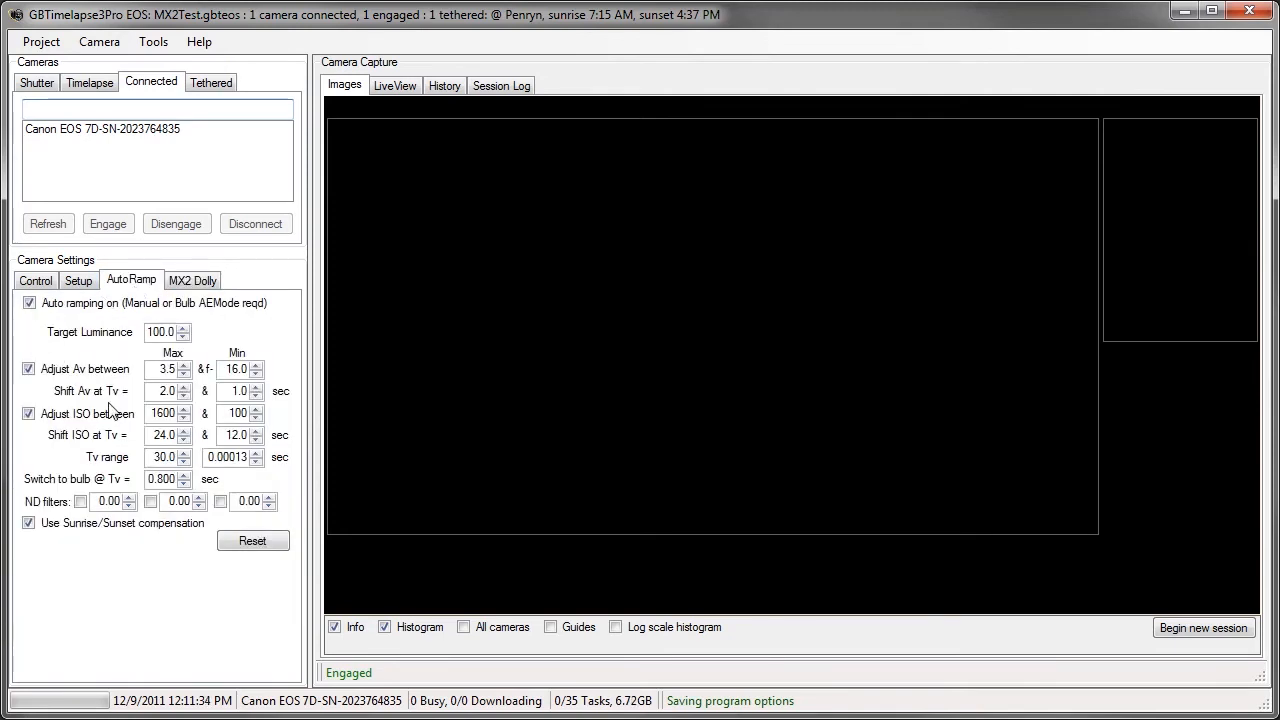
{"action": "left_click", "coordinate": [192, 279]}
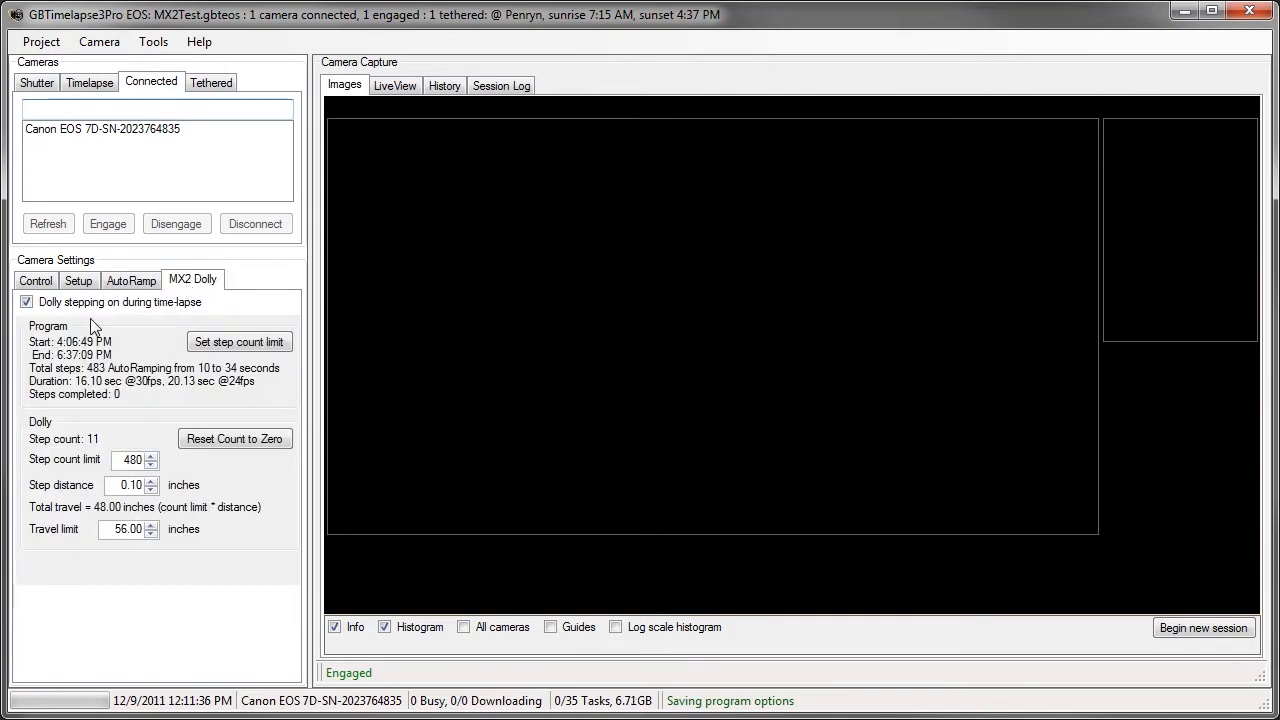
{"action": "mouse_move", "coordinate": [65, 382]}
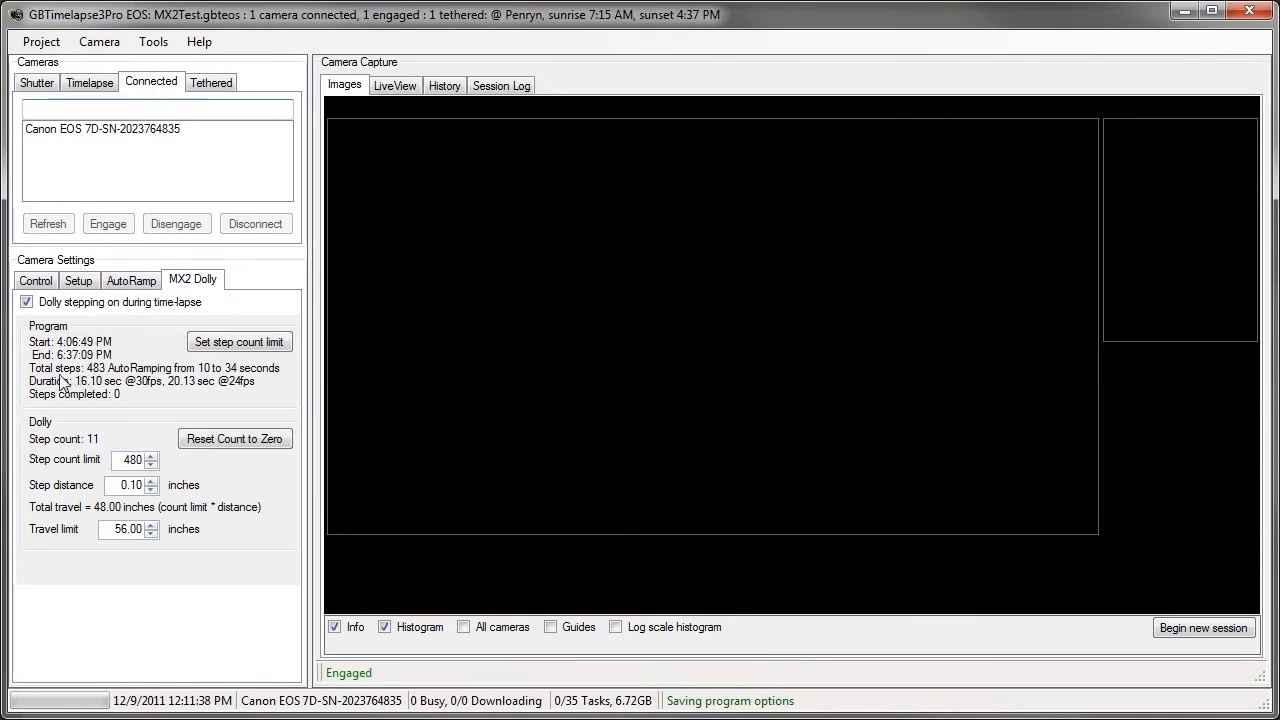
{"action": "mouse_move", "coordinate": [88, 362]}
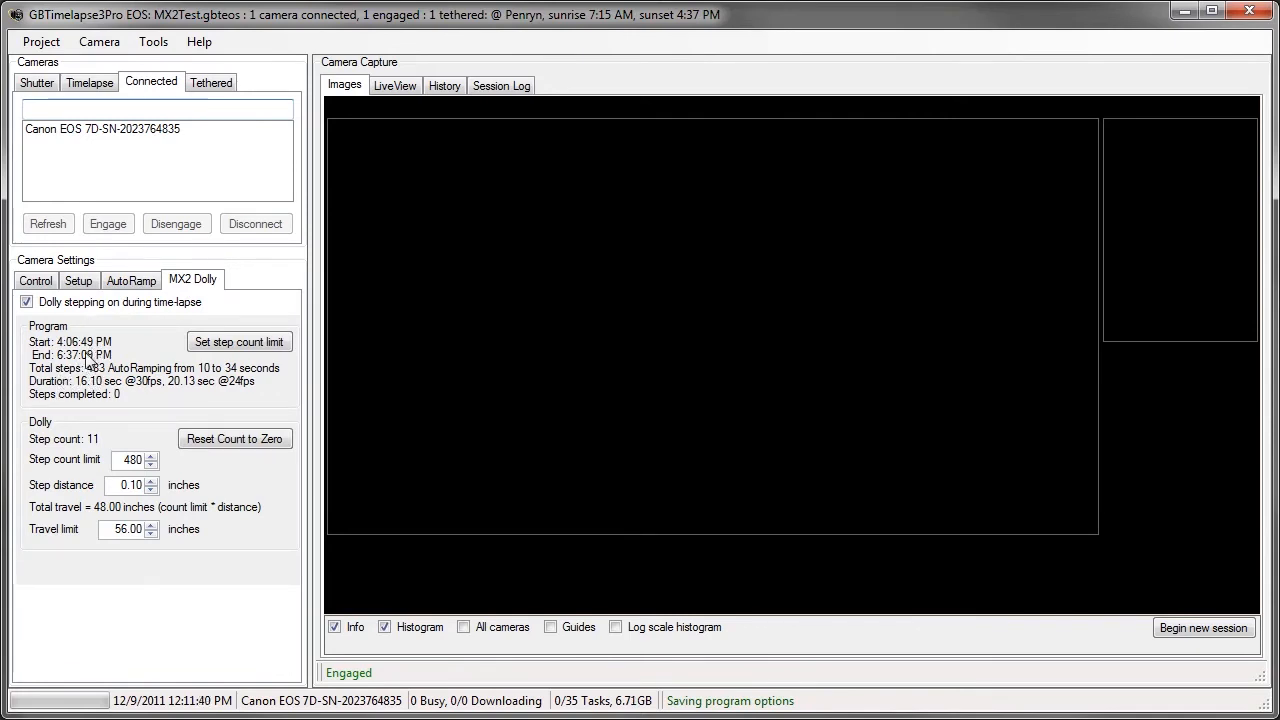
{"action": "mouse_move", "coordinate": [115, 480]}
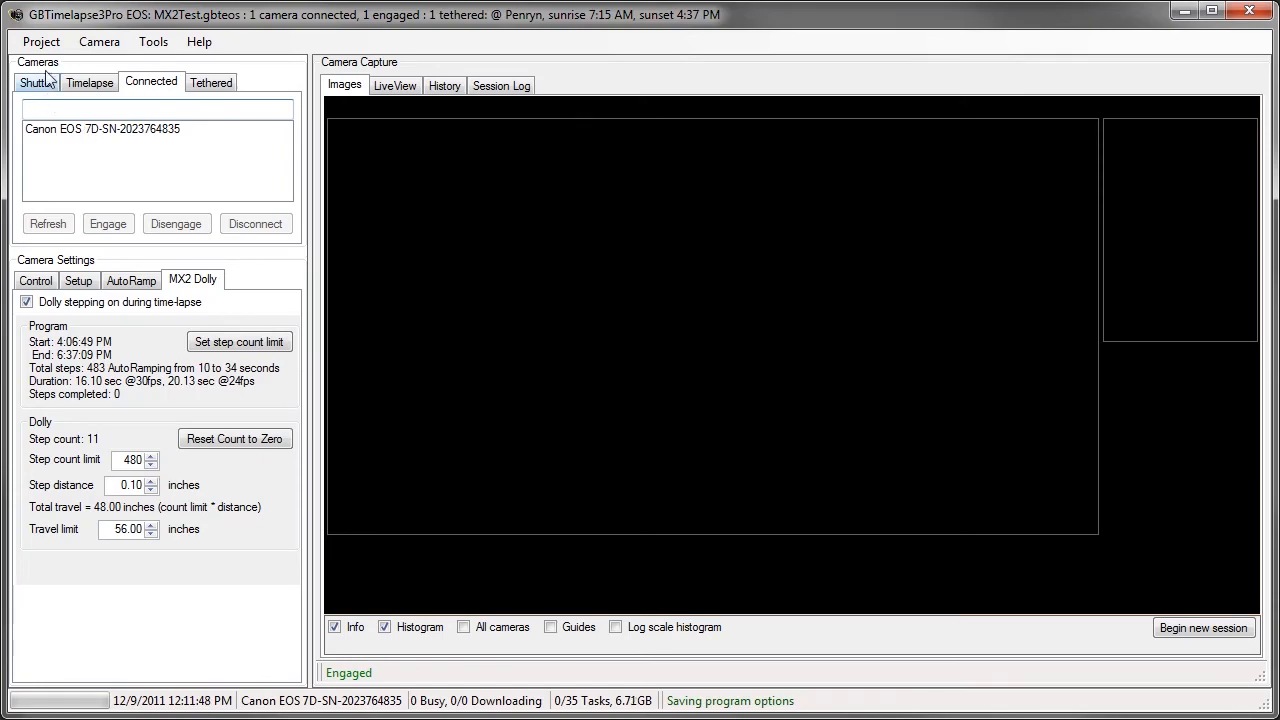
Save As from the Project menu with the file name 7DSunset.gbteos
{"action": "left_click", "coordinate": [41, 41]}
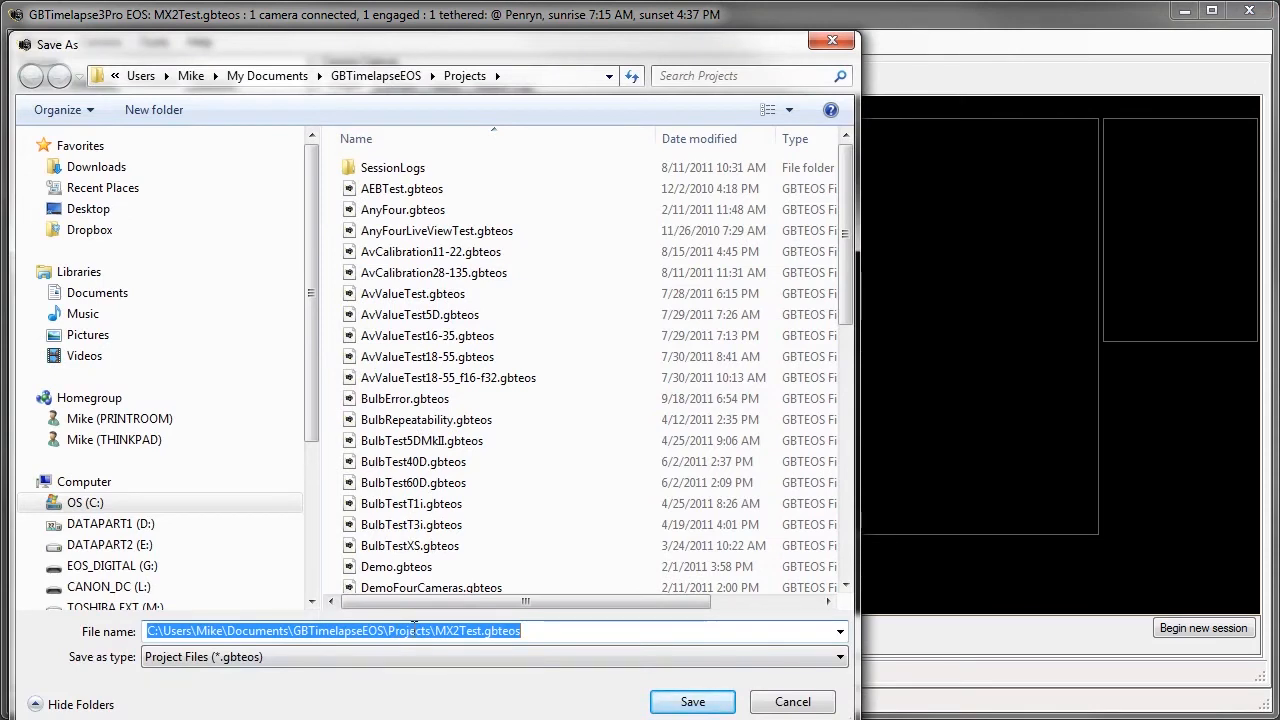
{"action": "type", "text": "7"}
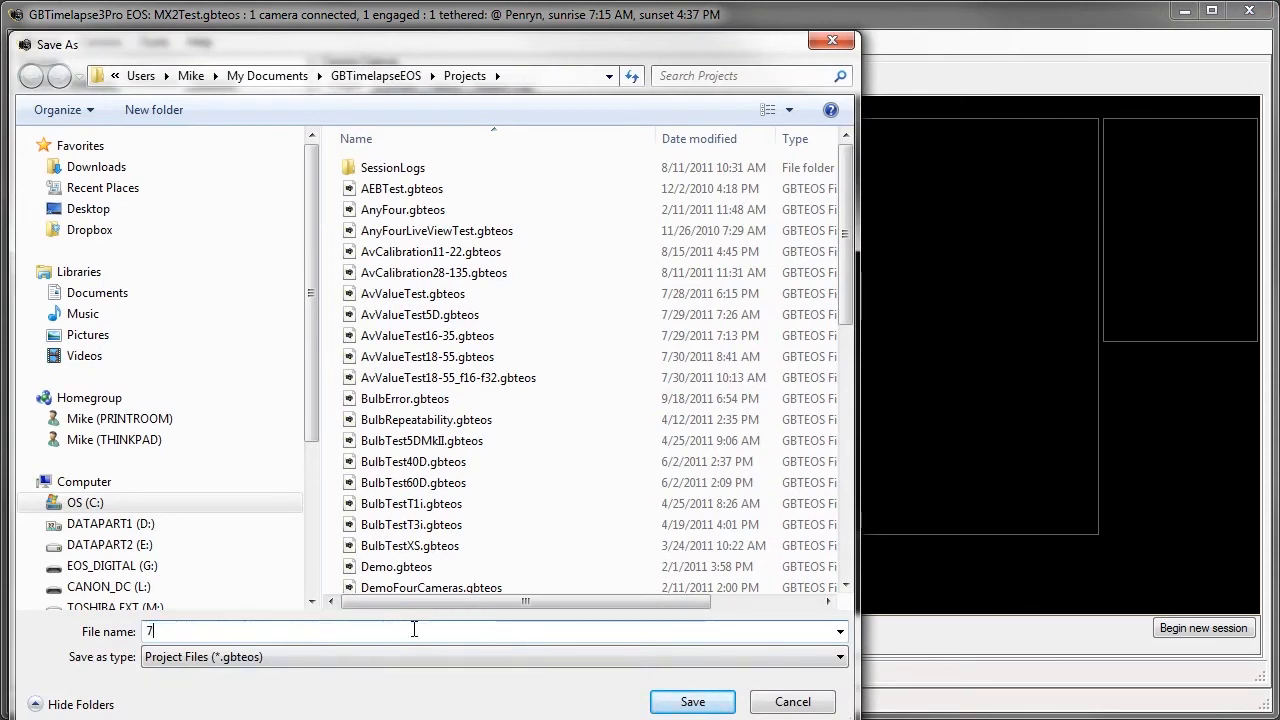
{"action": "type", "text": "DSun"}
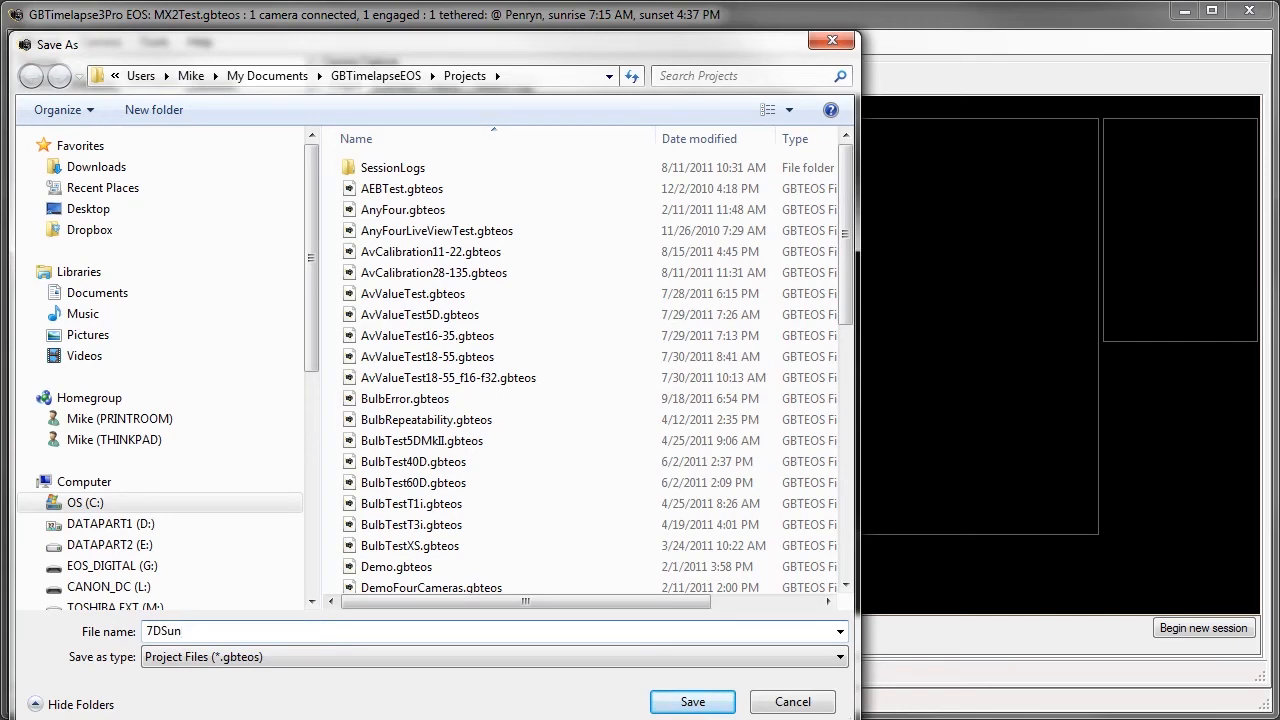
{"action": "left_click", "coordinate": [692, 701]}
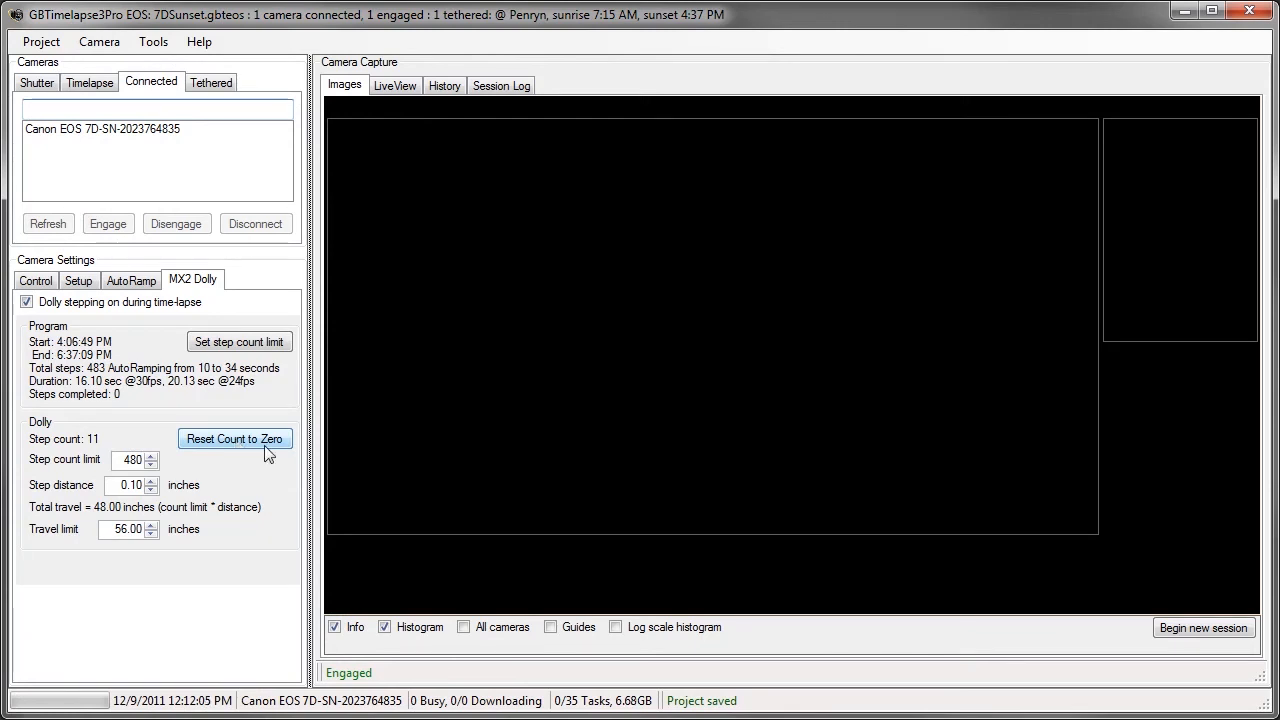
{"action": "mouse_move", "coordinate": [228, 461]}
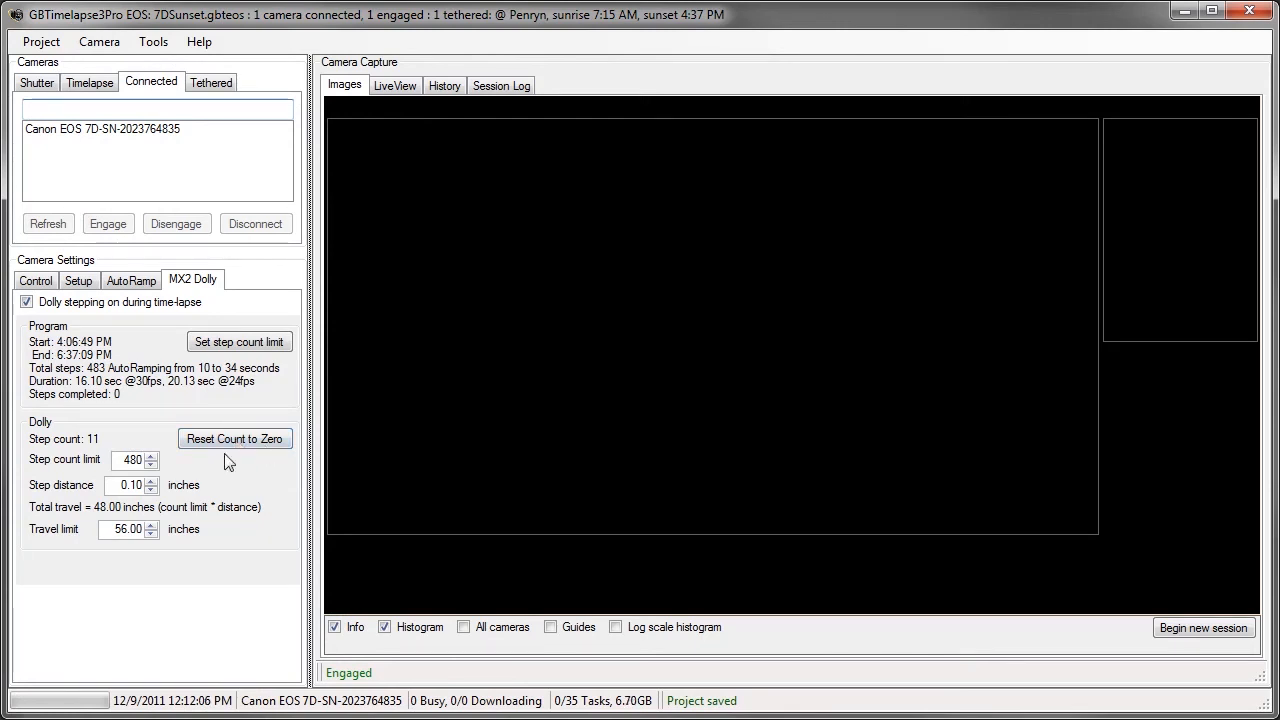
{"action": "mouse_move", "coordinate": [204, 496]}
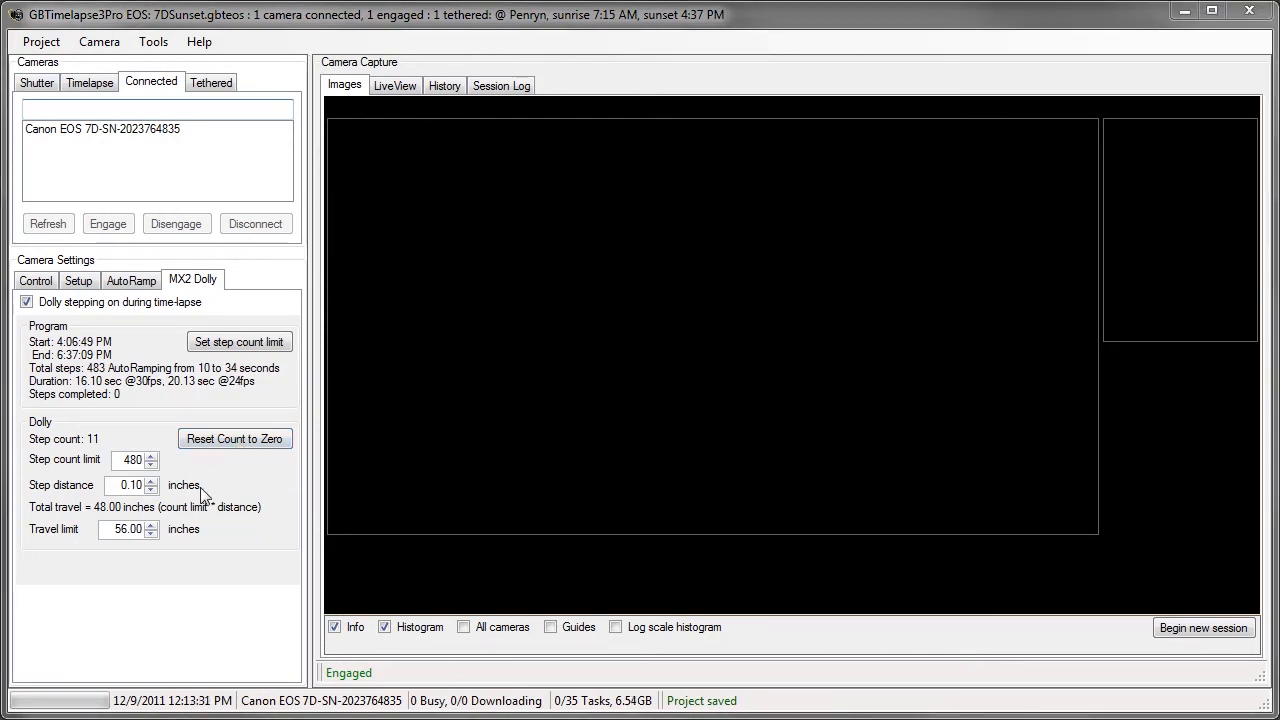